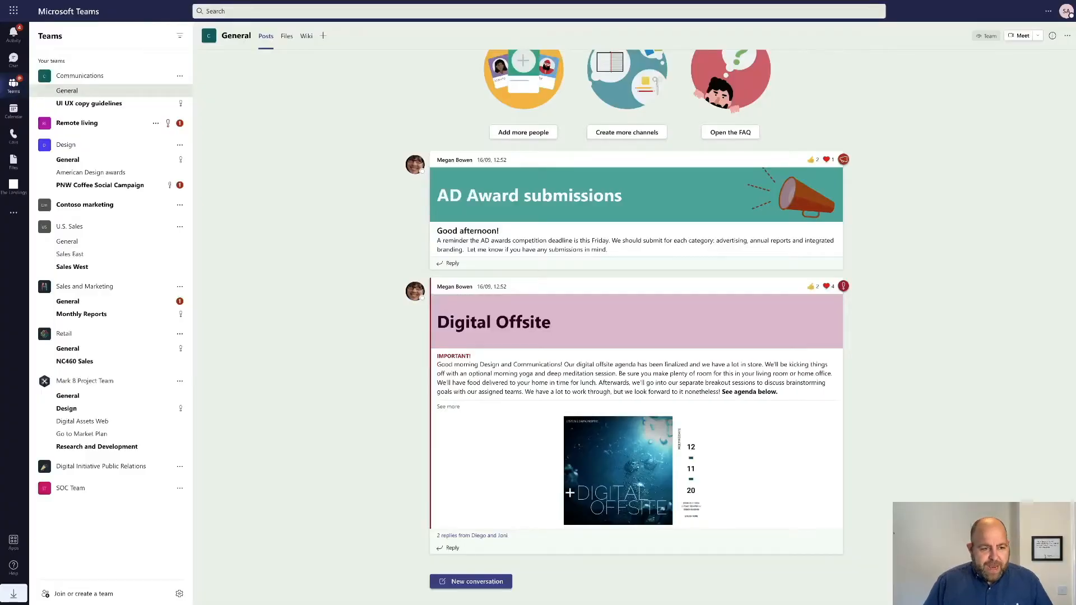
pyautogui.moveTo(17, 216)
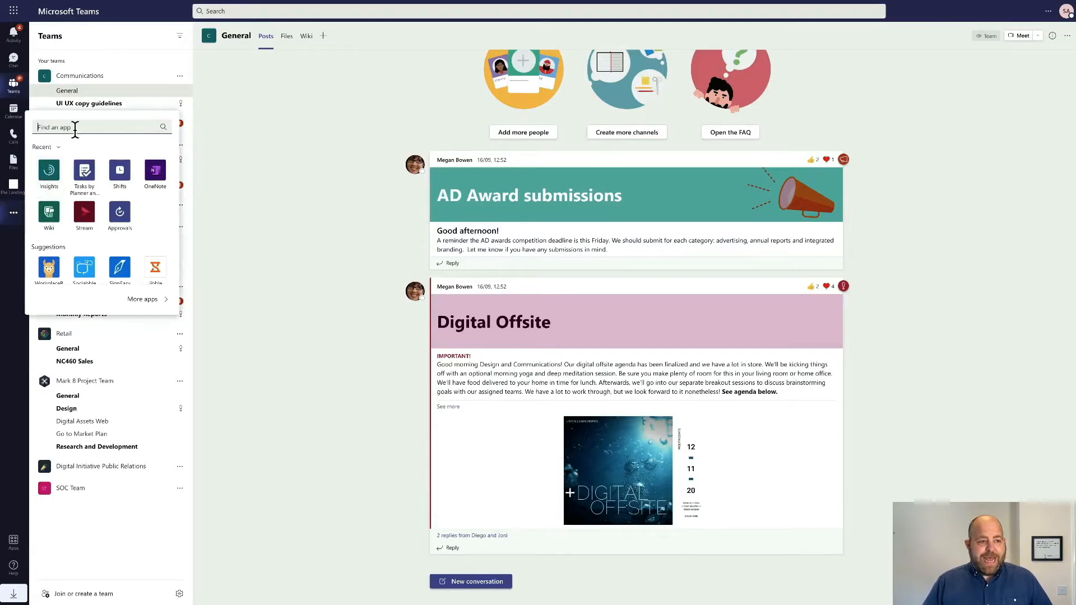
# Step: Search the app list for 'insights' and launch the Viva Insights app
pyautogui.write('insights')
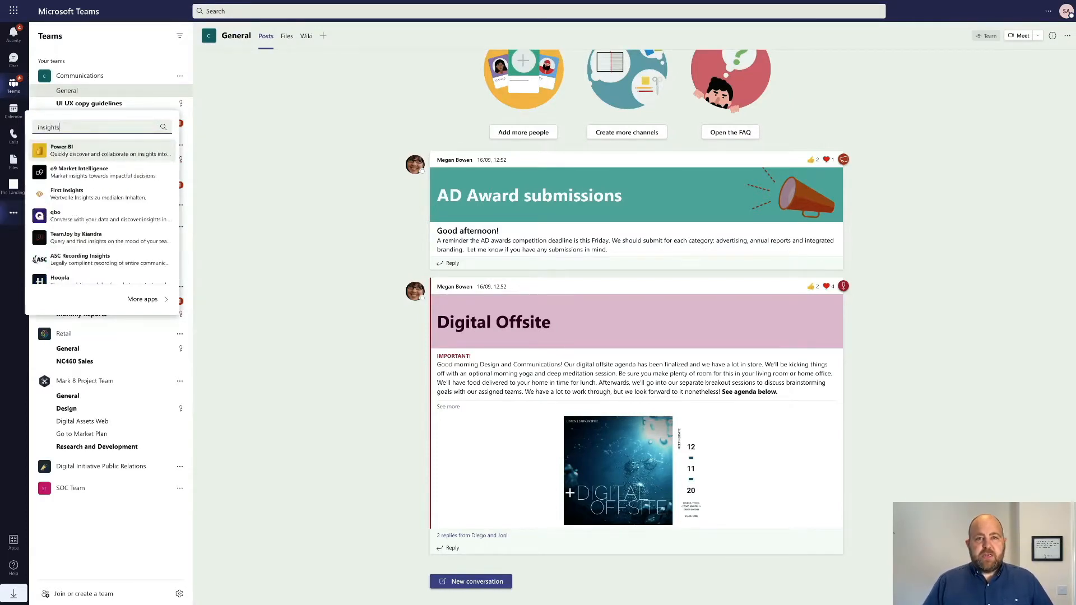
pyautogui.scroll(-3)
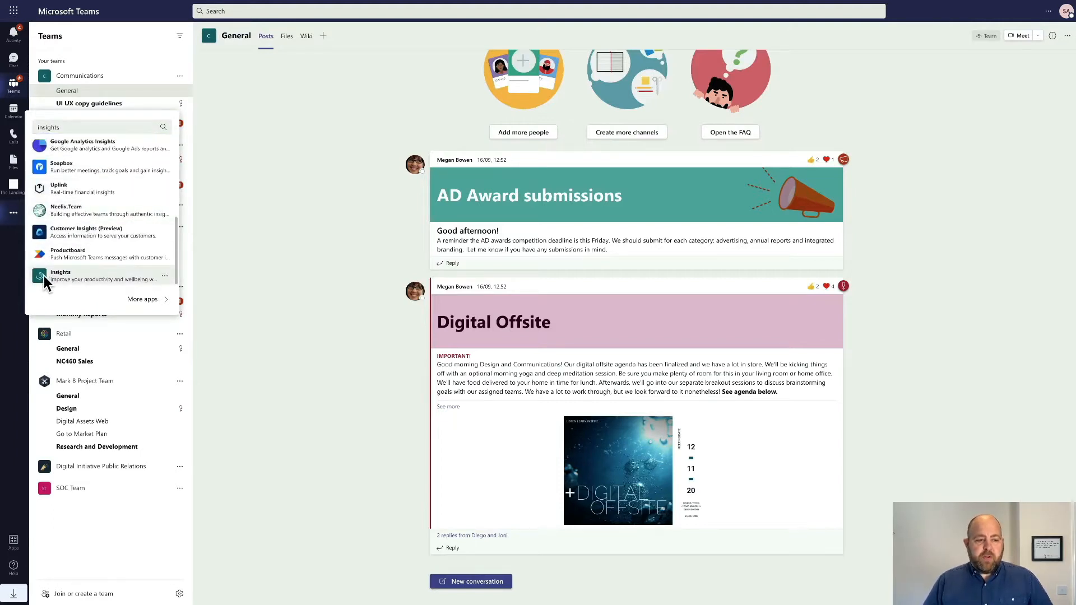
pyautogui.click(60, 274)
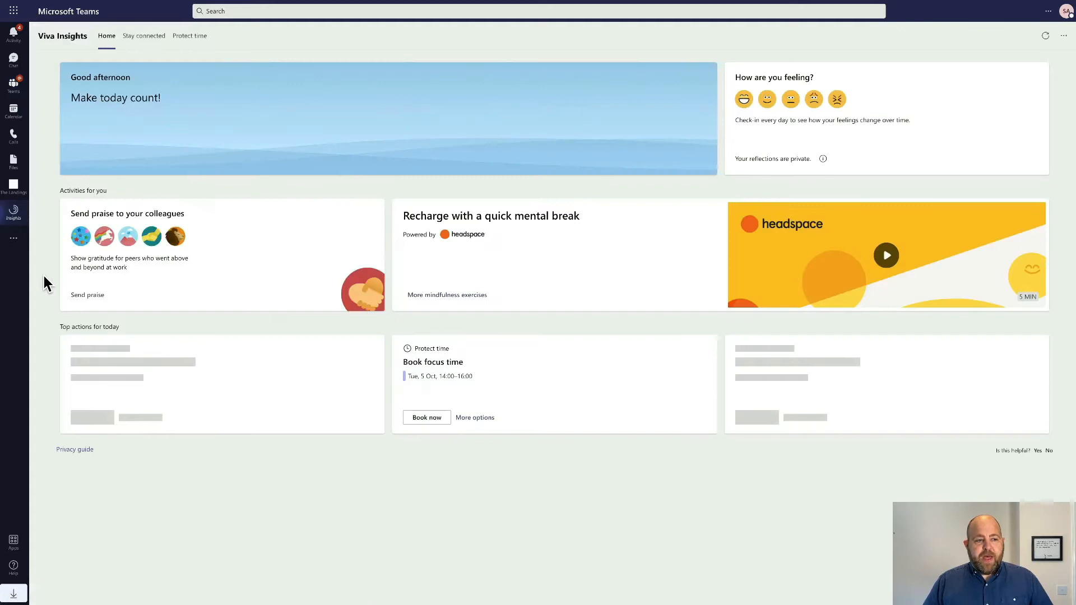
pyautogui.rightClick(13, 210)
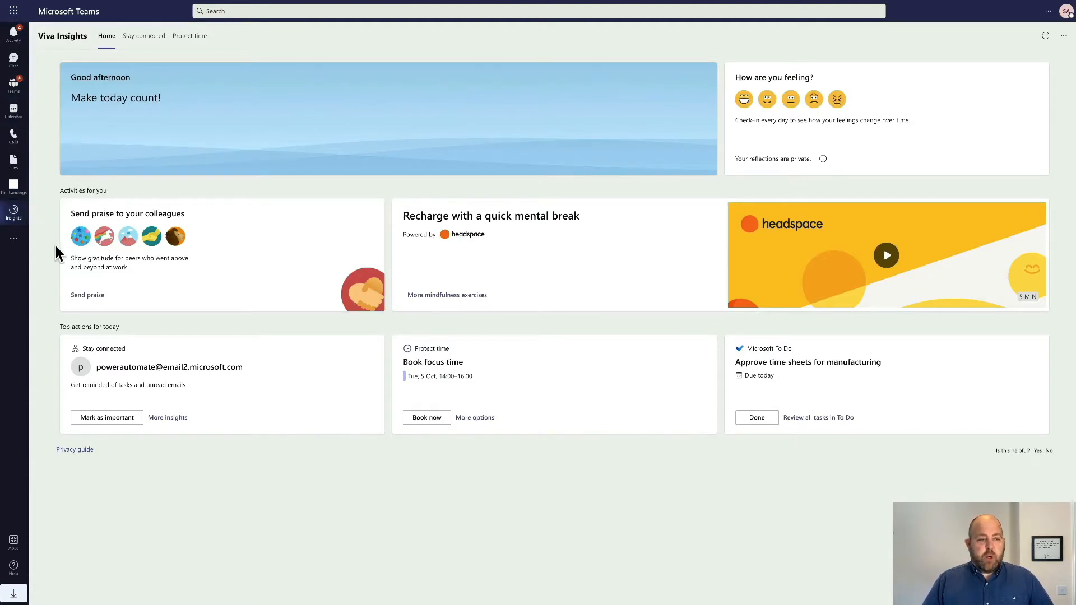
pyautogui.moveTo(541, 135)
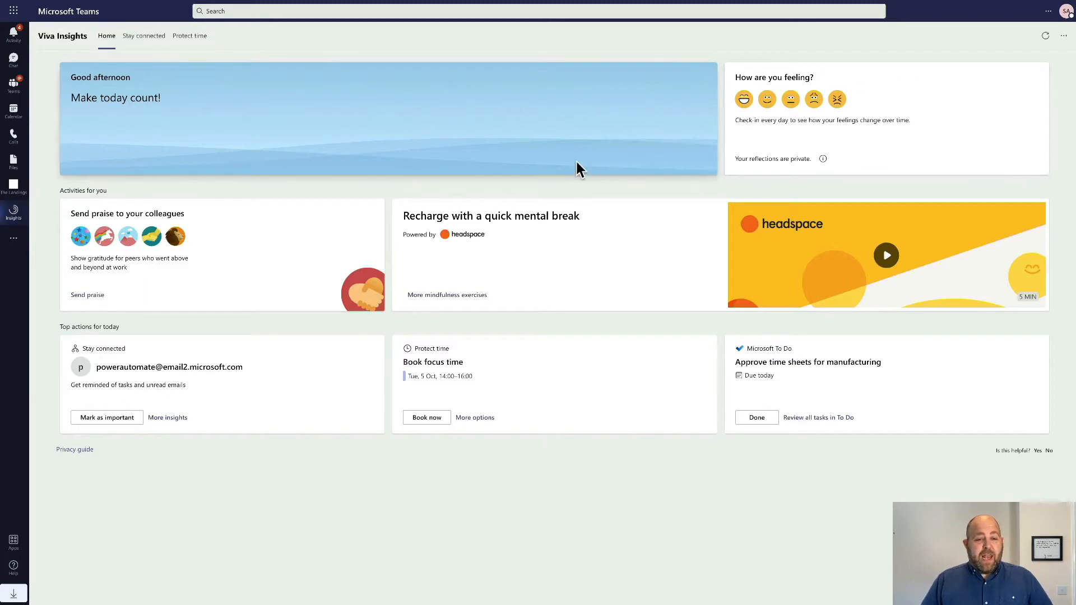
pyautogui.moveTo(189, 230)
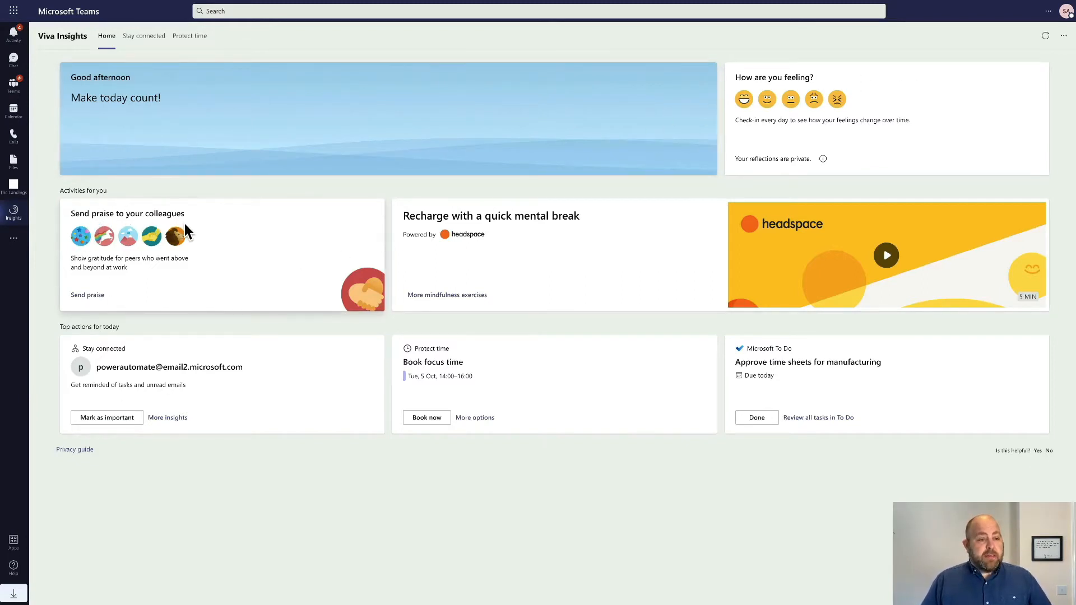
pyautogui.moveTo(713, 226)
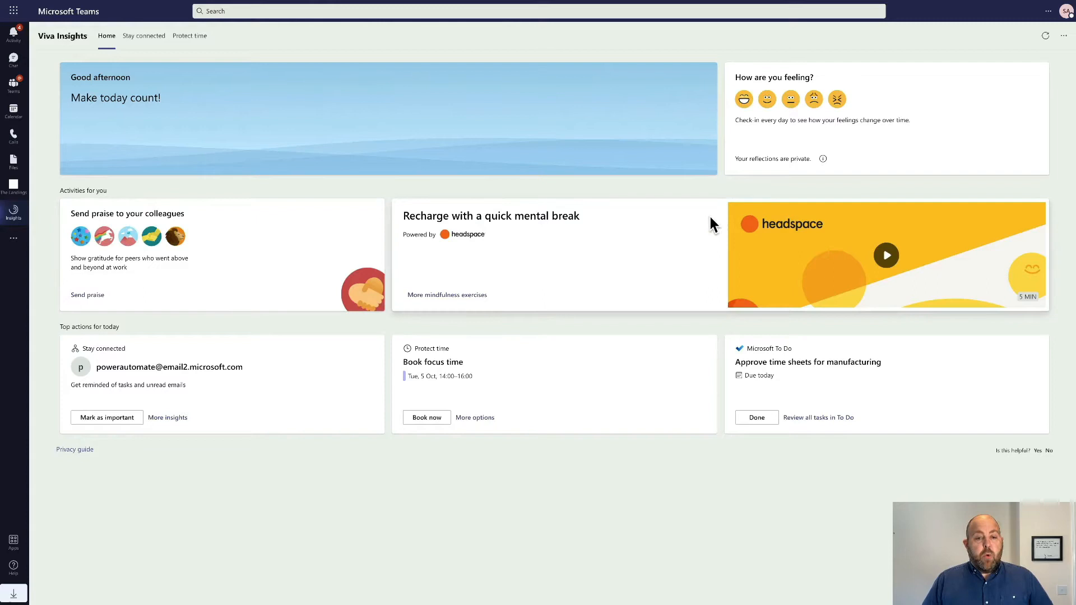
pyautogui.moveTo(628, 273)
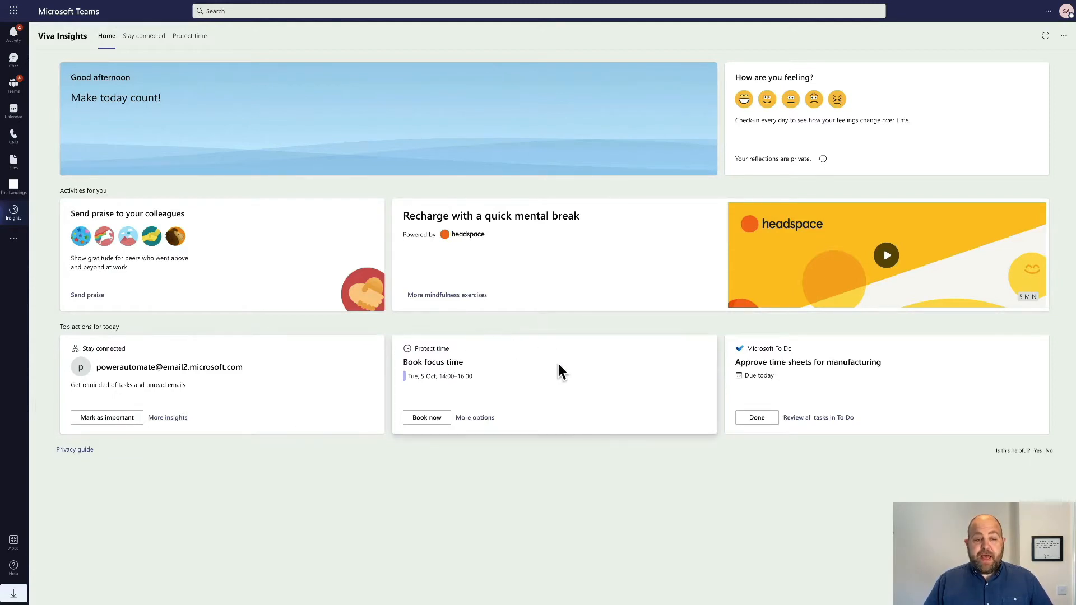
pyautogui.moveTo(828, 376)
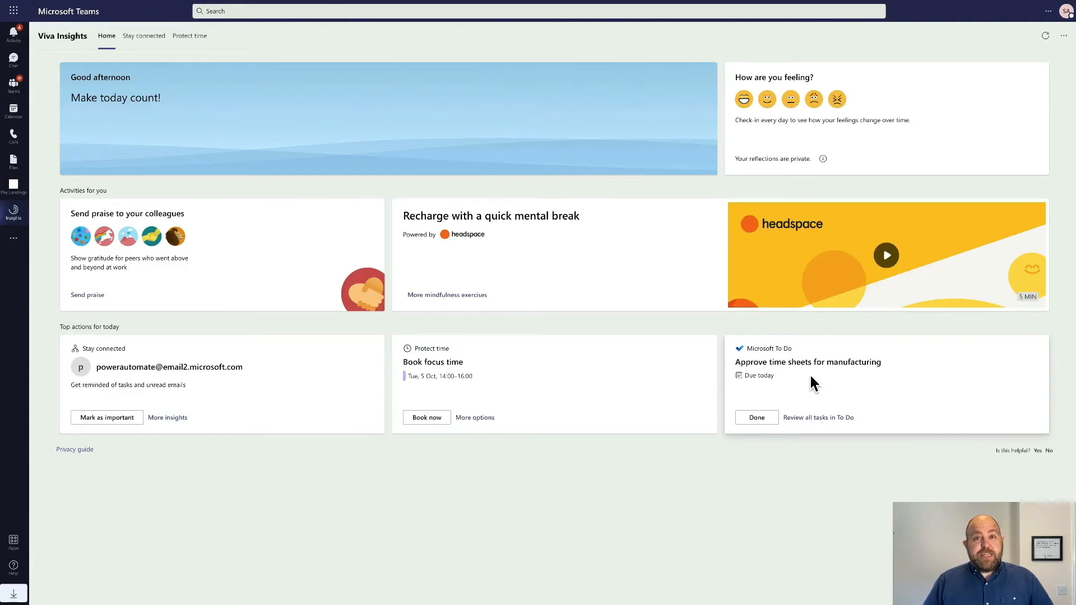
pyautogui.moveTo(537, 407)
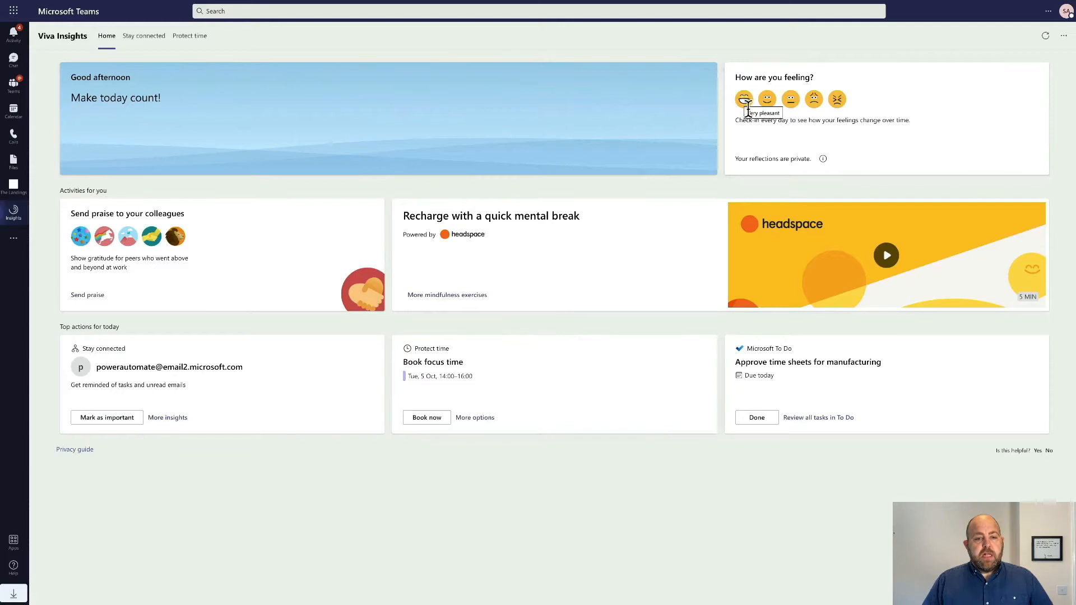
pyautogui.moveTo(803, 159)
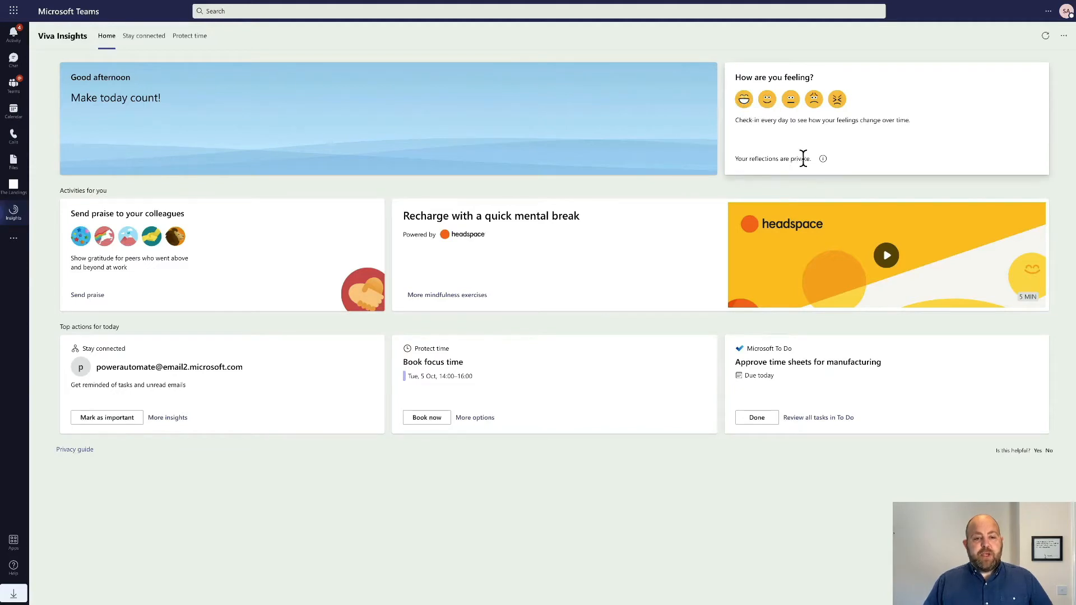
pyautogui.moveTo(823, 158)
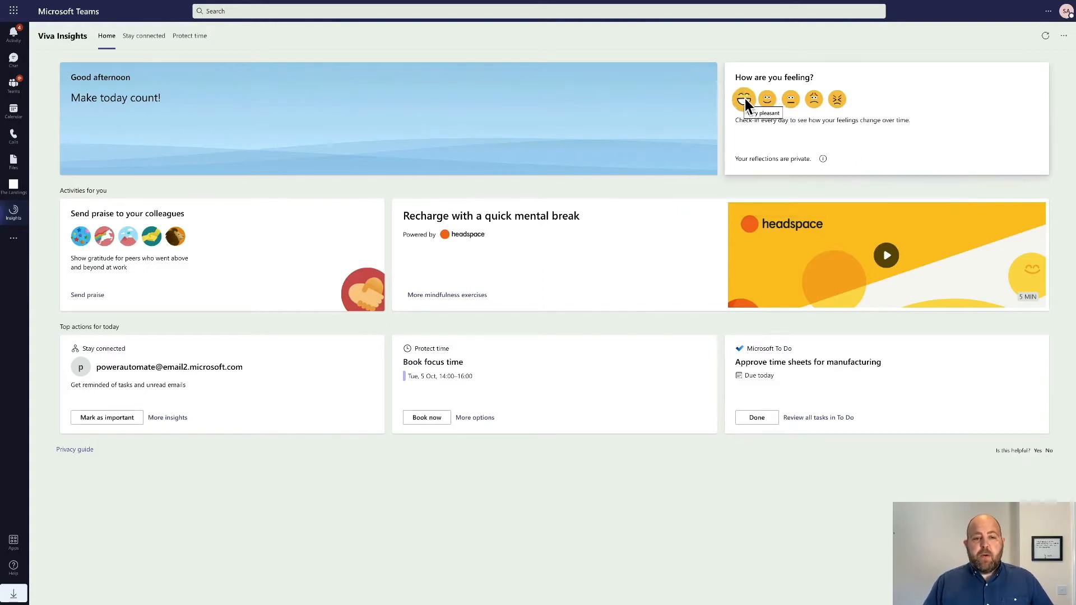
# Step: Log the Very pleasant mood for today and view the reflection history
pyautogui.click(744, 99)
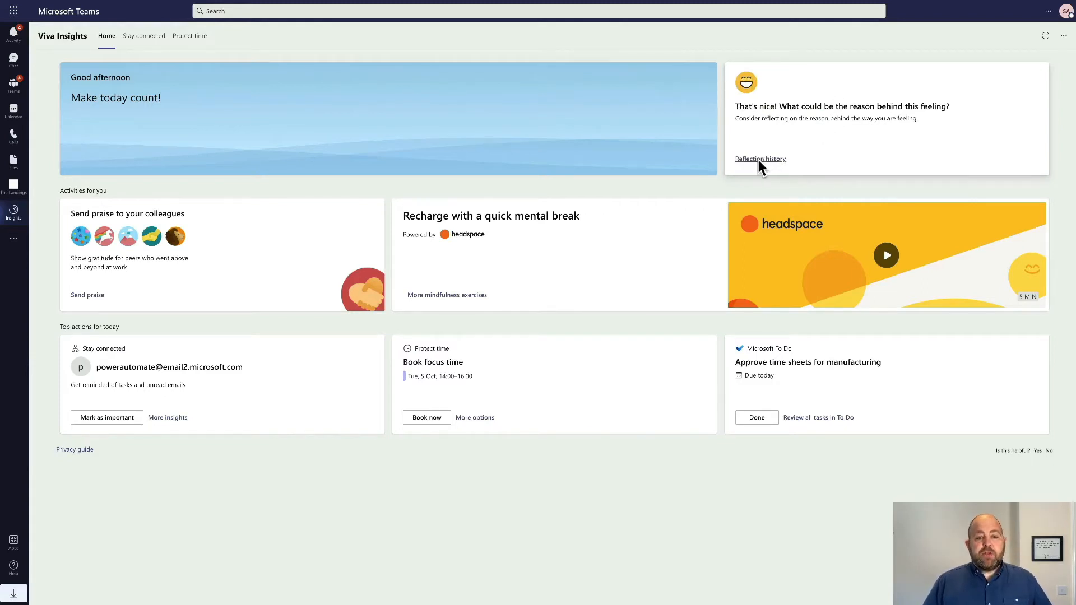
pyautogui.click(760, 158)
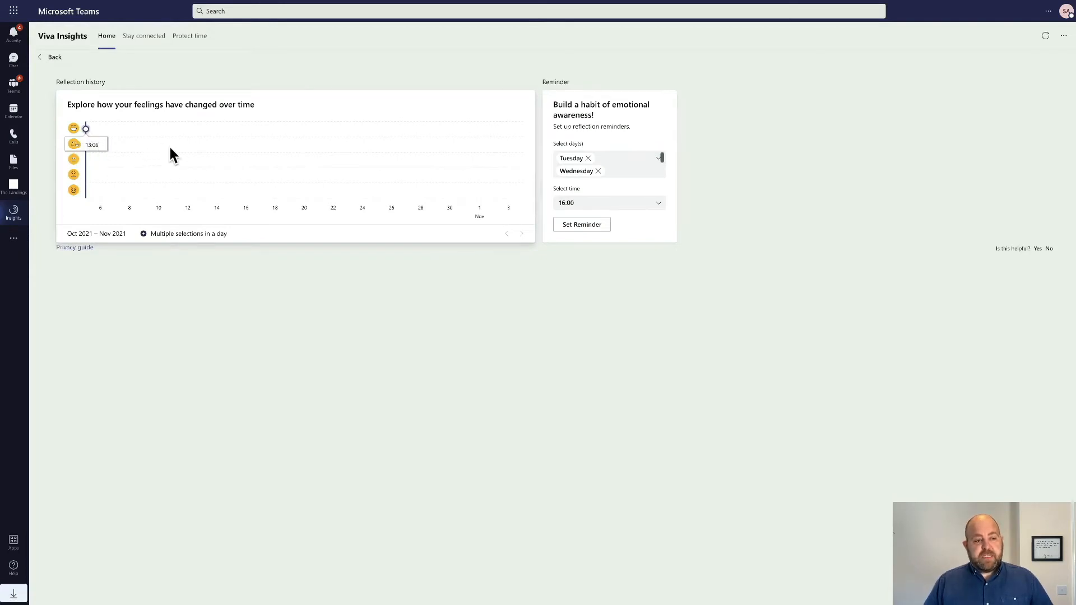
pyautogui.moveTo(495, 127)
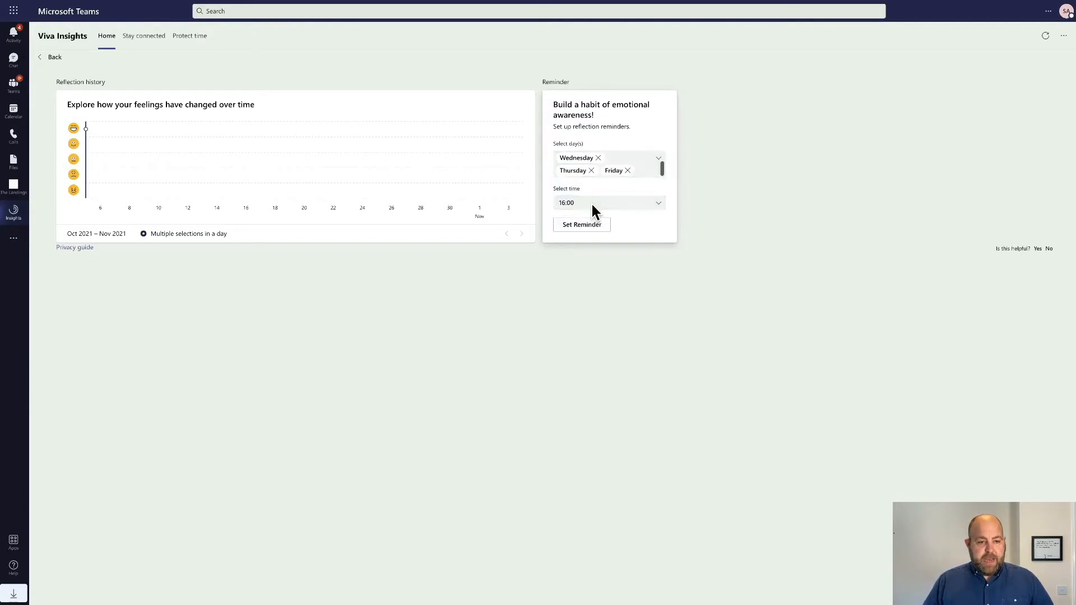
# Step: Set the reflection reminder time to 15:00 and save the reminder schedule
pyautogui.click(606, 202)
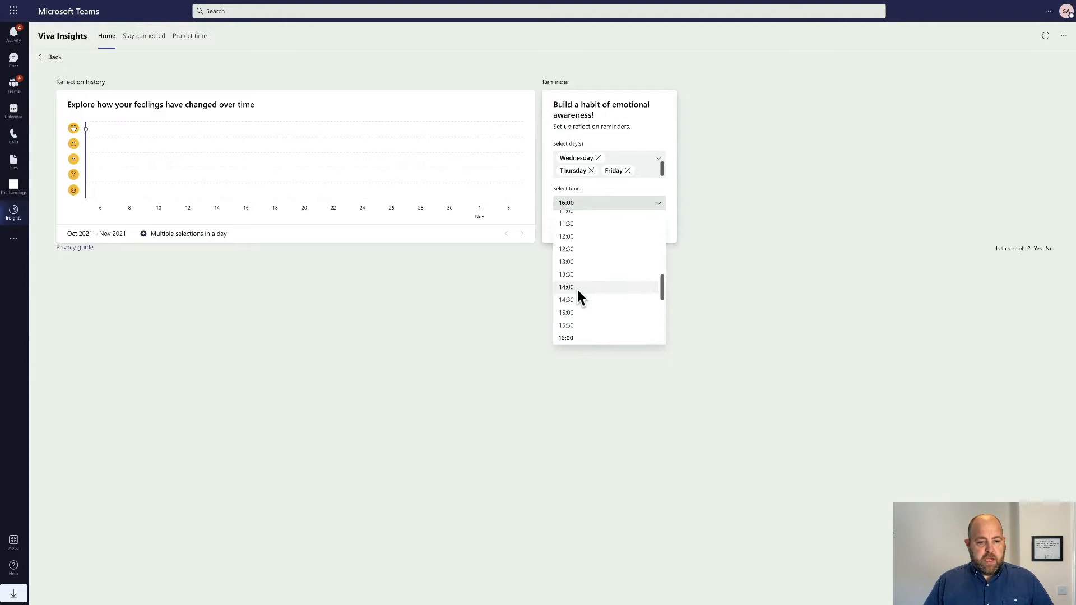
pyautogui.scroll(-3)
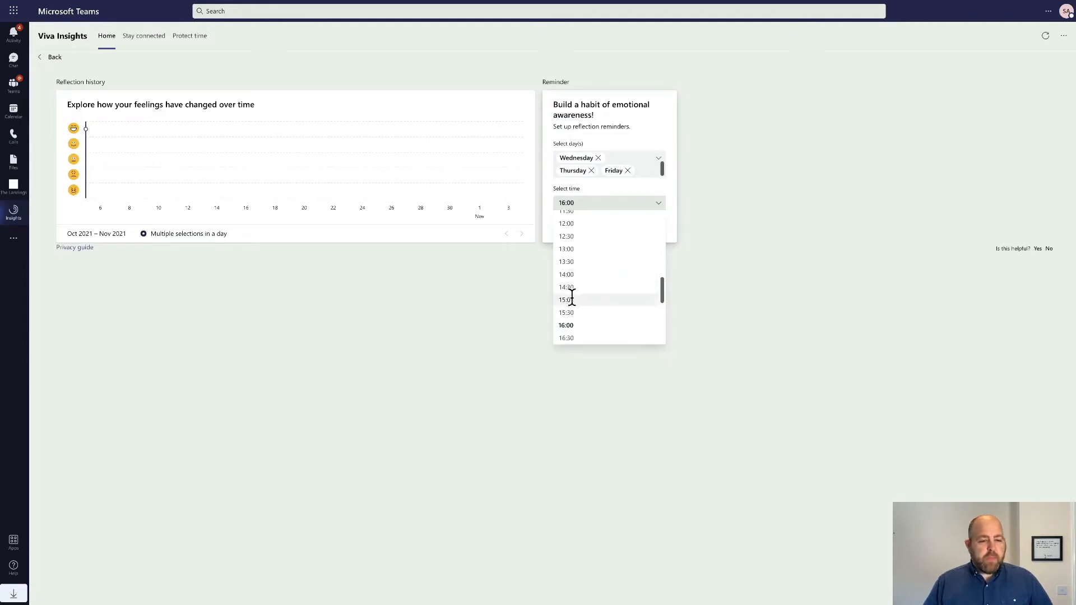
pyautogui.click(566, 299)
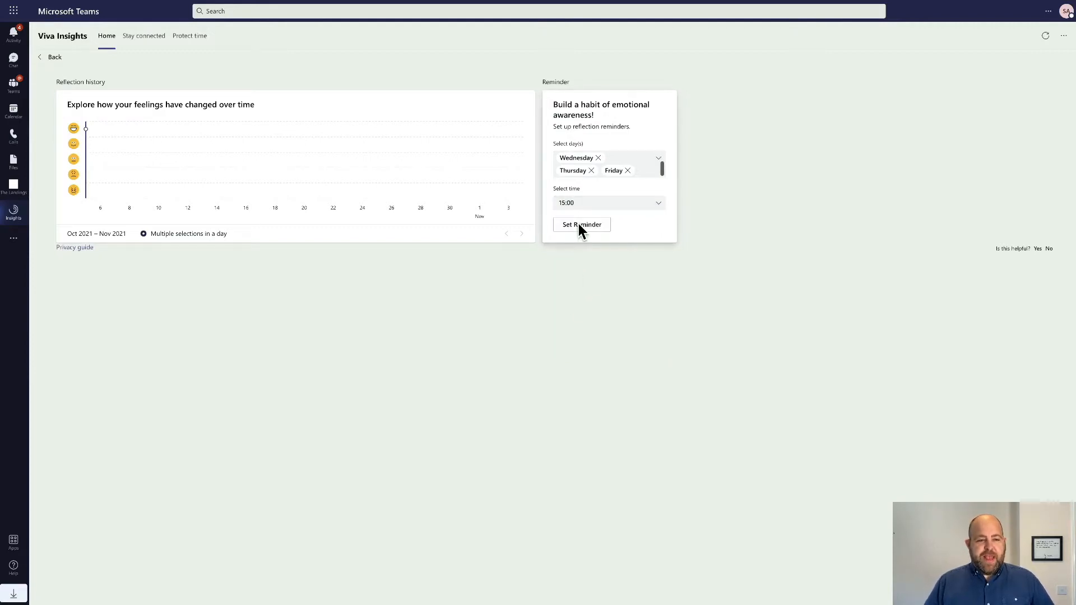
pyautogui.click(581, 224)
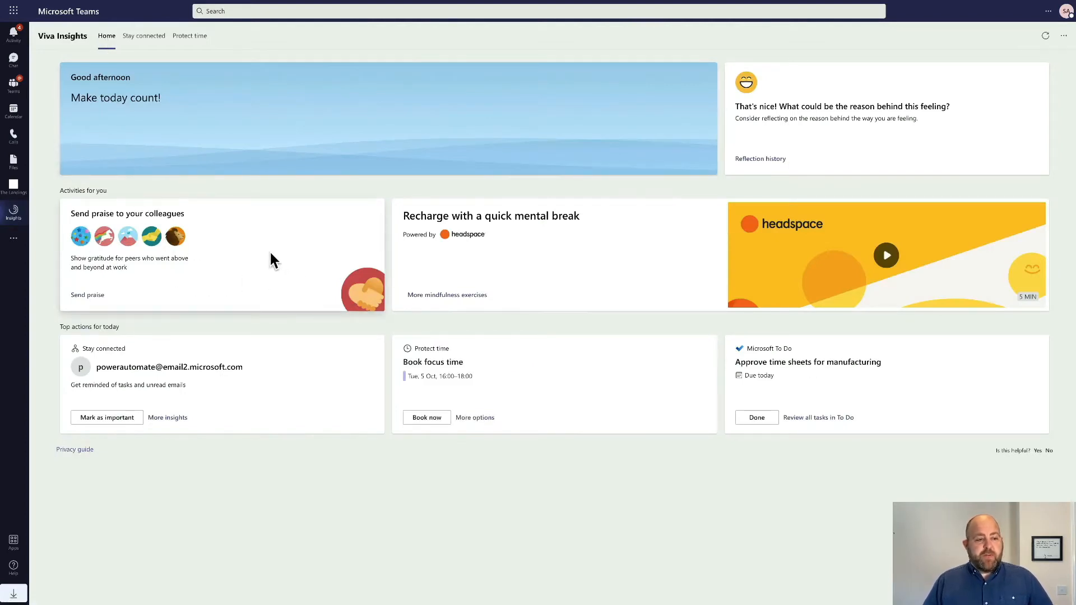
pyautogui.moveTo(78, 294)
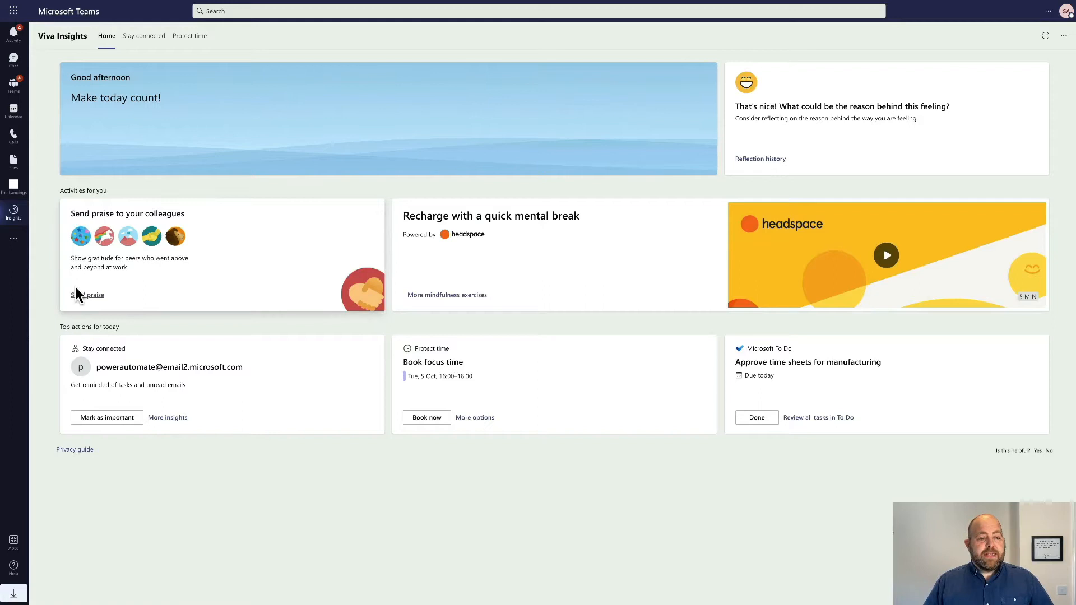
# Step: Start a Team Player praise for Megan Bowen, posted to the Communications General channel
pyautogui.click(88, 294)
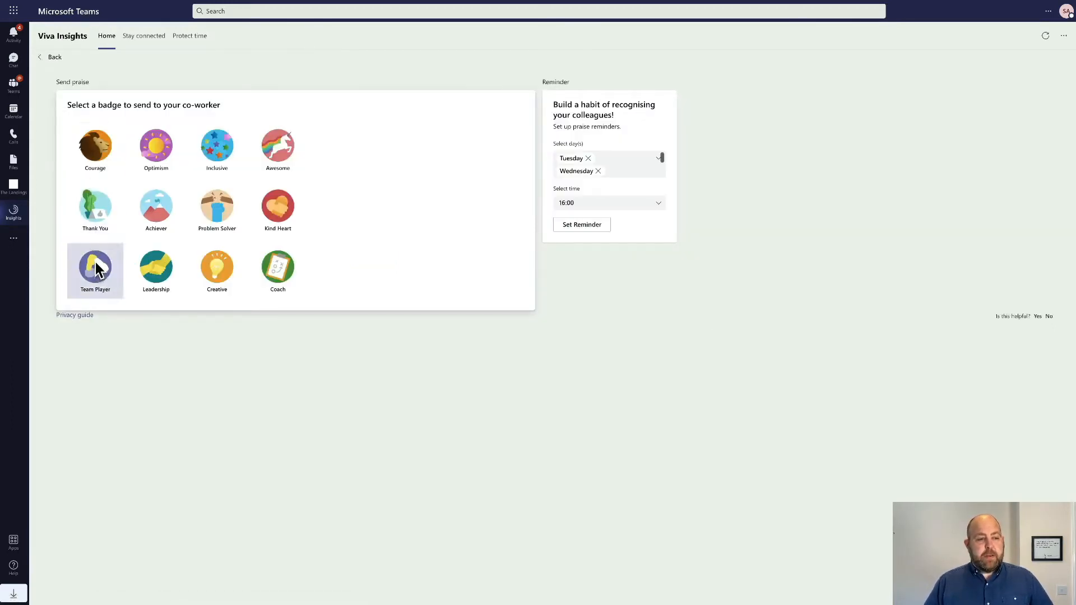
pyautogui.click(95, 268)
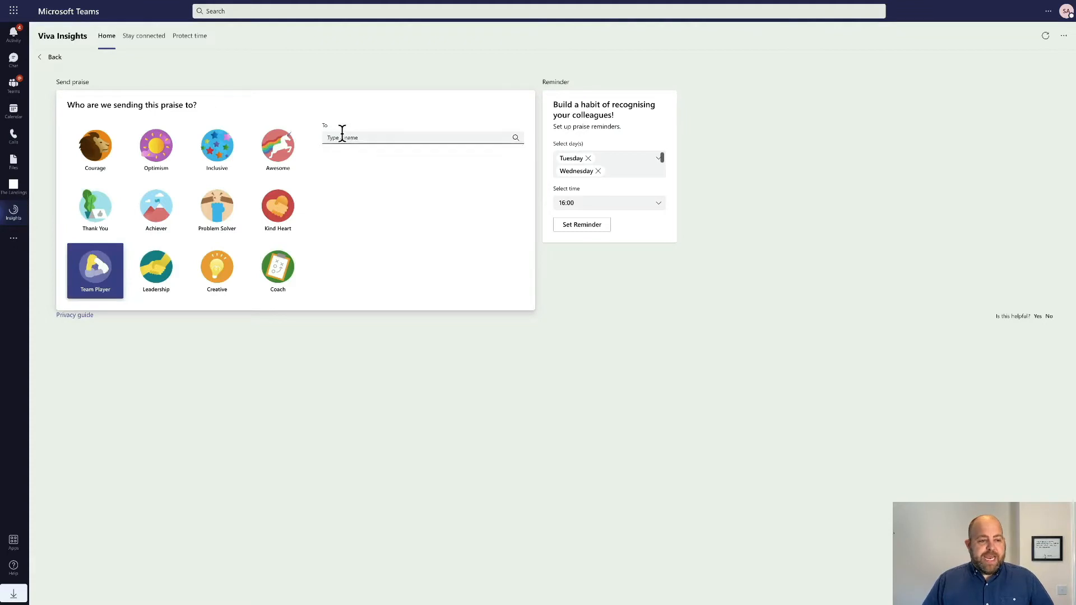
pyautogui.write('megan b')
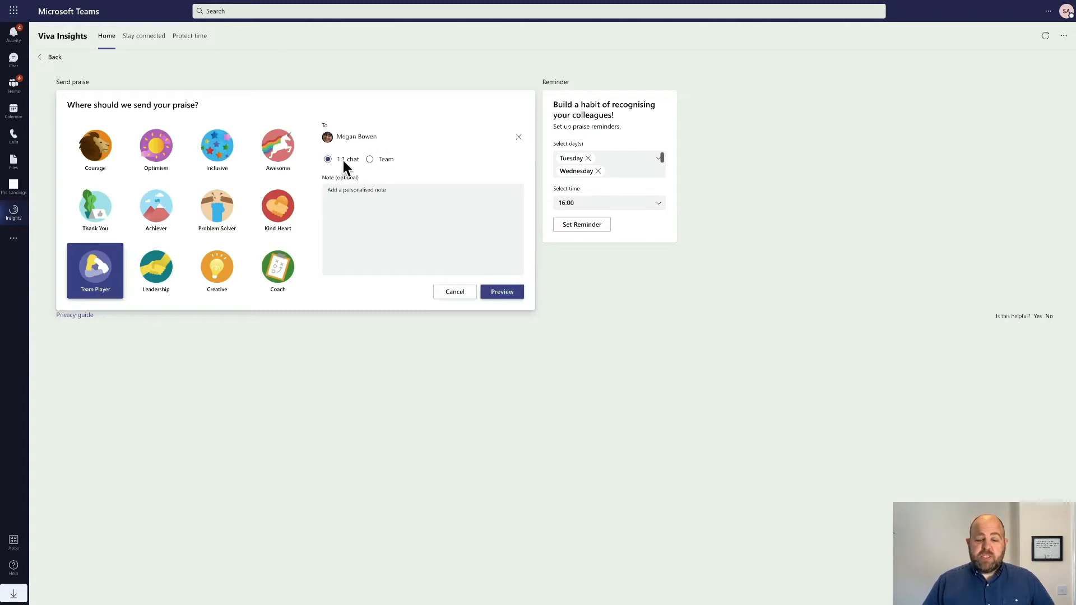
pyautogui.moveTo(400, 181)
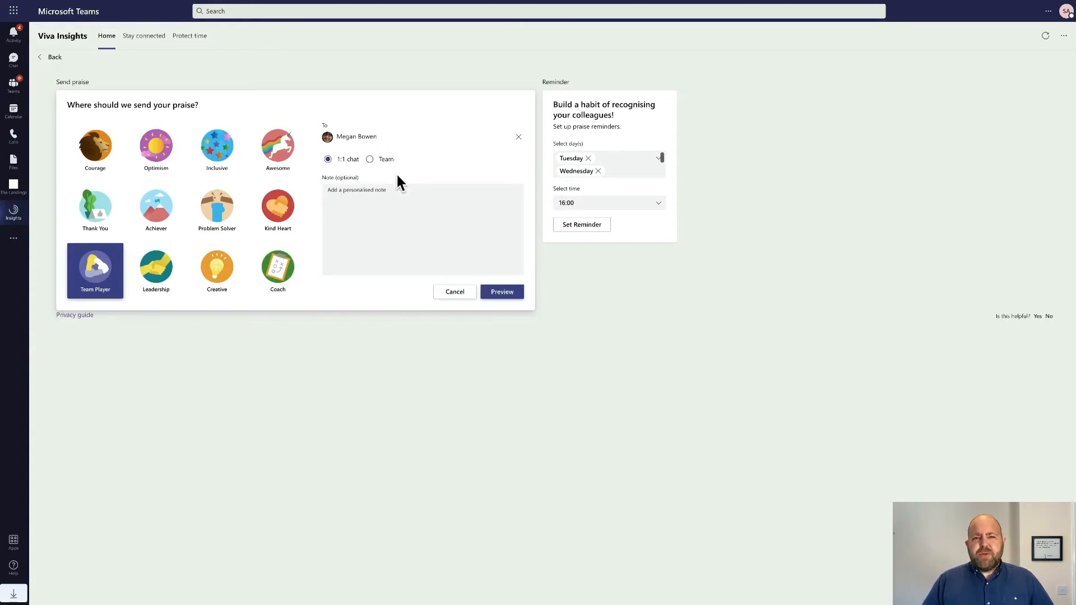
pyautogui.click(369, 158)
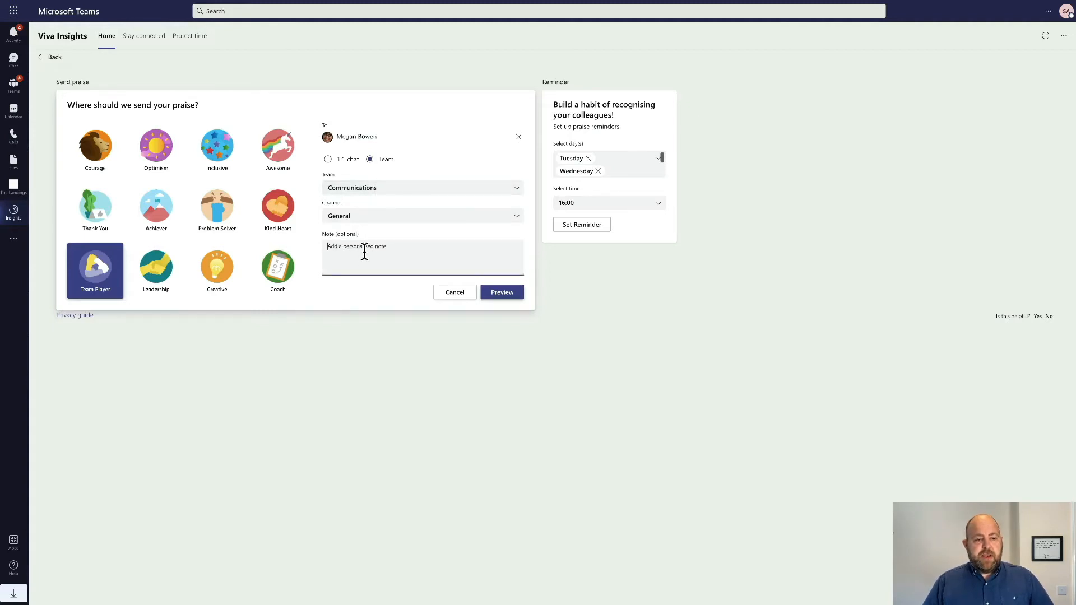
# Step: Write the note thanking Megan for covering during an illness
pyautogui.write('Massive')
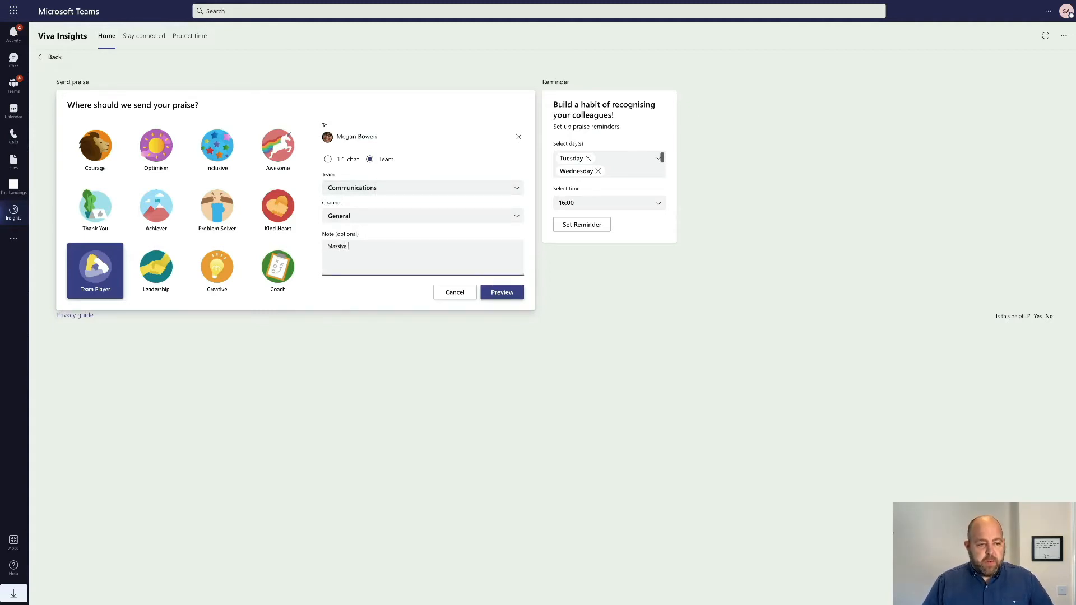
pyautogui.write('thanks to Megan for stepping in')
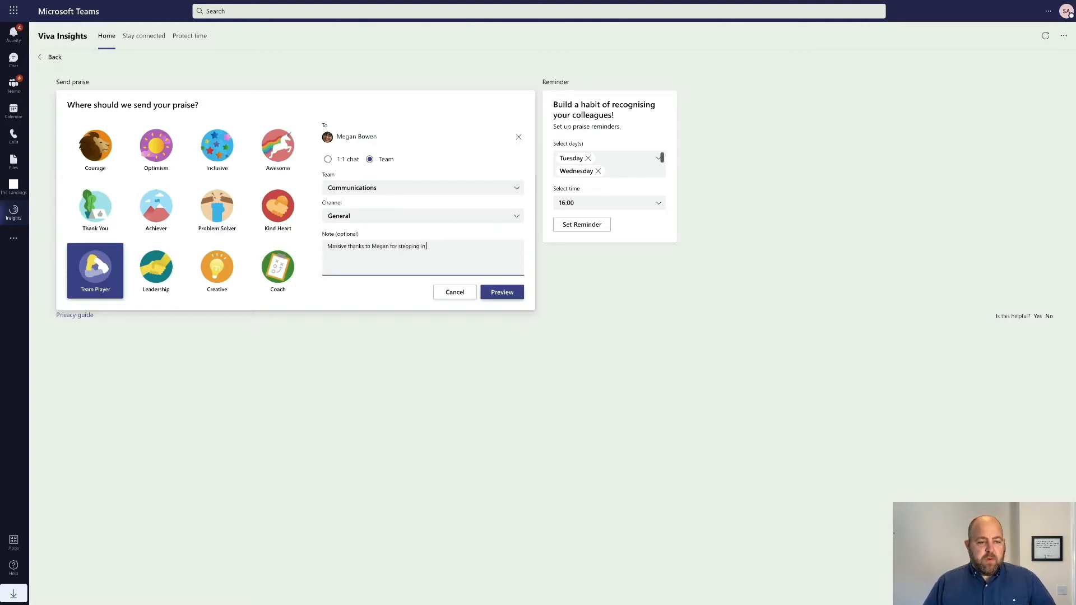
pyautogui.write('when I was out of the office with')
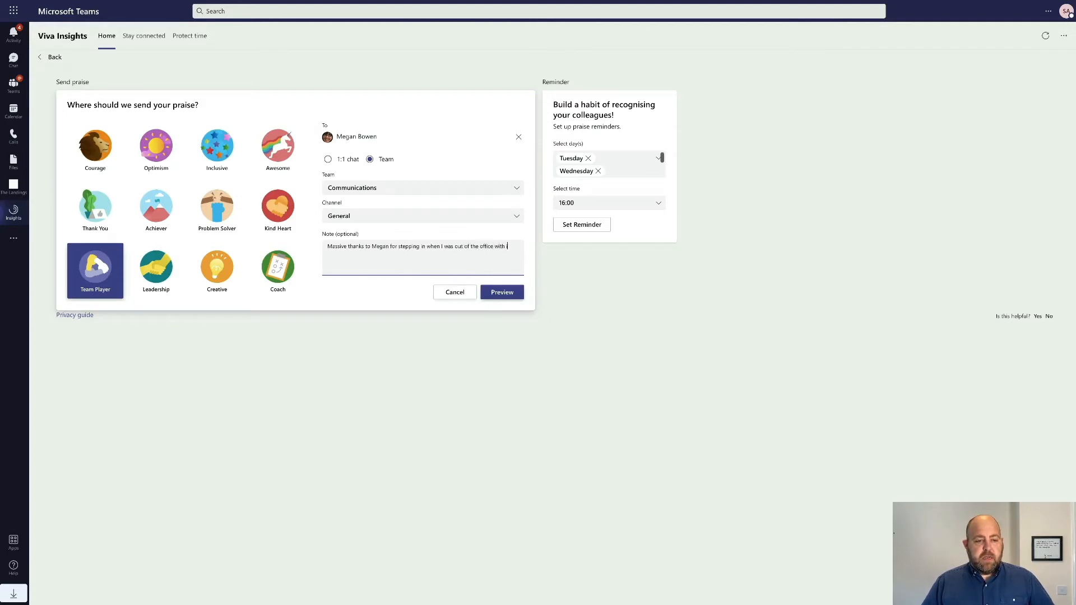
pyautogui.write('illness.')
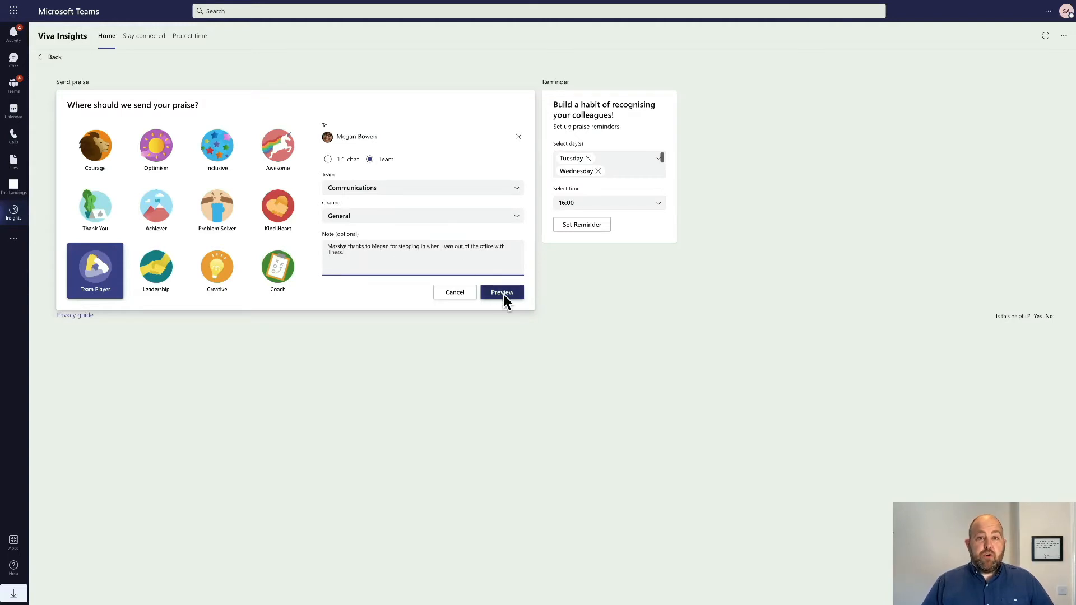
# Step: Preview the praise and send it to Megan Bowen
pyautogui.click(501, 291)
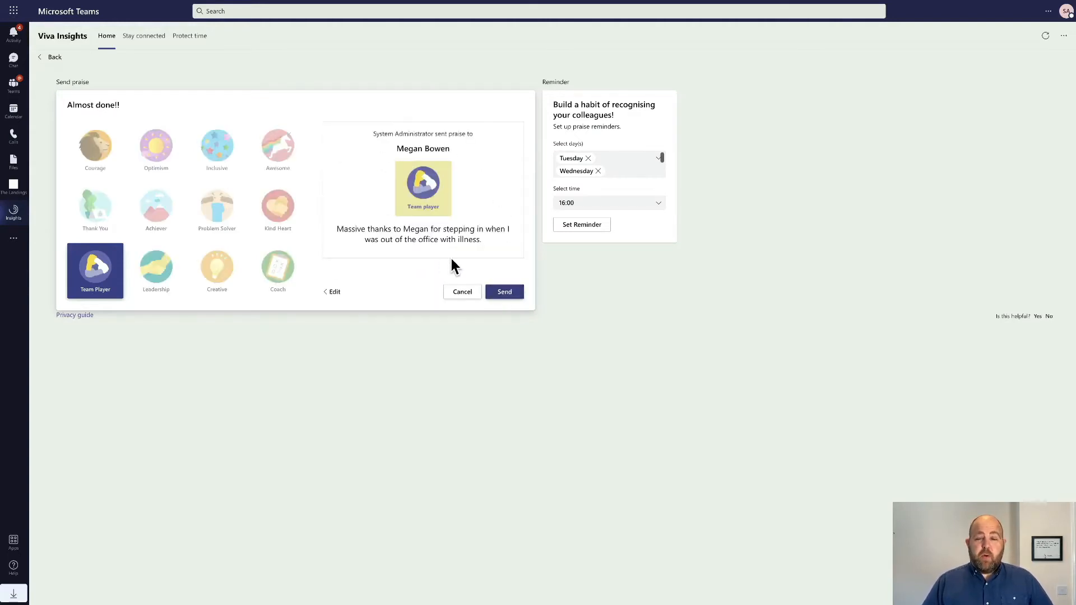
pyautogui.click(504, 291)
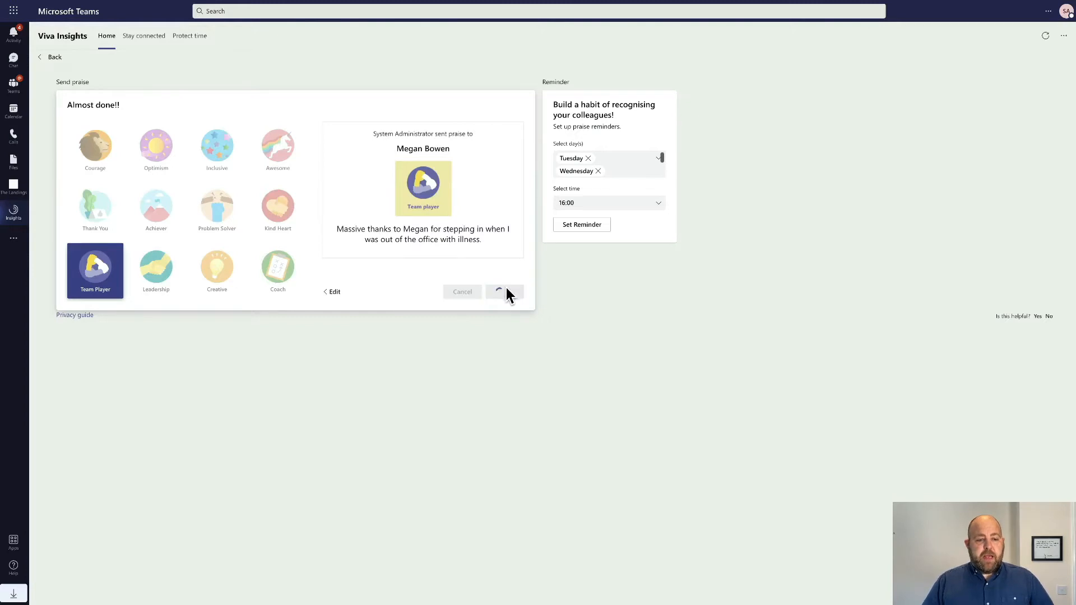
pyautogui.click(505, 290)
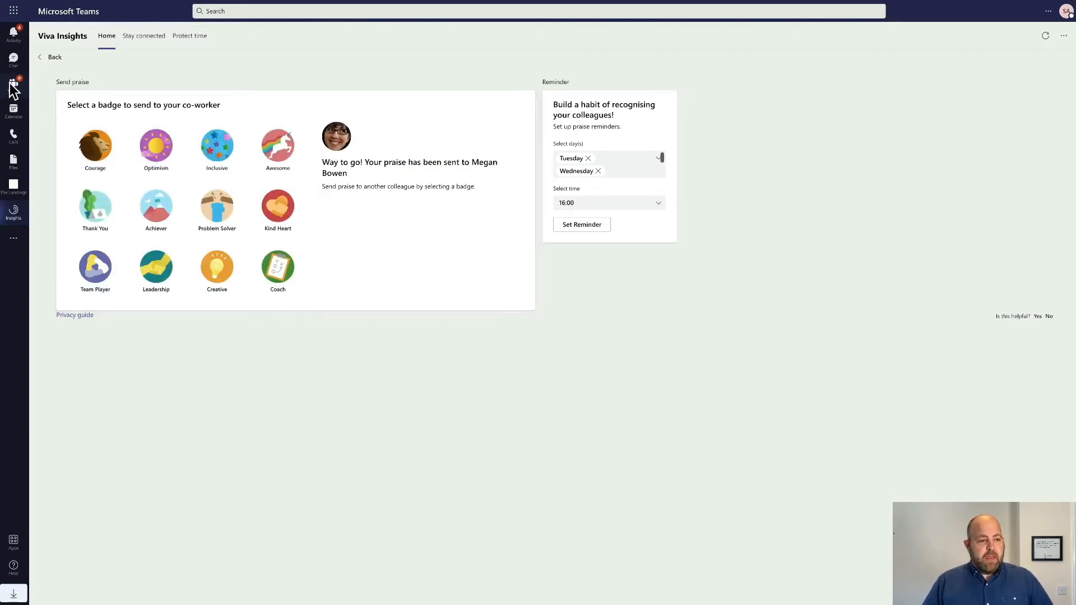
# Step: Heart-react to the praise post in Communications General, reply with a celebration GIF, and return to Insights
pyautogui.click(13, 85)
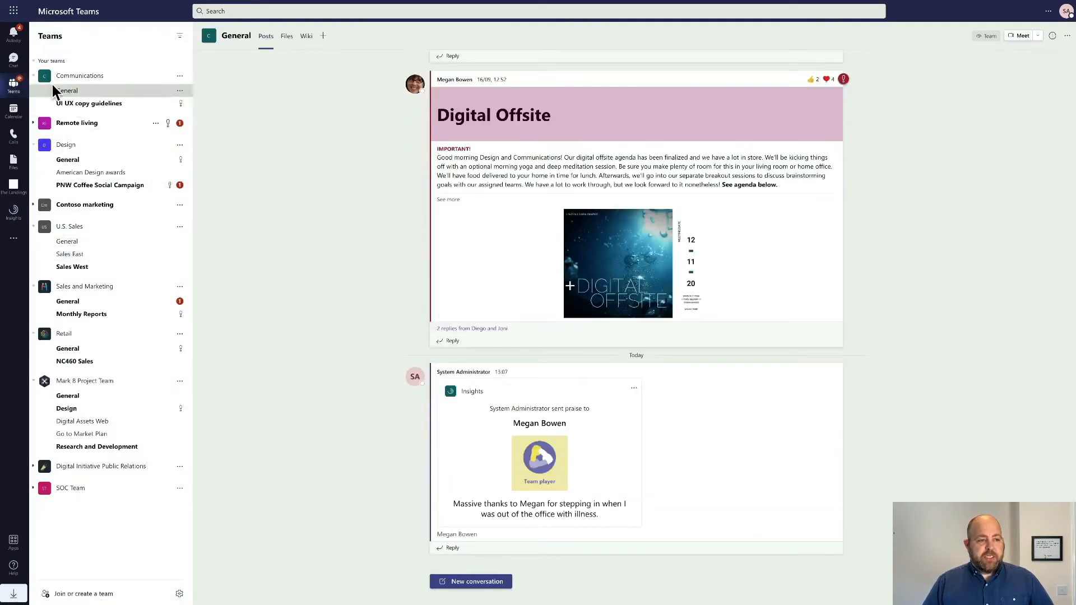
pyautogui.moveTo(606, 478)
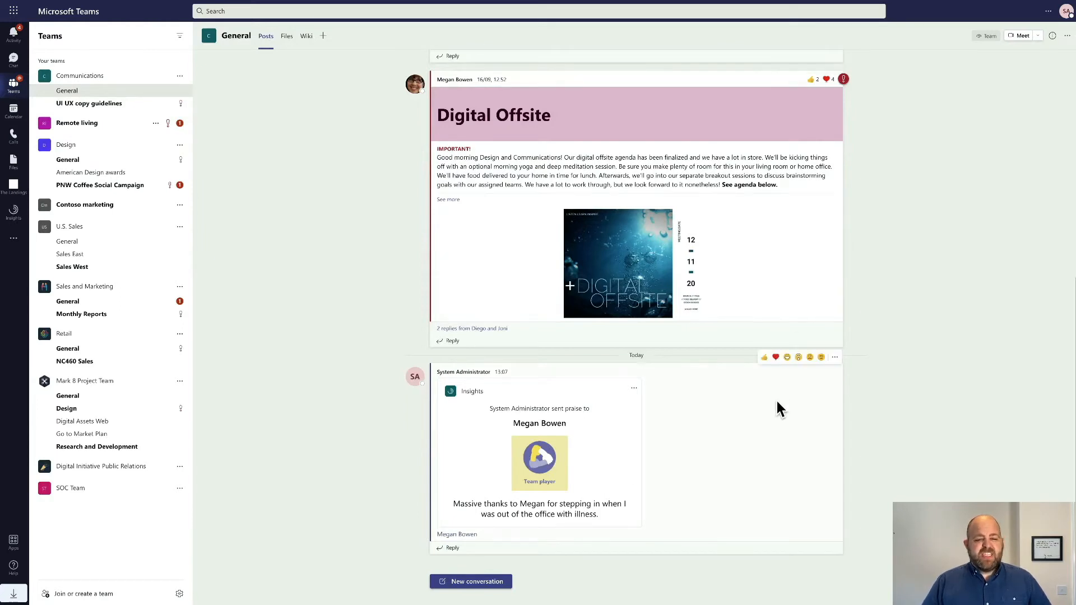
pyautogui.click(775, 357)
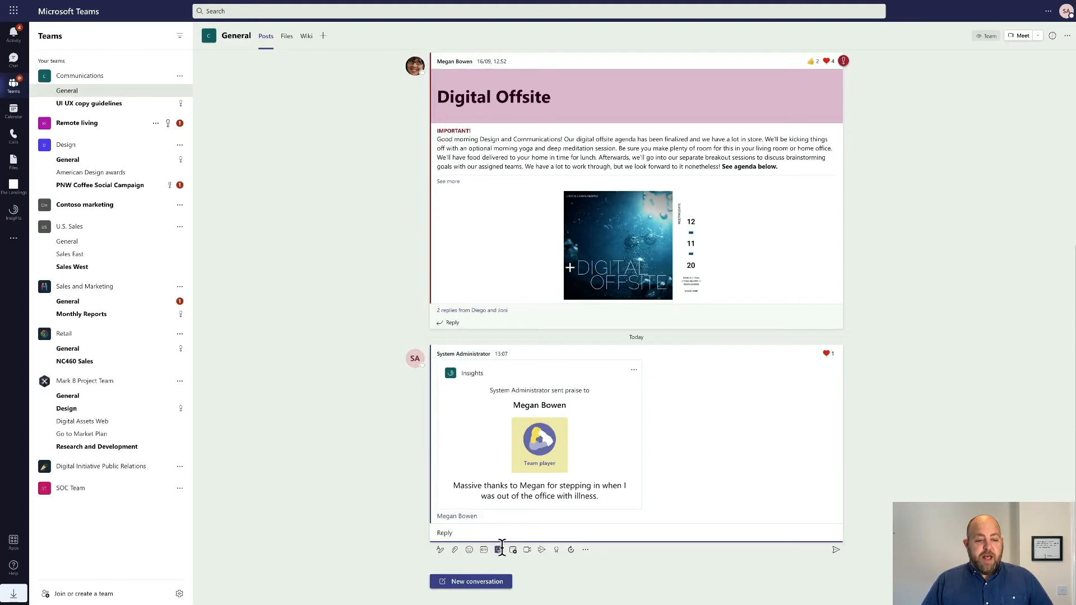
pyautogui.click(497, 549)
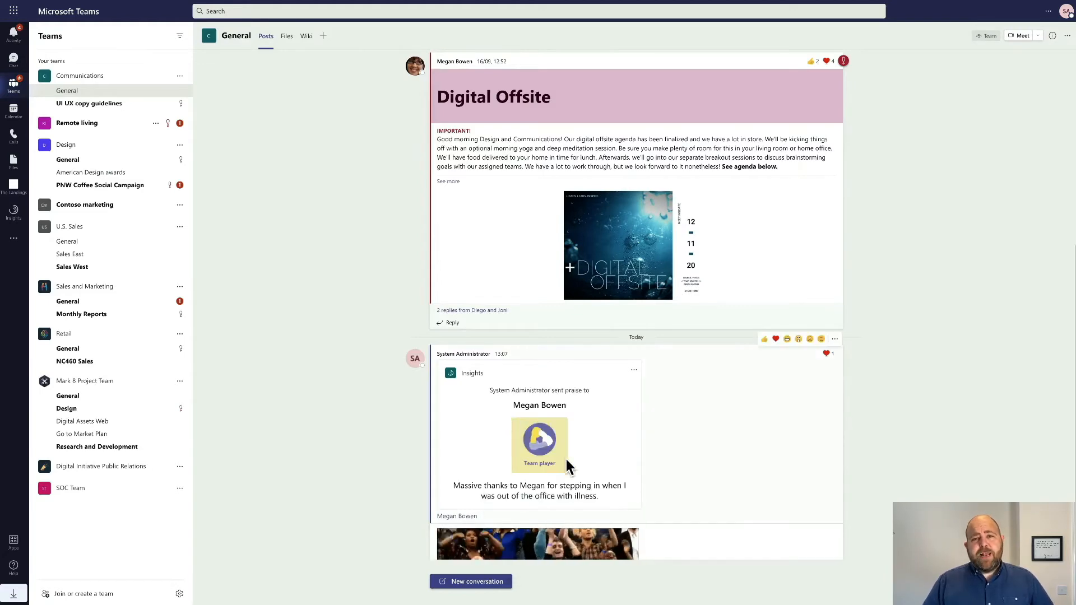
pyautogui.scroll(-3)
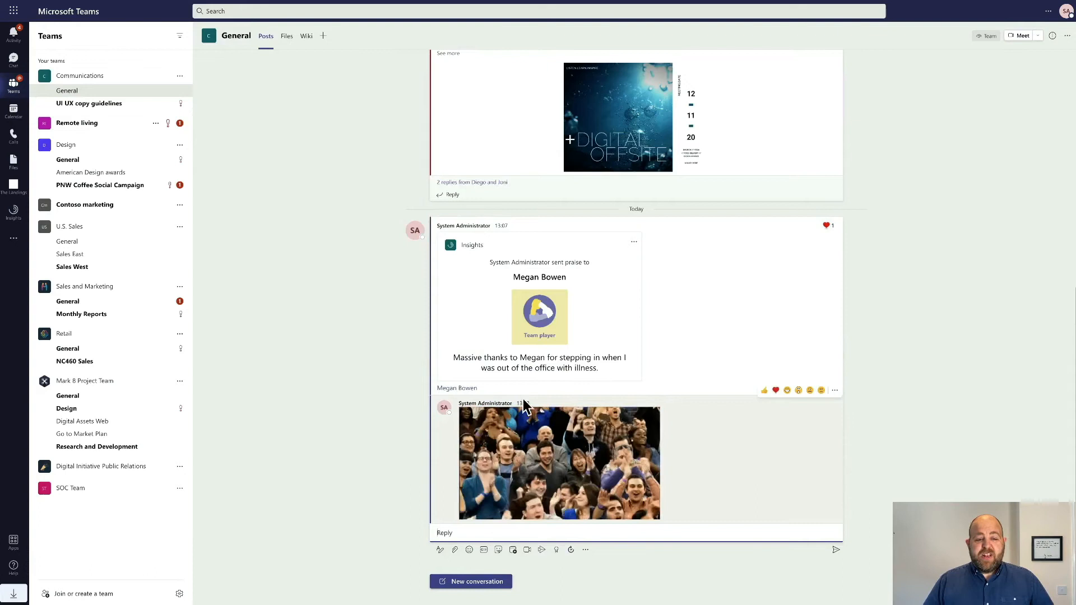
pyautogui.click(13, 209)
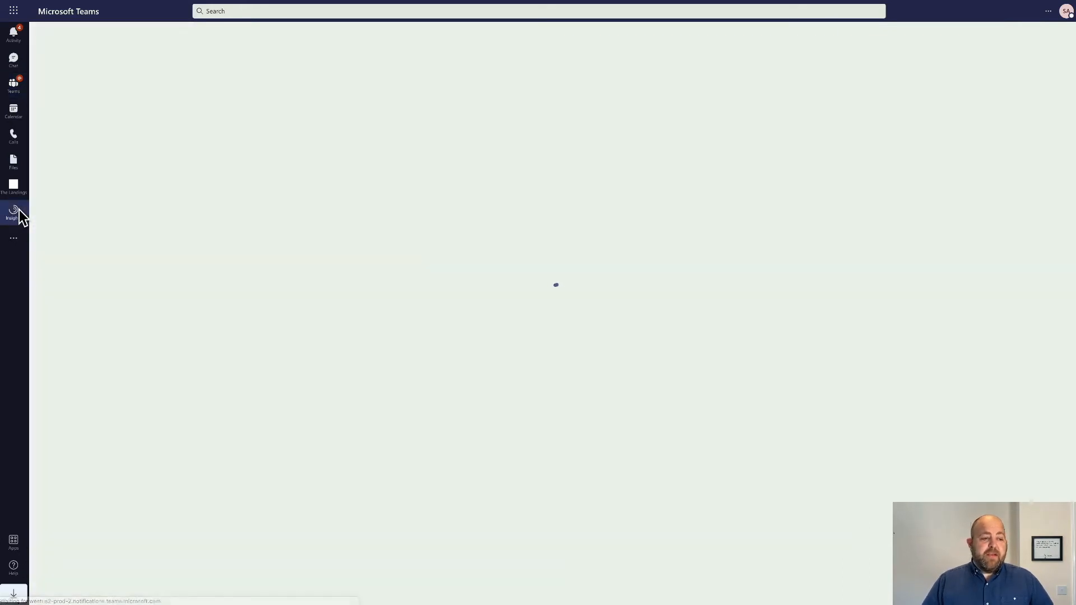
# Step: Set the weekly praise reminder, next due Tuesday 5 October at 16:00
pyautogui.click(12, 208)
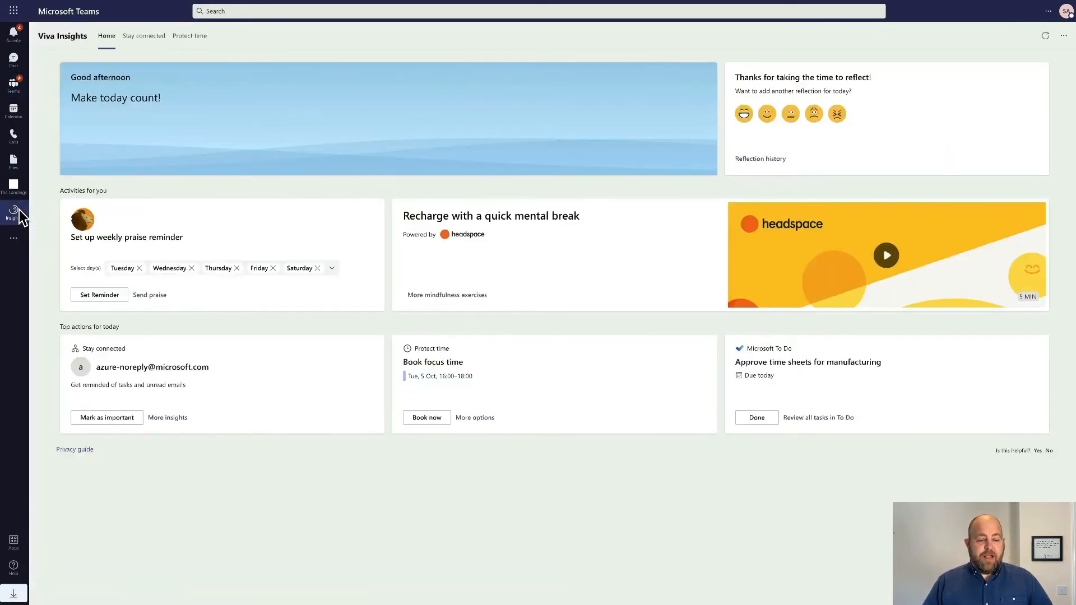
pyautogui.moveTo(175, 224)
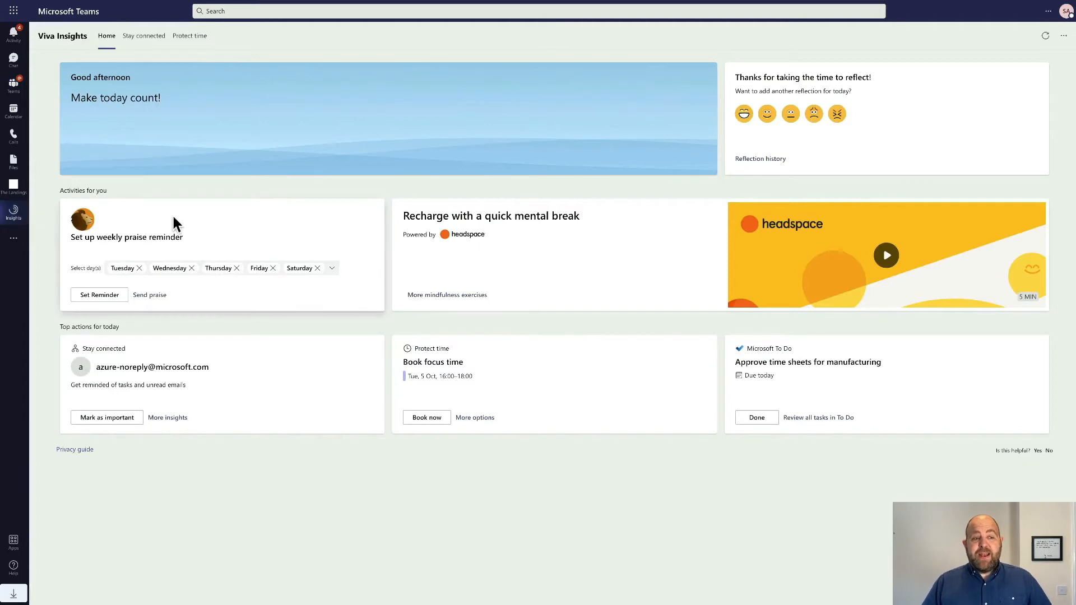
pyautogui.moveTo(140, 238)
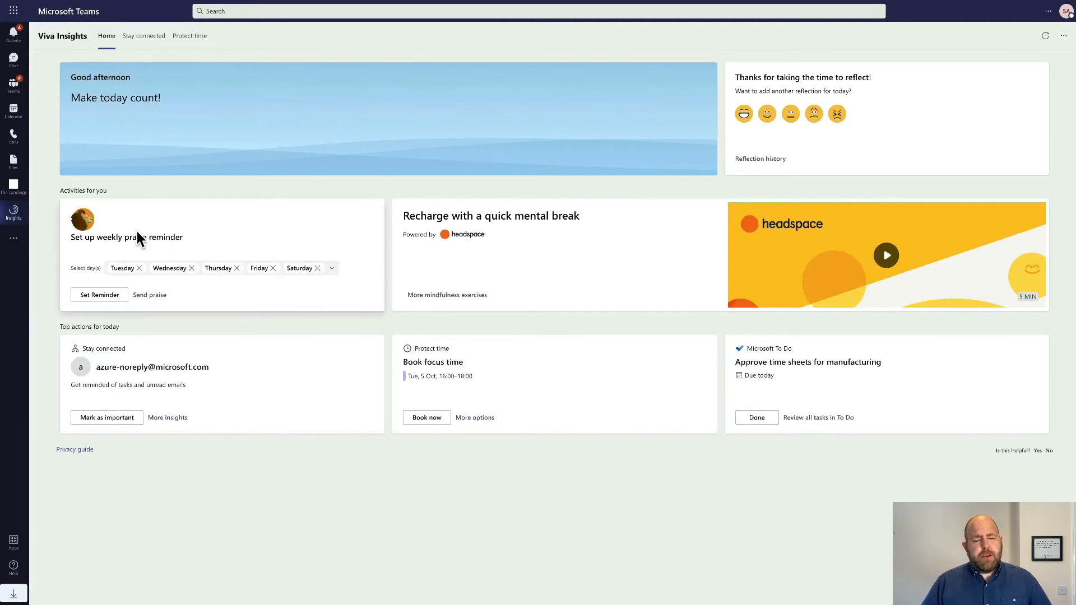
pyautogui.click(99, 295)
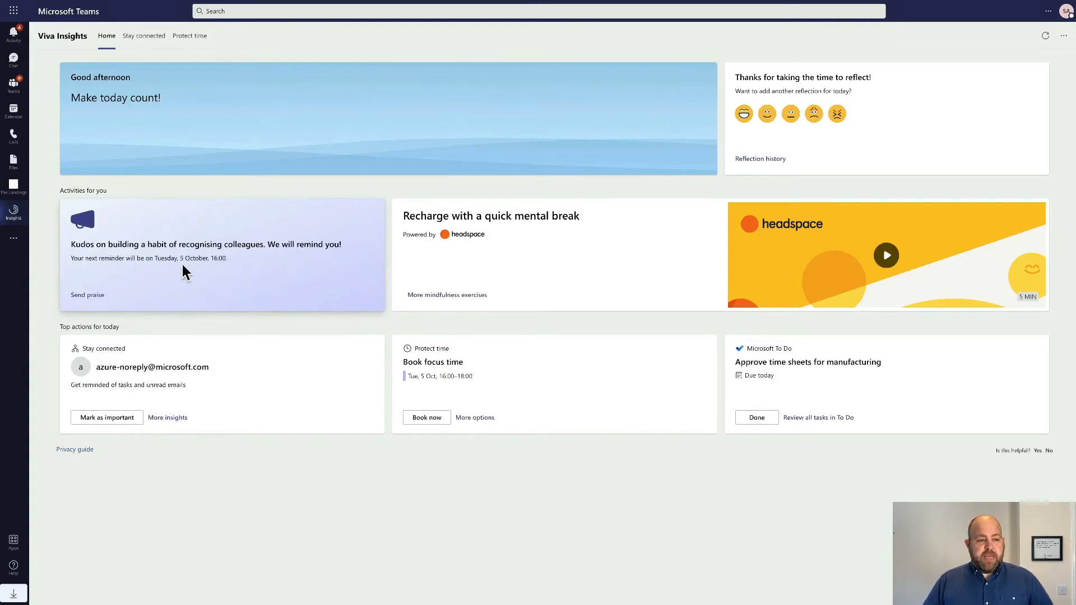
pyautogui.moveTo(187, 287)
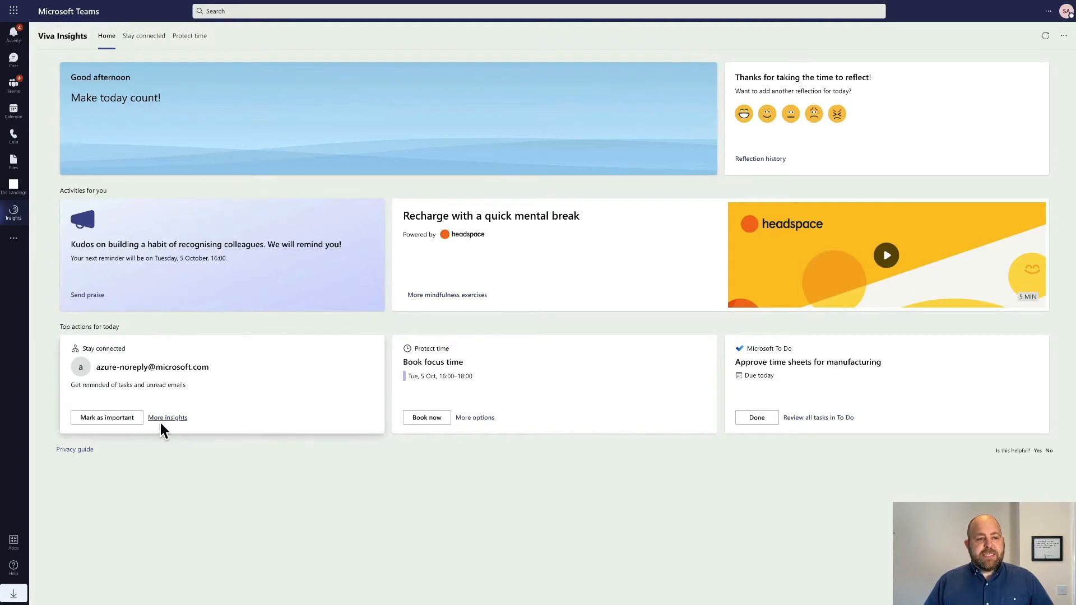
# Step: Accept the H2 Goals invitation from the Stay connected list, dismiss it, and go back home
pyautogui.click(143, 35)
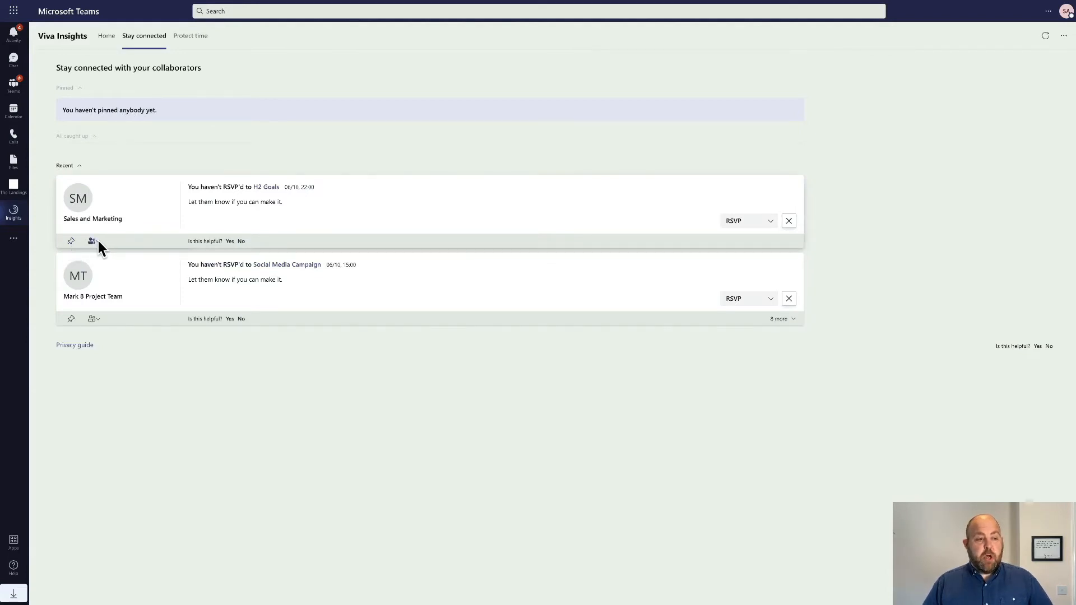
pyautogui.click(92, 241)
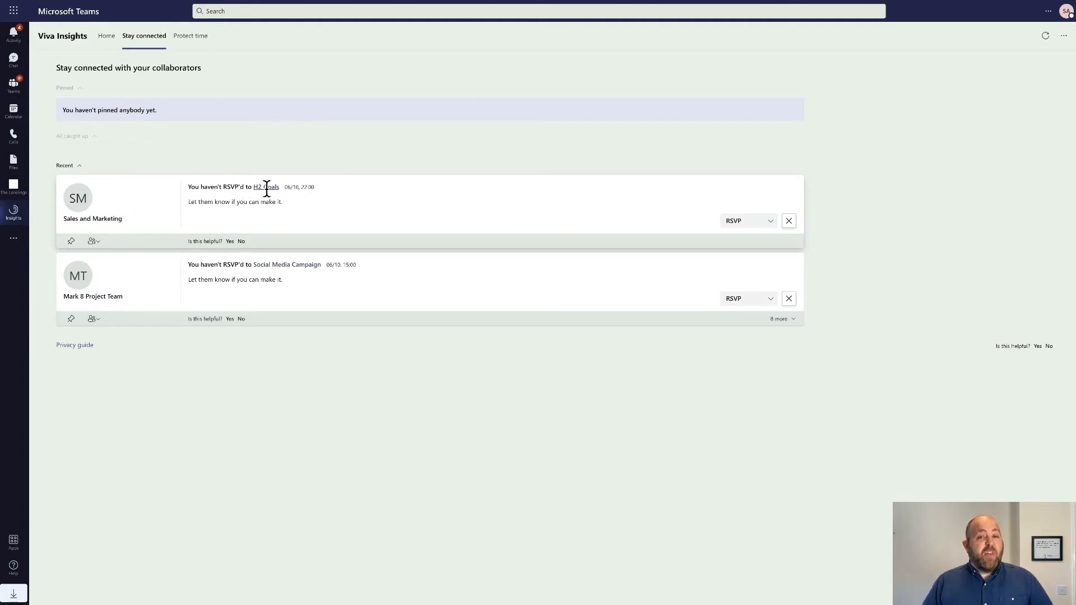
pyautogui.moveTo(717, 233)
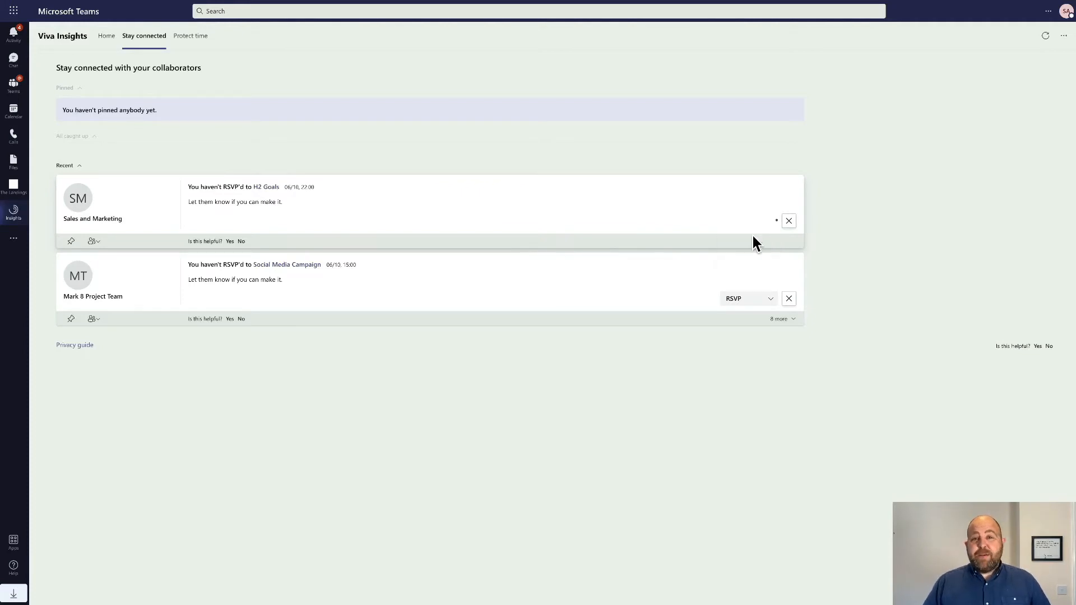
pyautogui.click(748, 220)
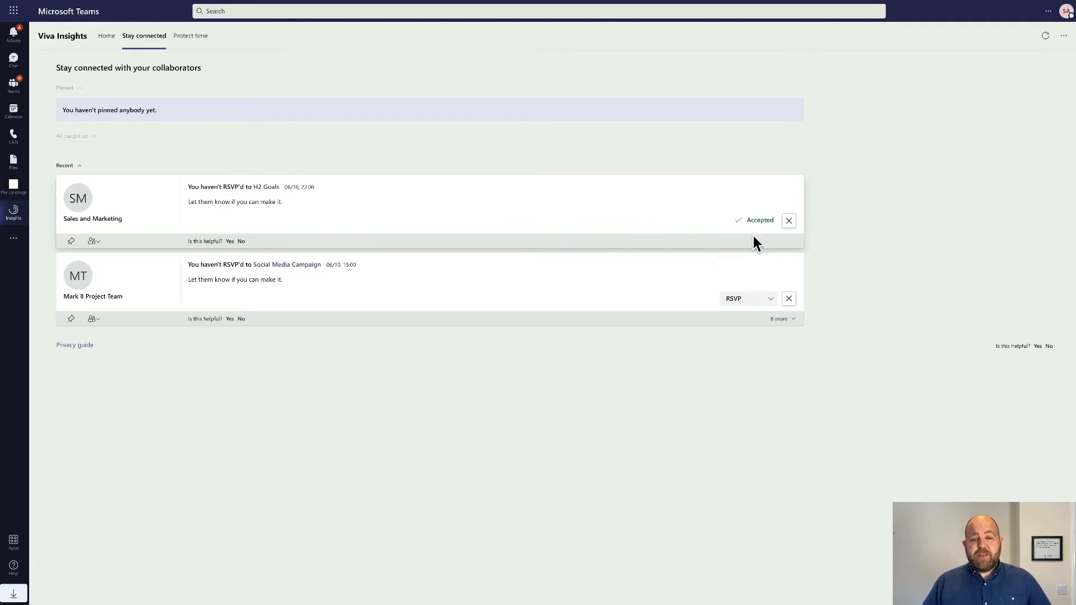
pyautogui.click(788, 220)
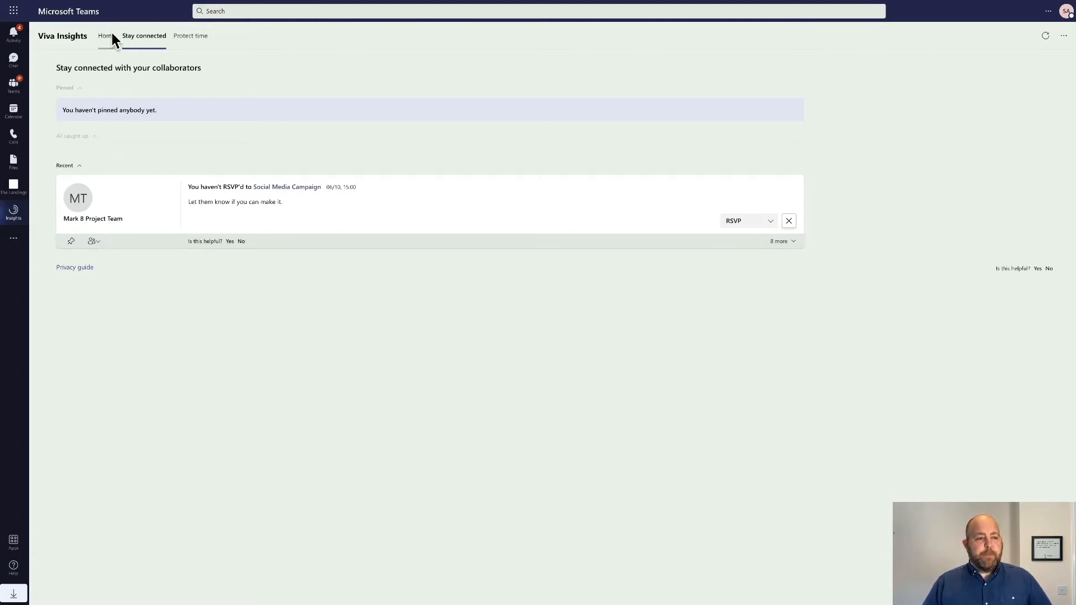
pyautogui.click(106, 36)
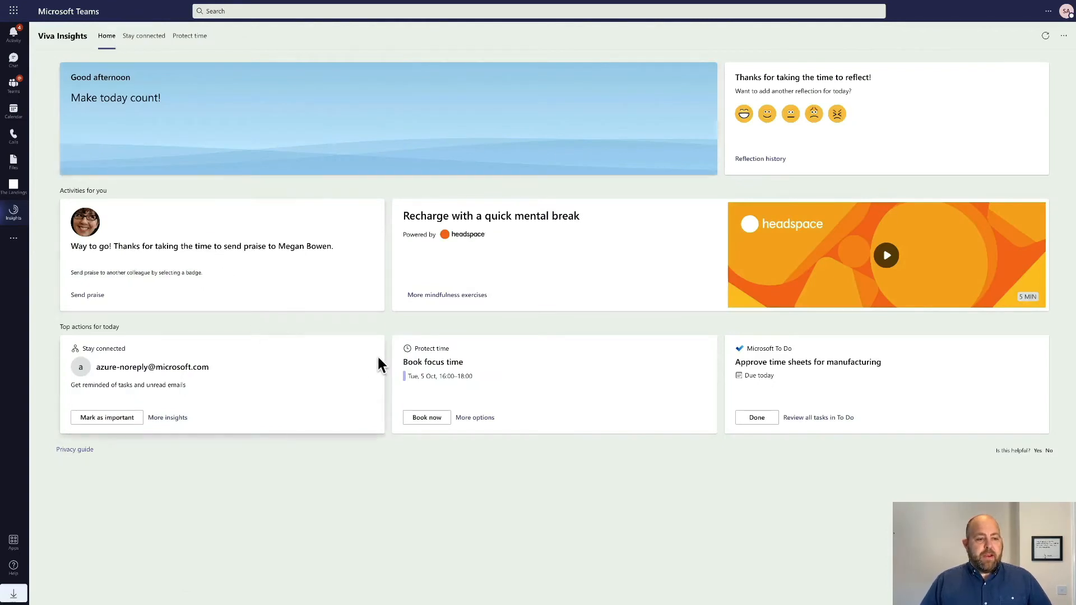
pyautogui.moveTo(461, 375)
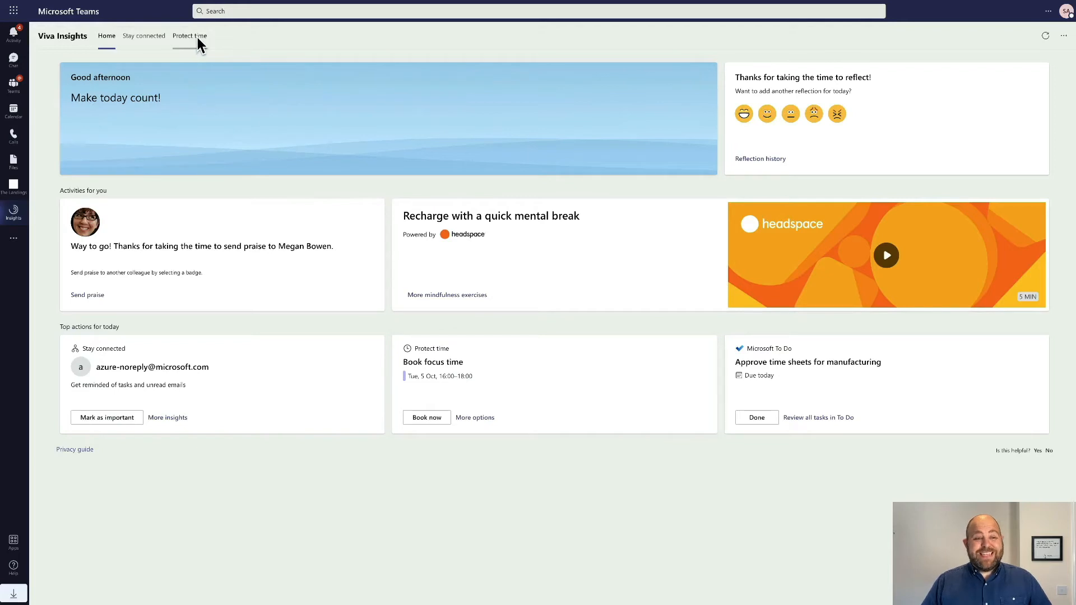
# Step: Go to the Protect time page for focus-time scheduling
pyautogui.click(189, 36)
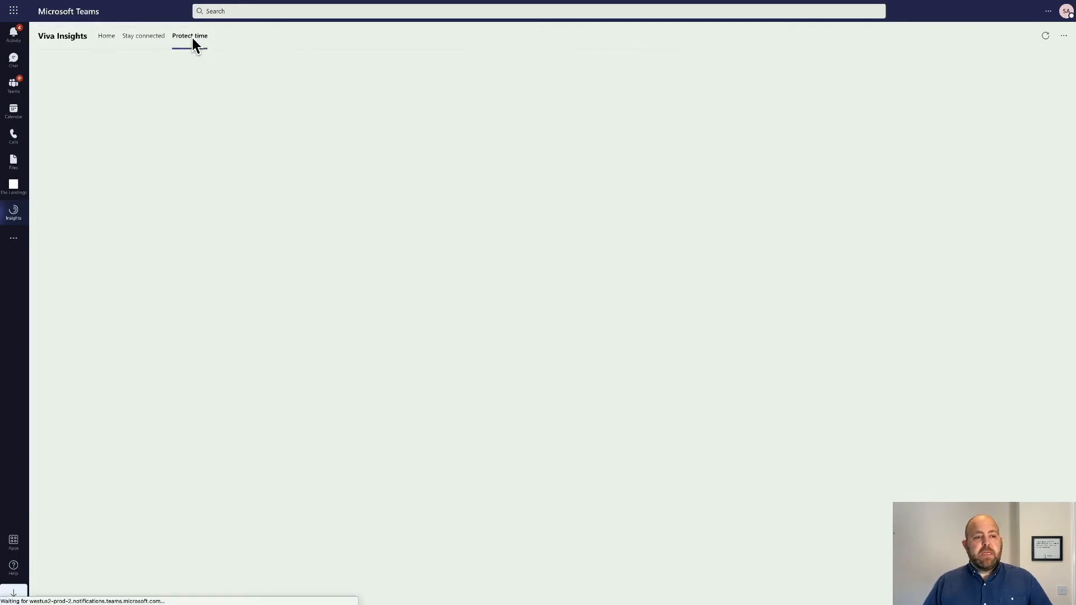
# Step: Dismiss the deep work tip and show all available focus-time slots
pyautogui.click(189, 36)
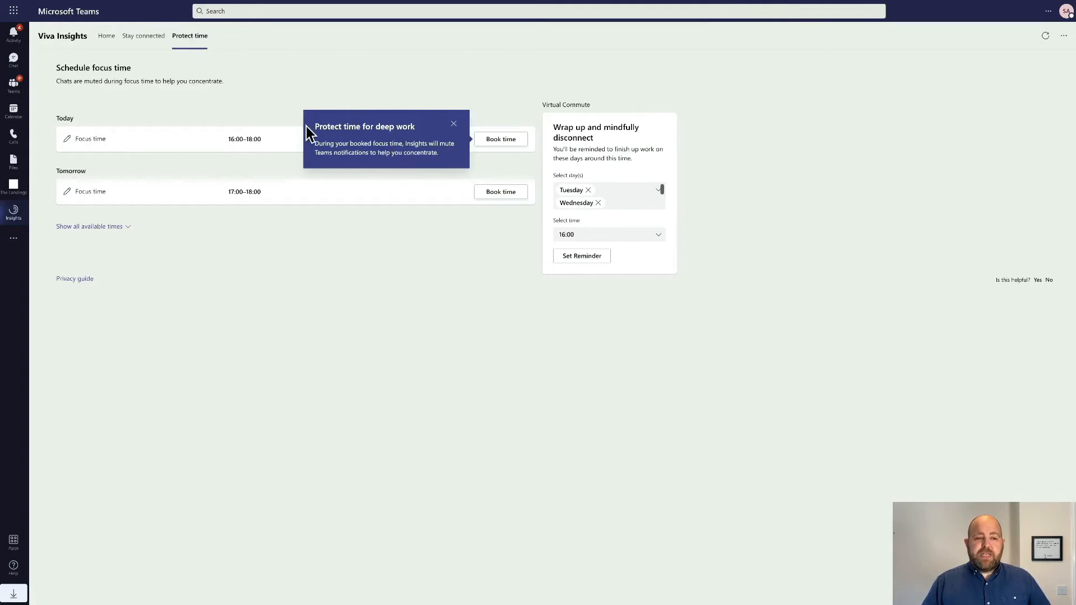
pyautogui.moveTo(349, 148)
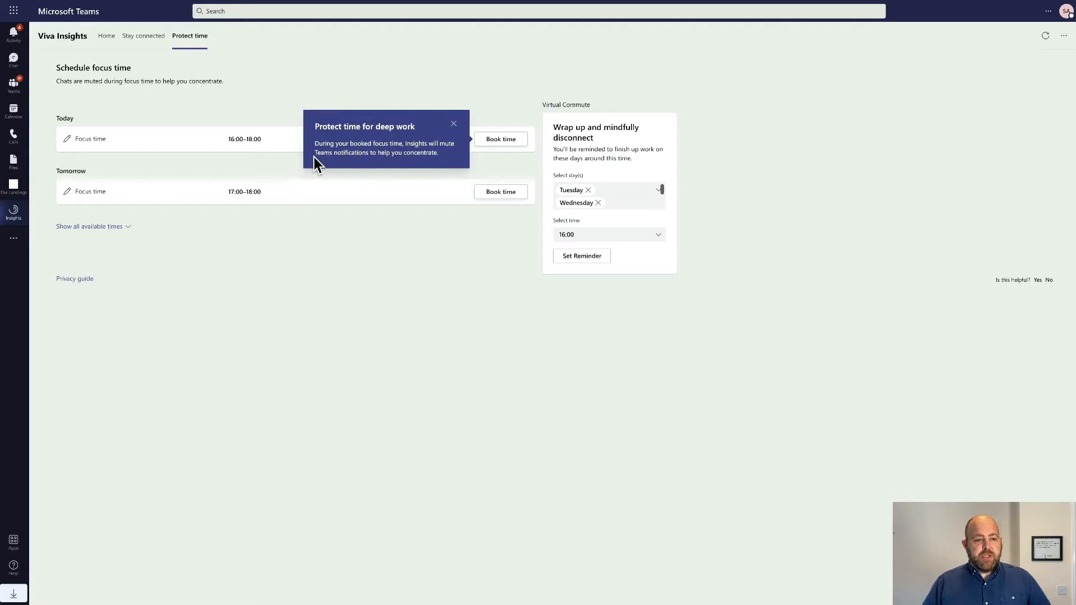
pyautogui.click(454, 124)
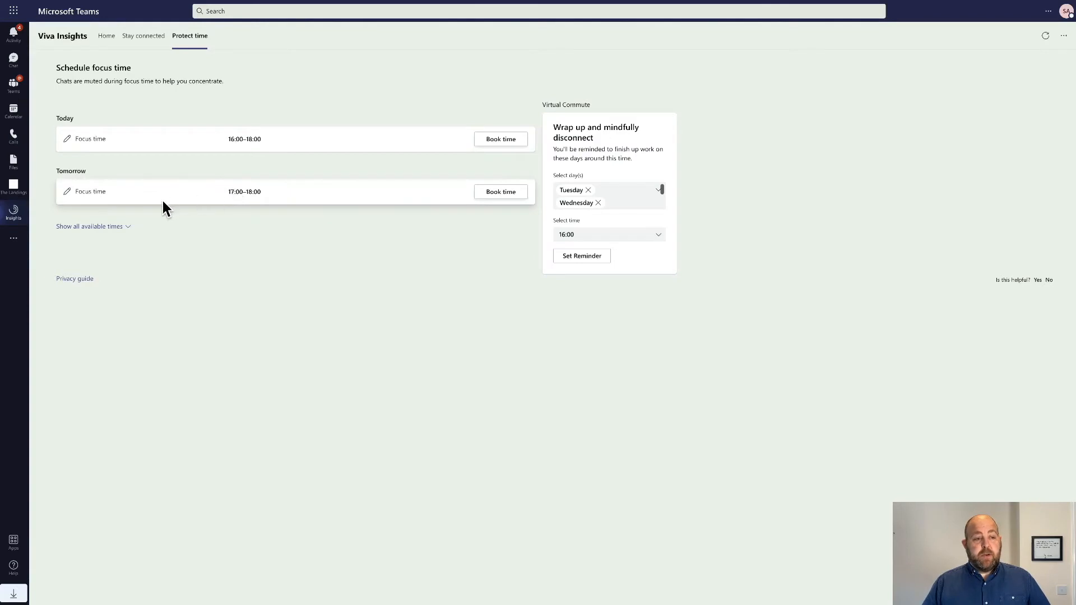
pyautogui.click(89, 227)
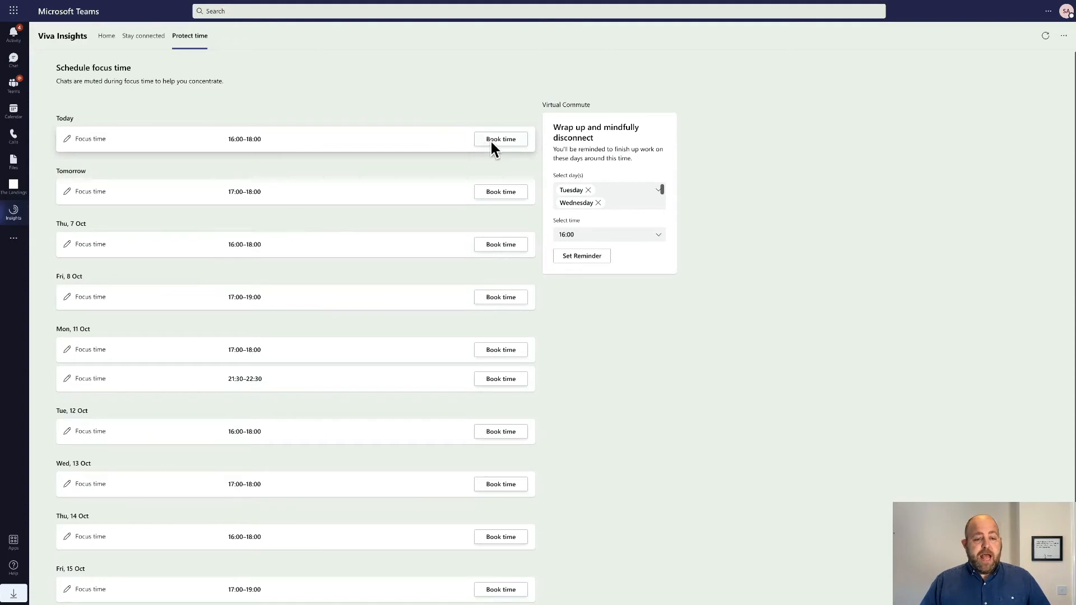
# Step: Book focus time today 16:00–18:00, tomorrow 17:00–18:00 and Thursday 14 October, then return home
pyautogui.click(500, 139)
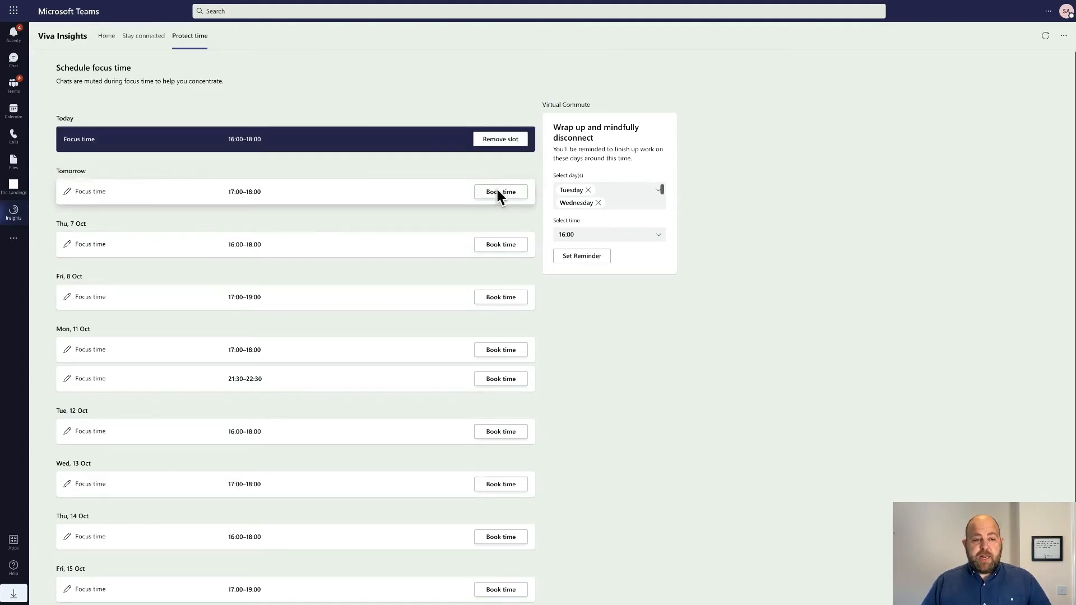
pyautogui.click(501, 192)
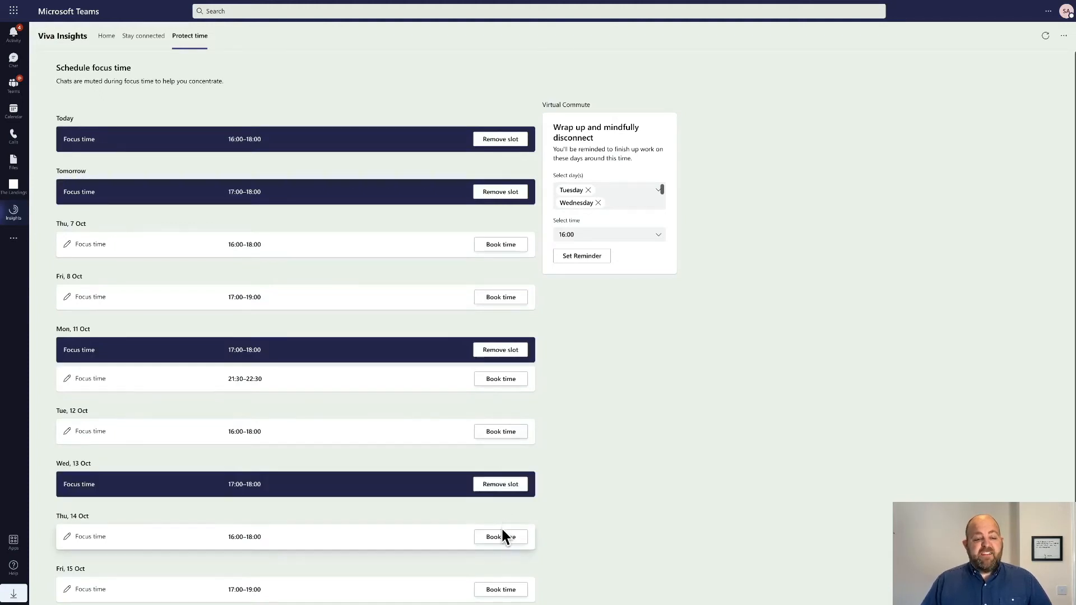
pyautogui.click(501, 536)
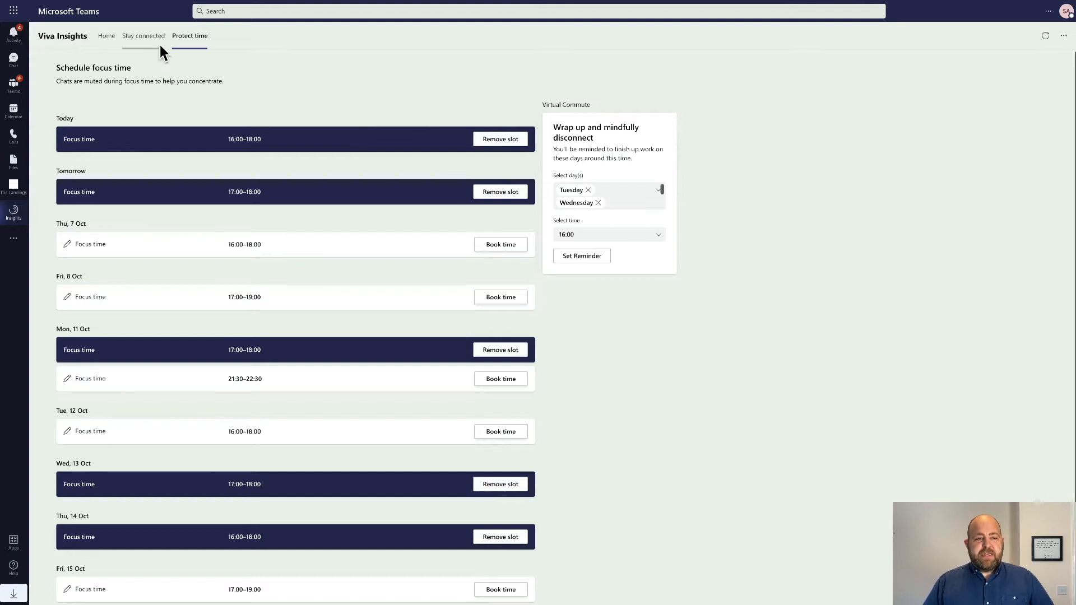
pyautogui.moveTo(106, 36)
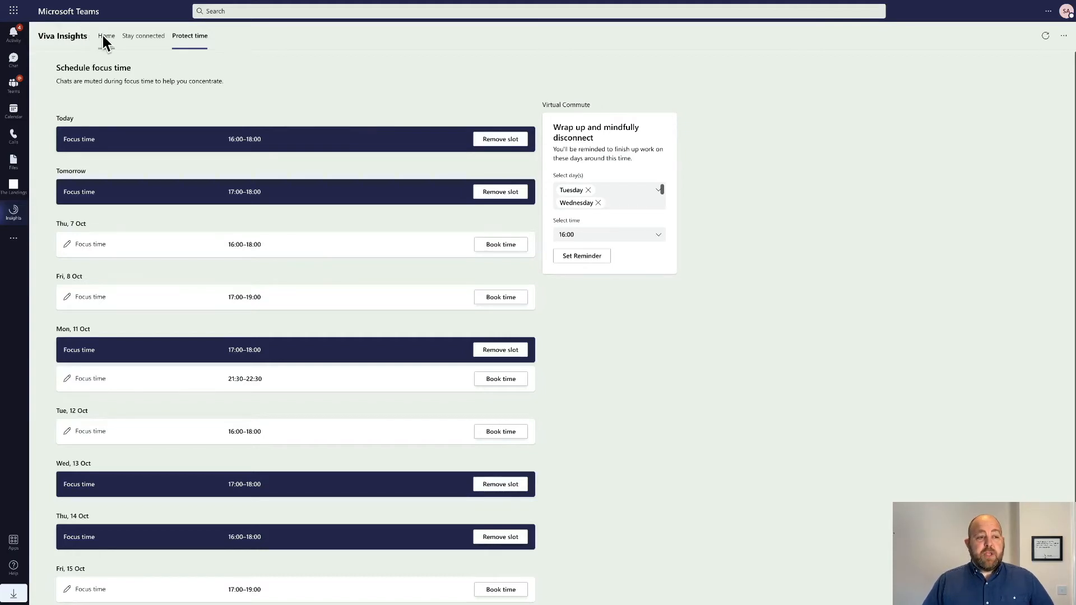
pyautogui.click(107, 35)
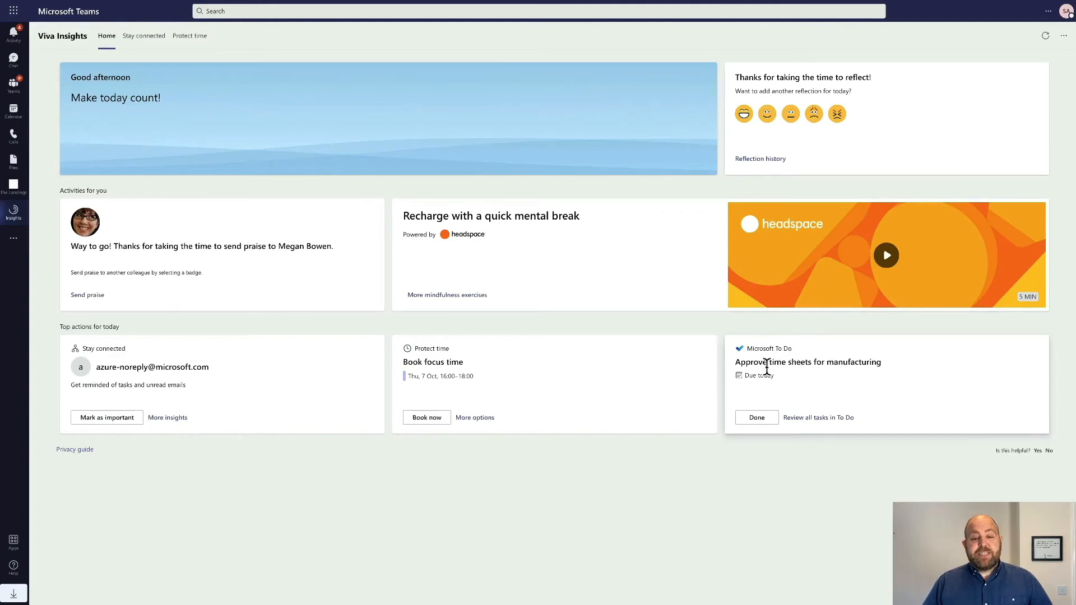
pyautogui.moveTo(816, 418)
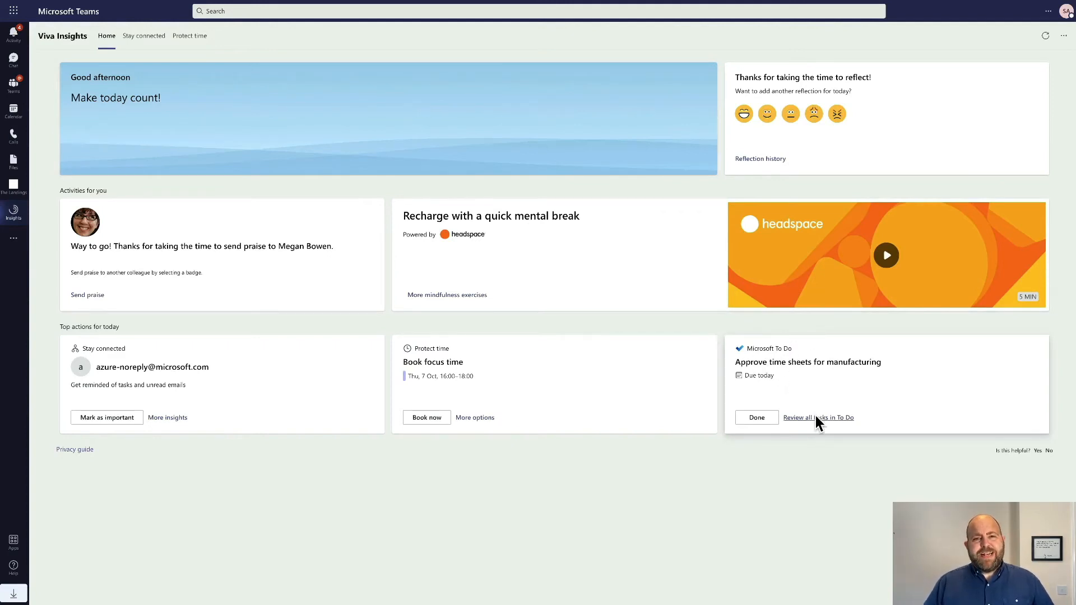
# Step: Review all personal tasks in Microsoft To Do from the Insights home card
pyautogui.click(818, 417)
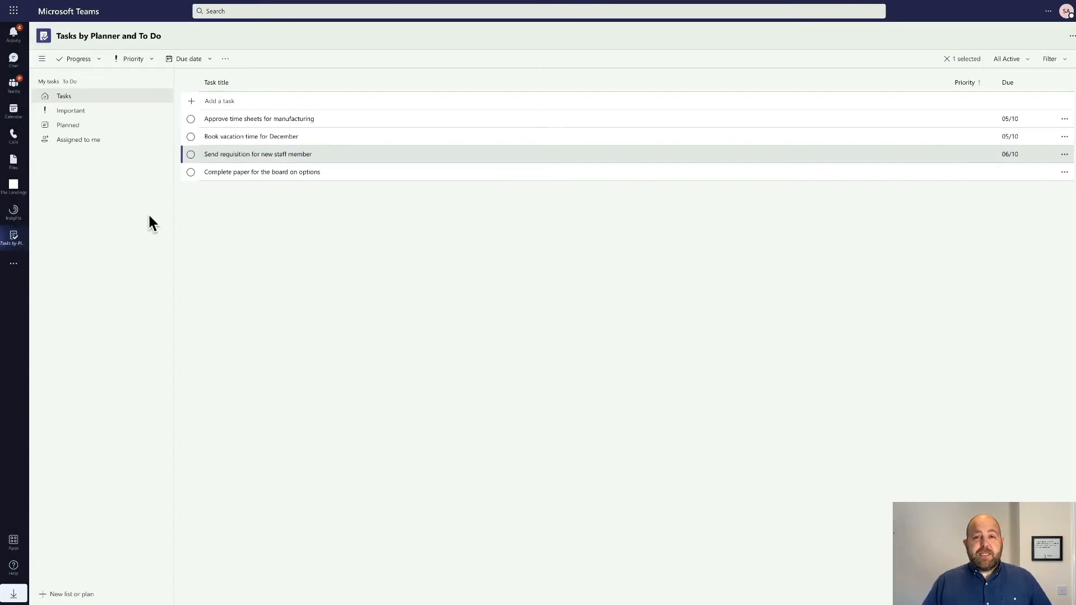
# Step: Navigate from the To Do task list back toward Viva Insights
pyautogui.click(251, 136)
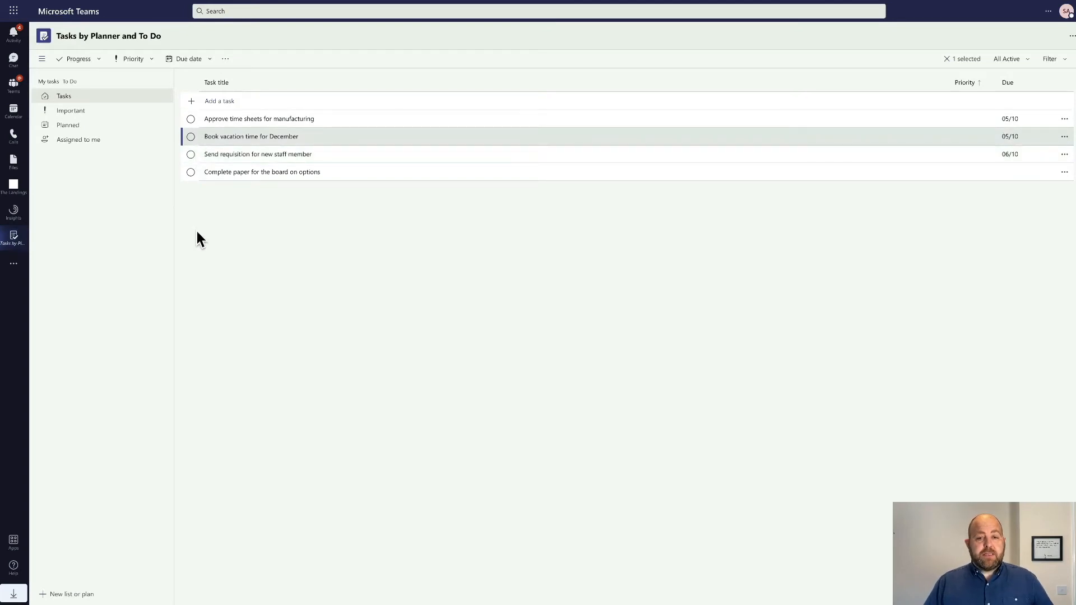
pyautogui.moveTo(13, 209)
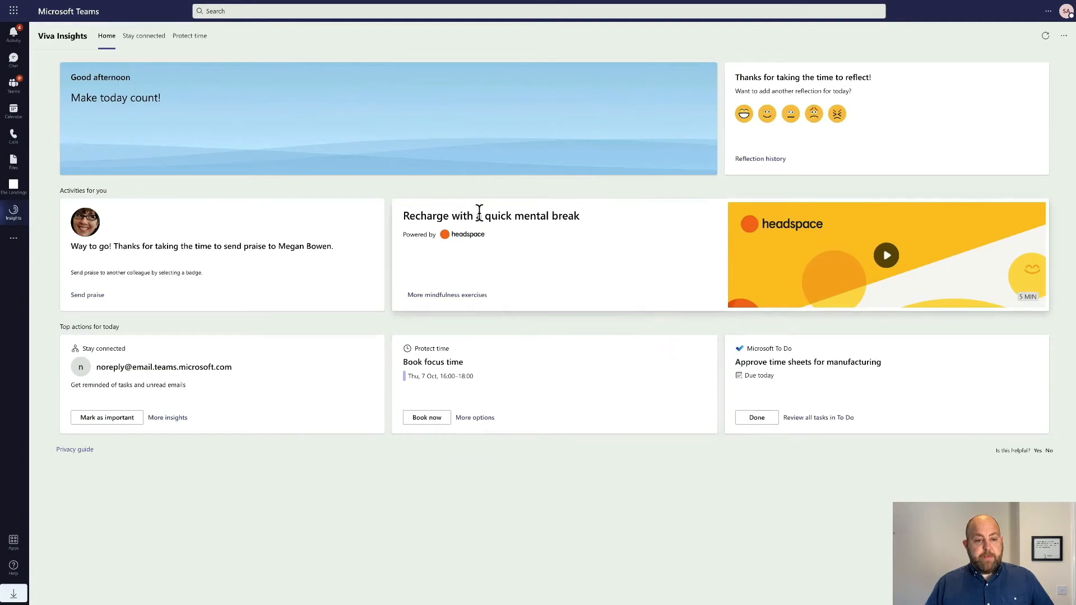
pyautogui.moveTo(471, 247)
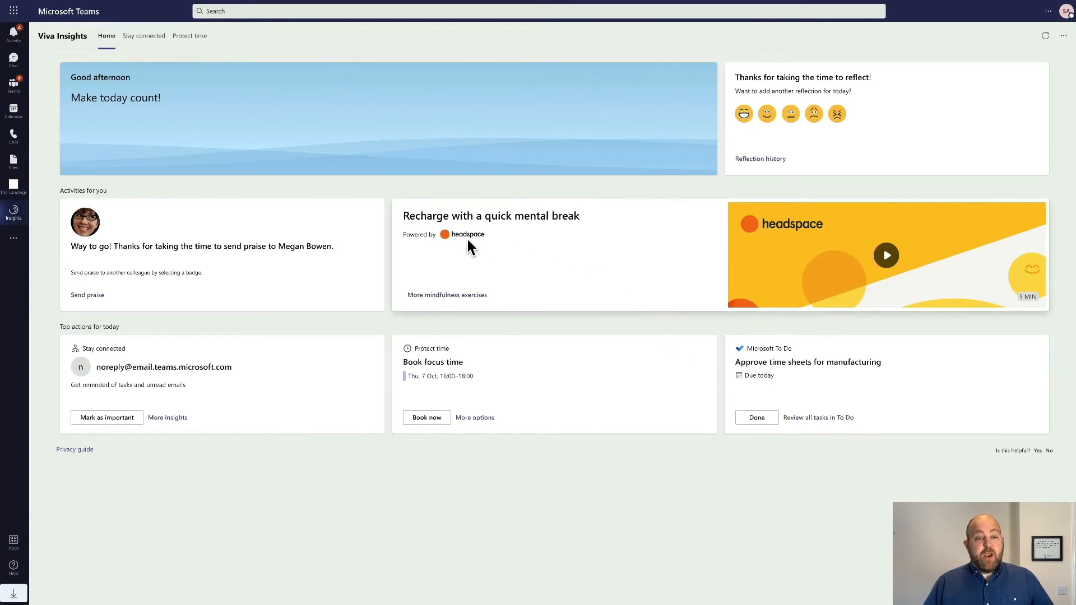
pyautogui.moveTo(416, 329)
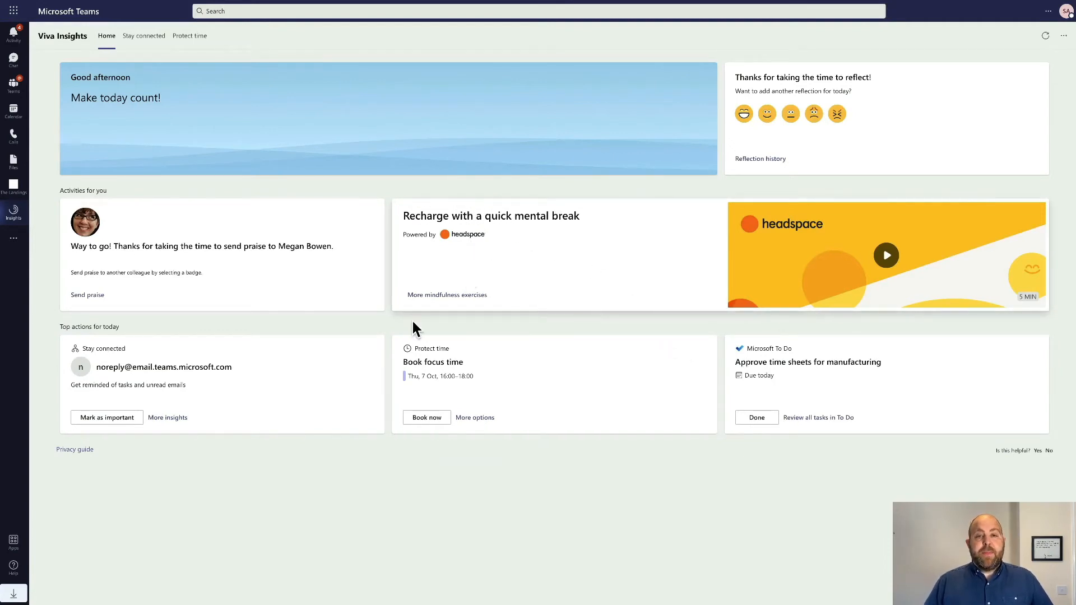
# Step: Show the full list of Headspace mindfulness exercises from the Recharge card
pyautogui.click(446, 294)
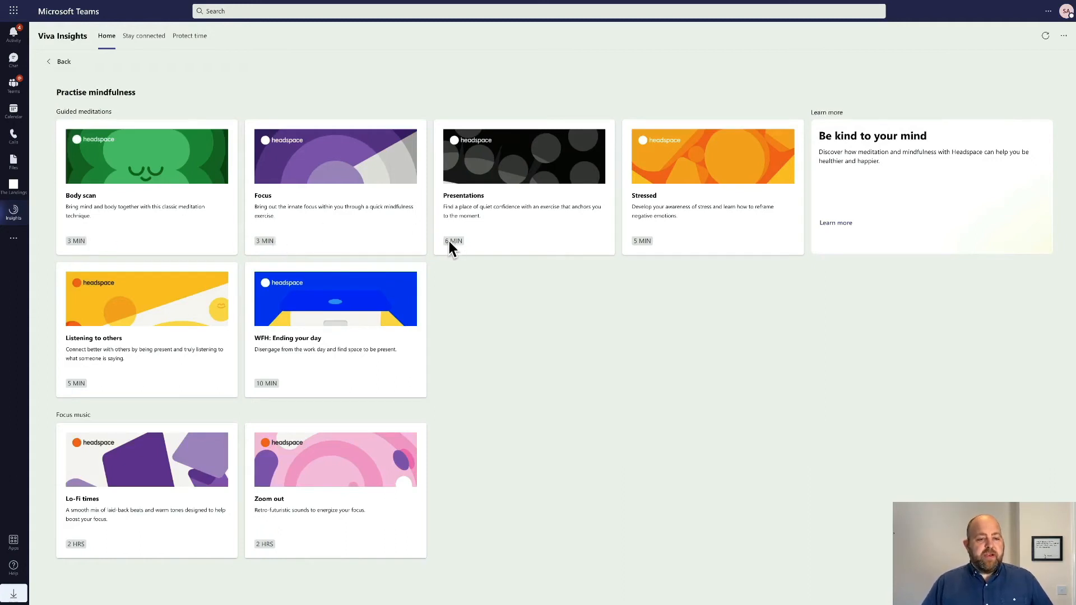
pyautogui.moveTo(637, 247)
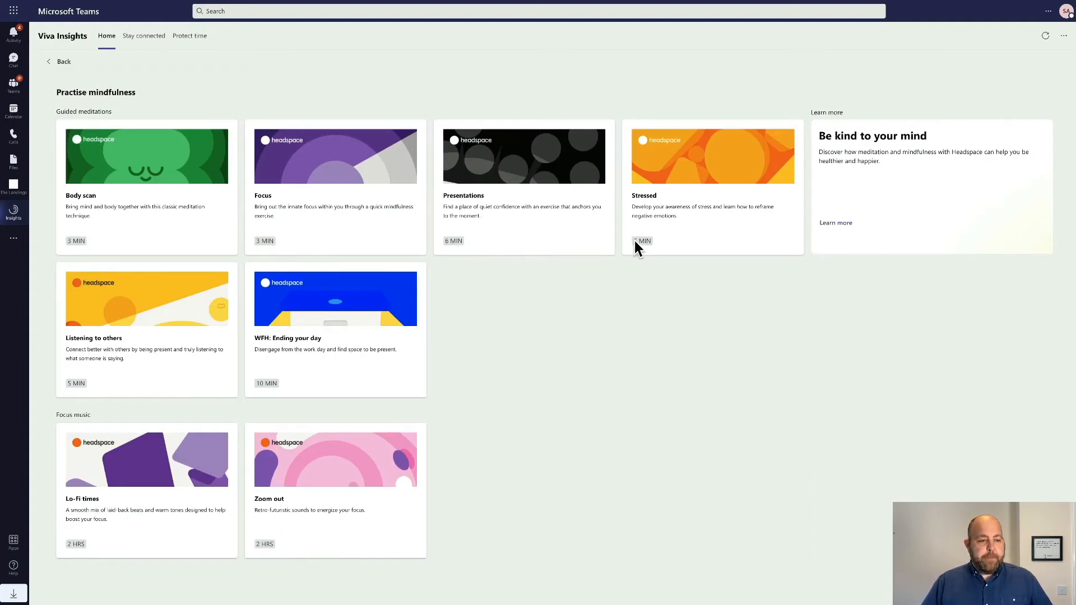
pyautogui.moveTo(278, 384)
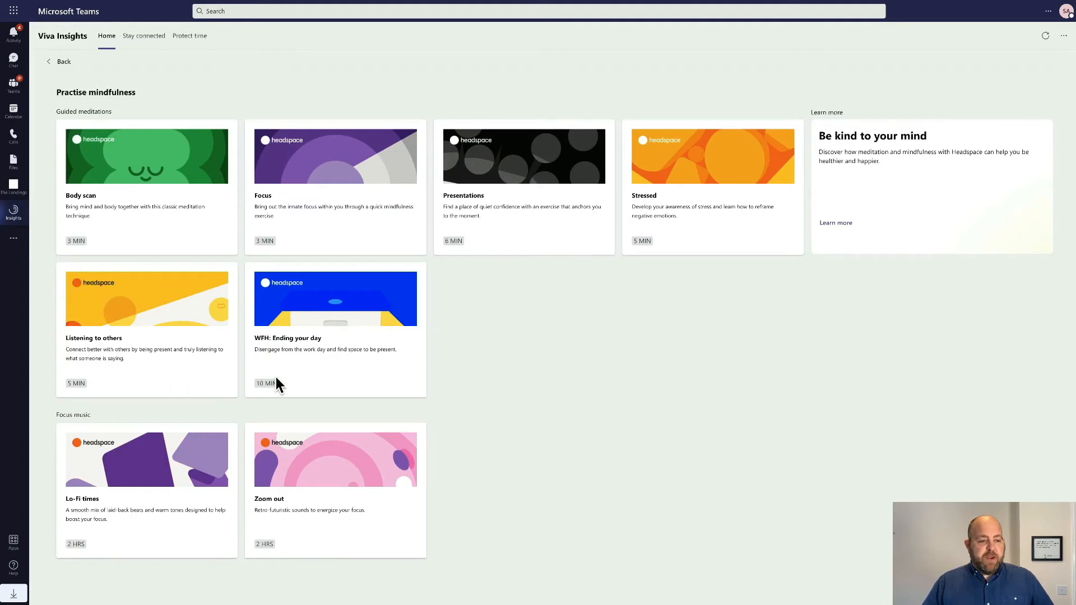
pyautogui.moveTo(328, 331)
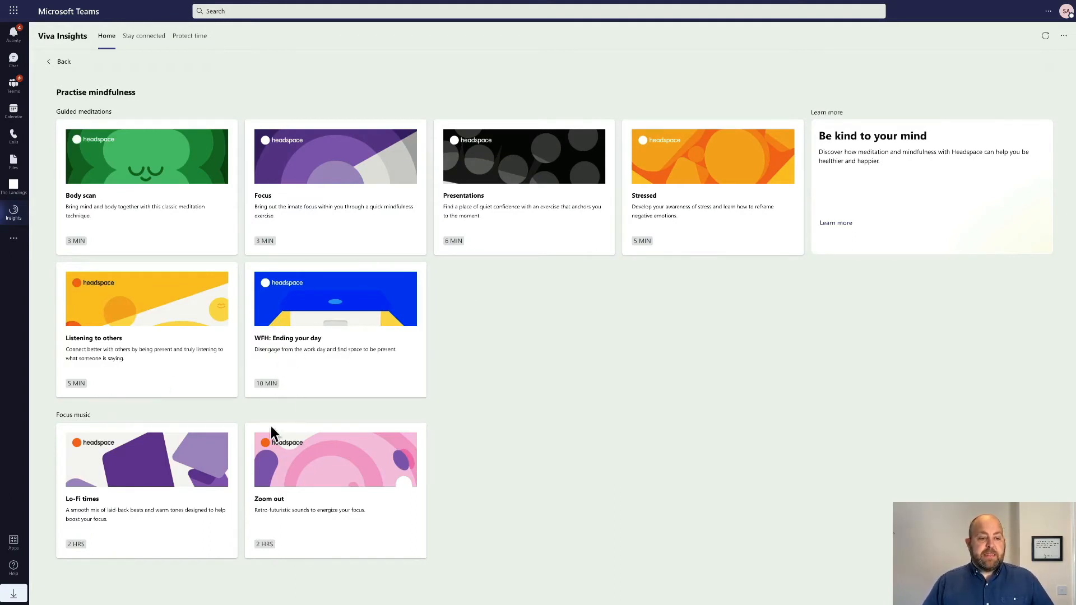
pyautogui.moveTo(330, 535)
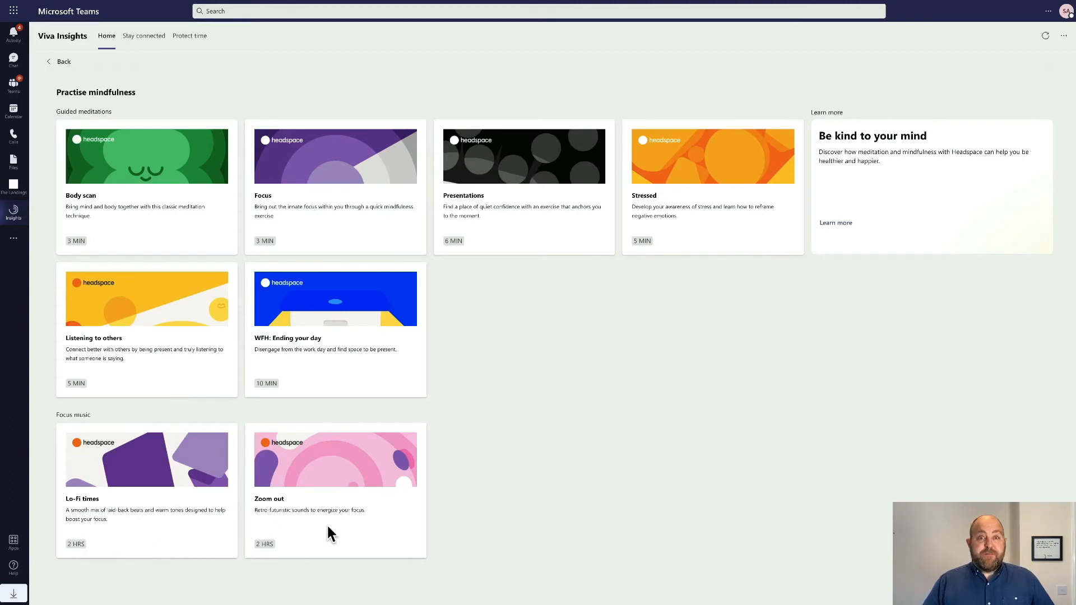
pyautogui.moveTo(336, 334)
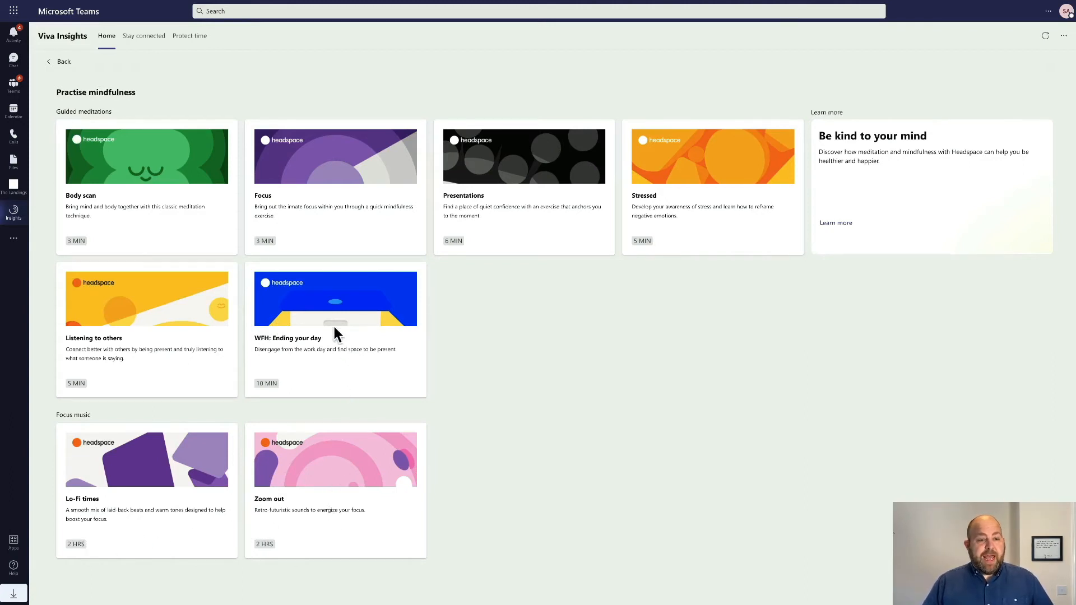
pyautogui.click(336, 298)
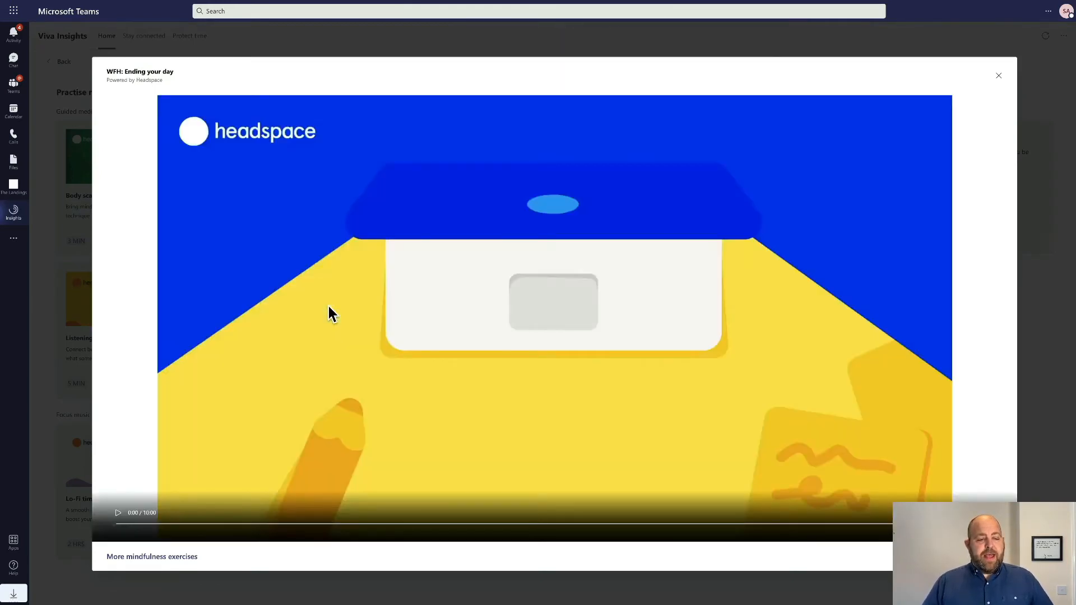
pyautogui.moveTo(313, 335)
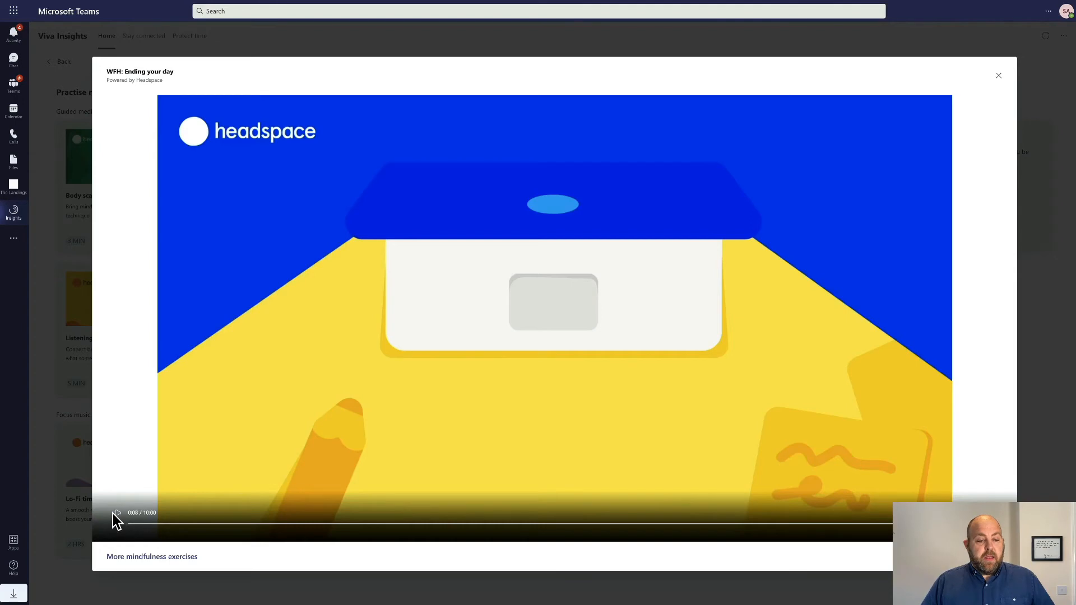
pyautogui.moveTo(998, 76)
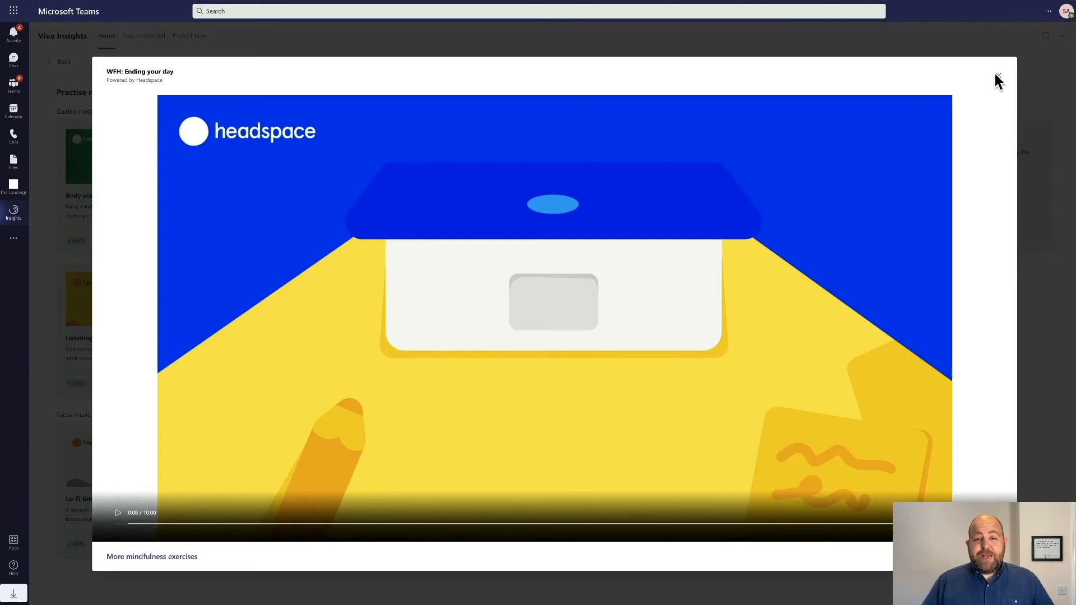
pyautogui.click(997, 76)
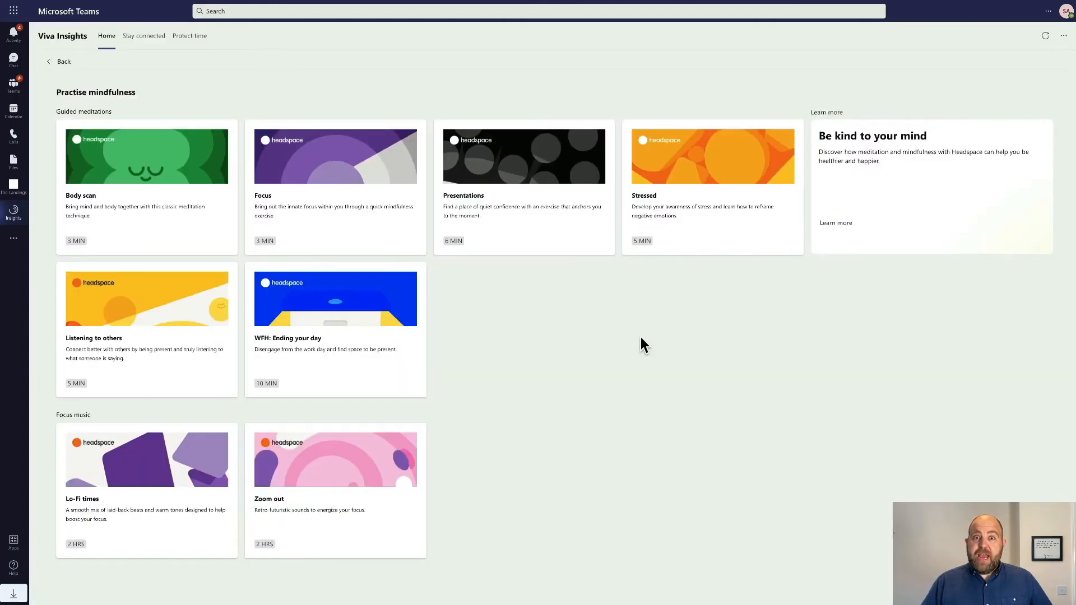
pyautogui.click(335, 459)
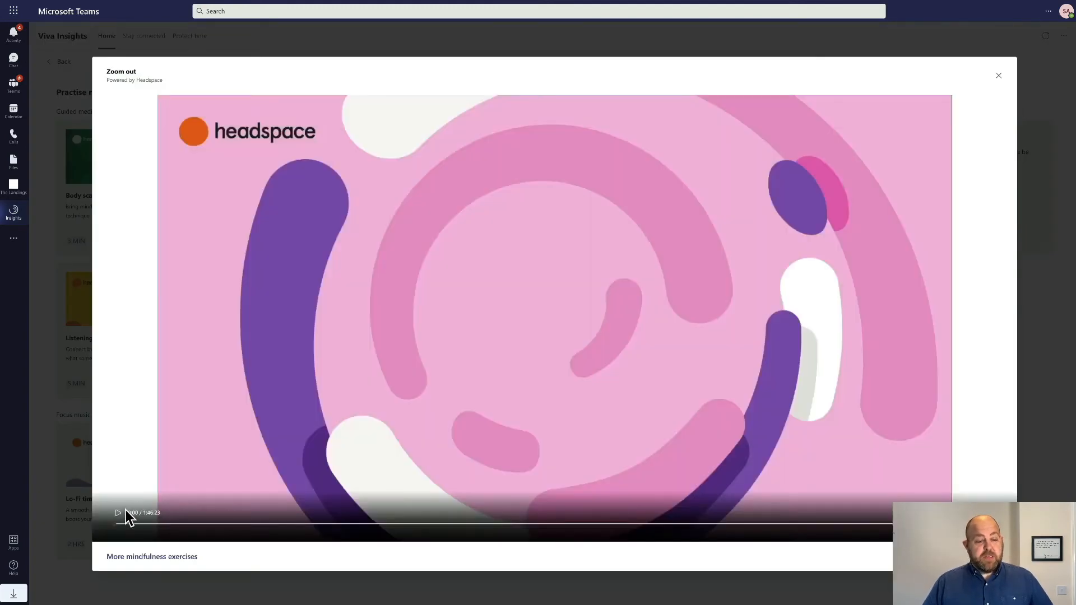
# Step: Play the Headspace Zoom out focus music track
pyautogui.click(118, 513)
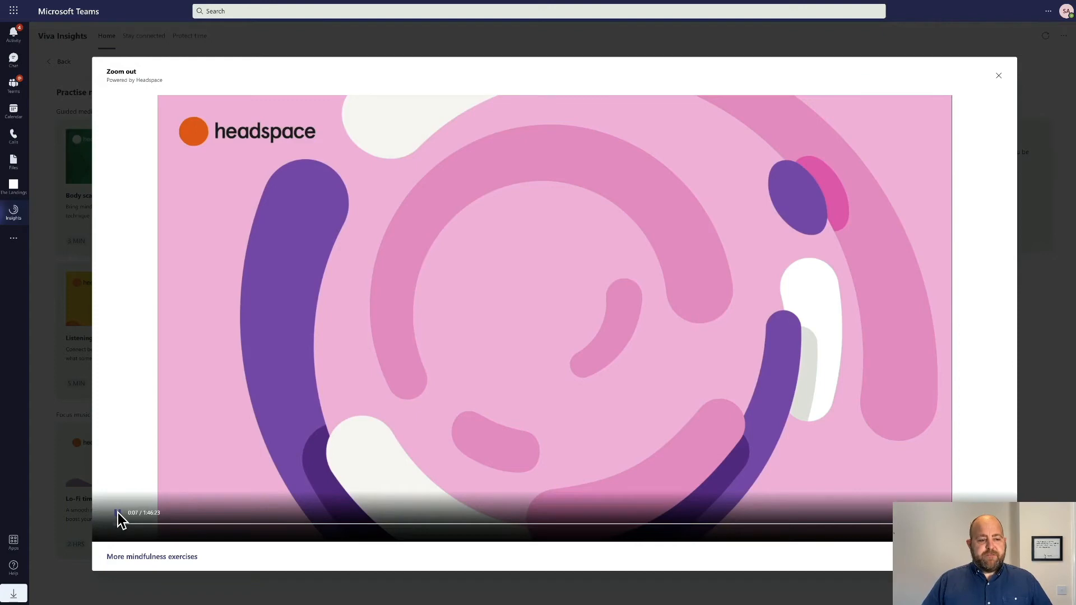
# Step: Leave the player for the Protect time page and set 16:00 virtual commute reminders on the chosen days
pyautogui.click(997, 76)
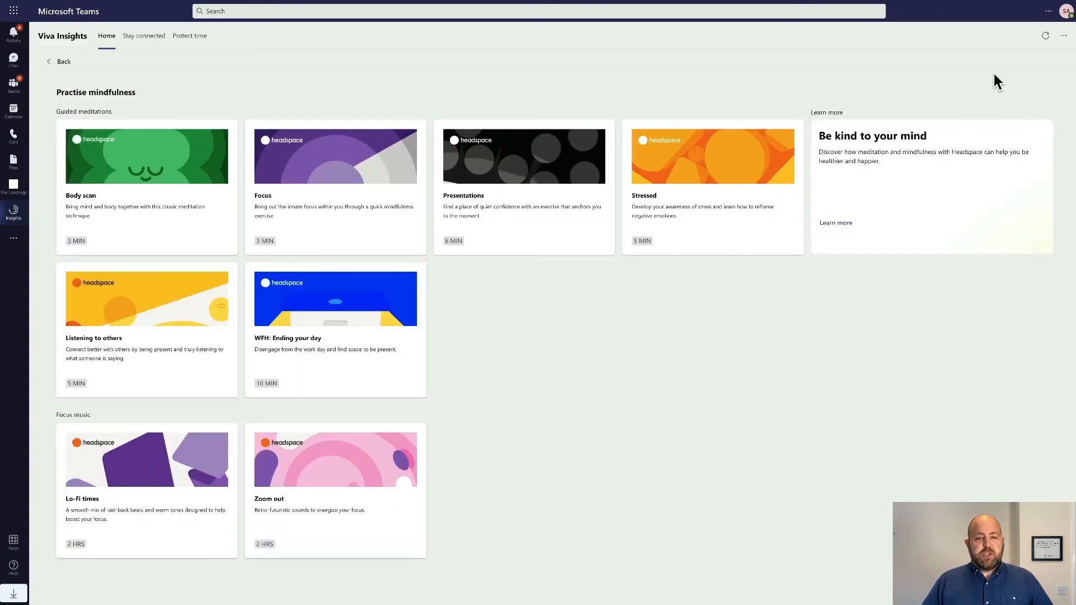
pyautogui.moveTo(151, 123)
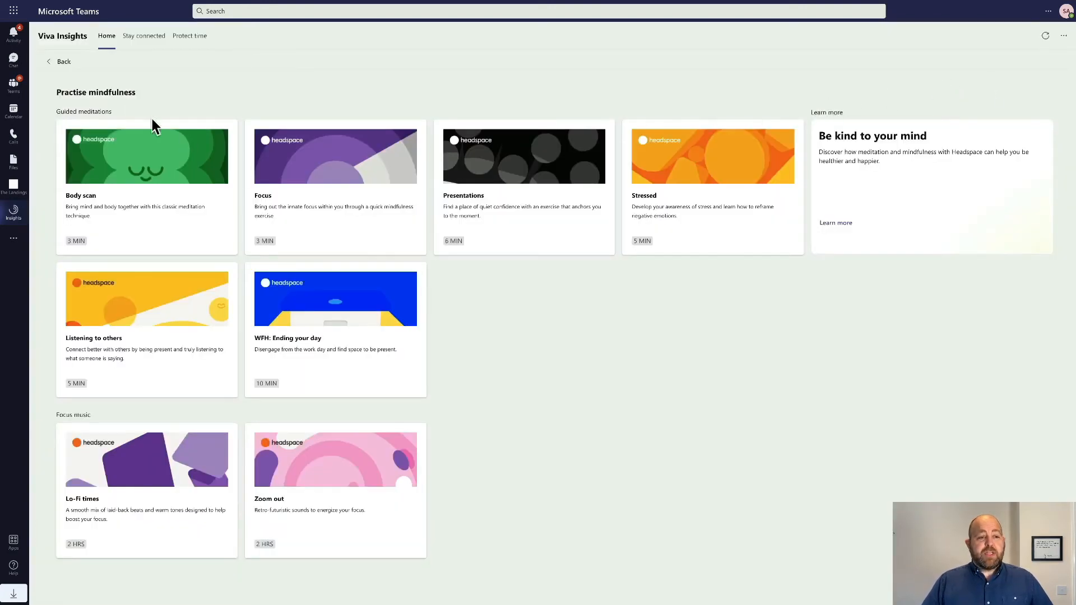
pyautogui.click(64, 61)
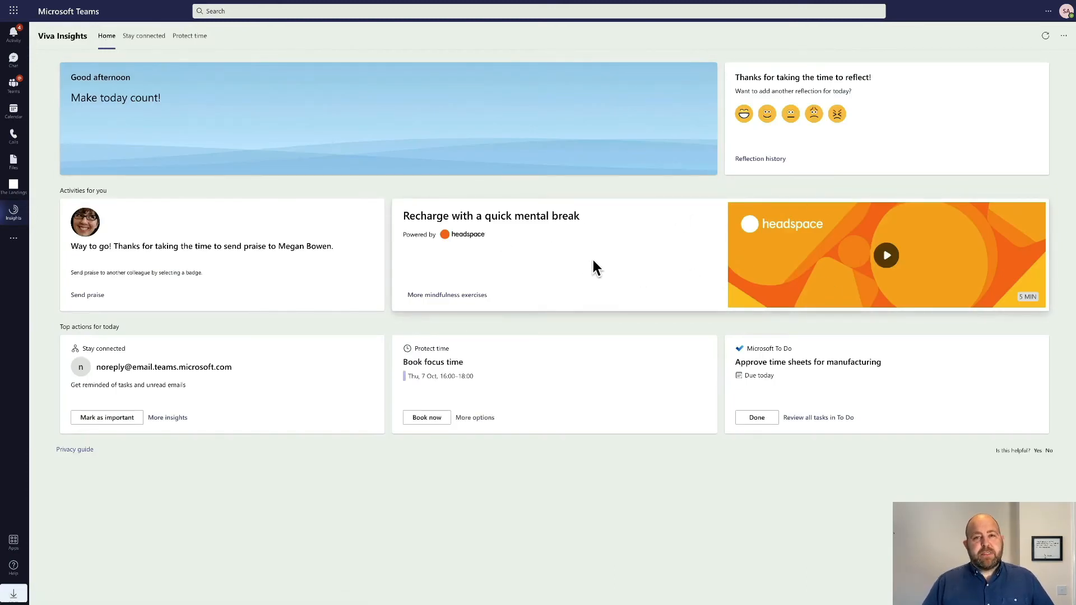
pyautogui.click(190, 36)
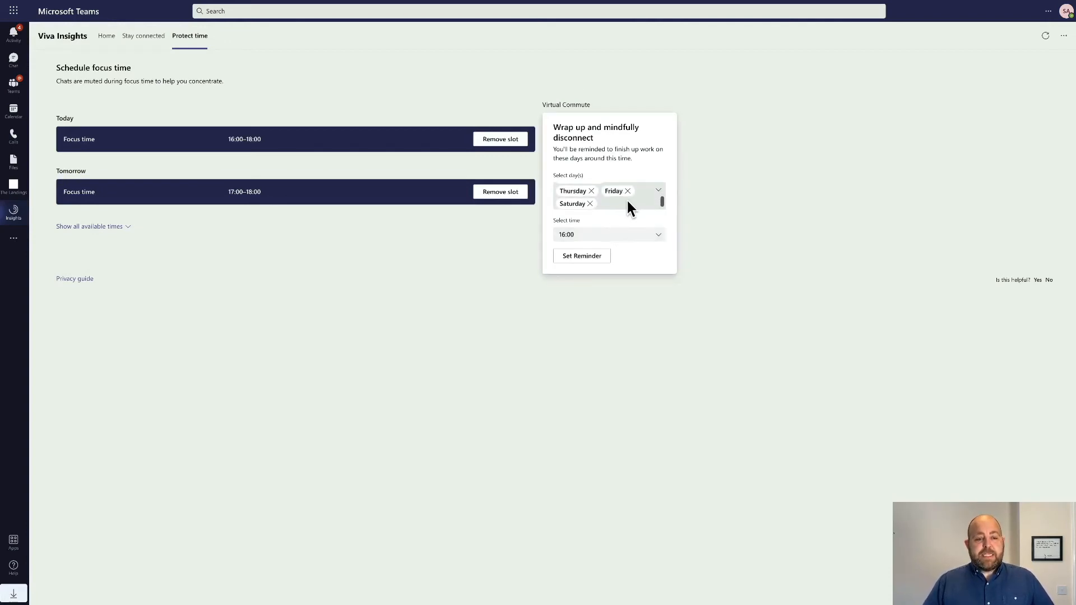
pyautogui.click(581, 256)
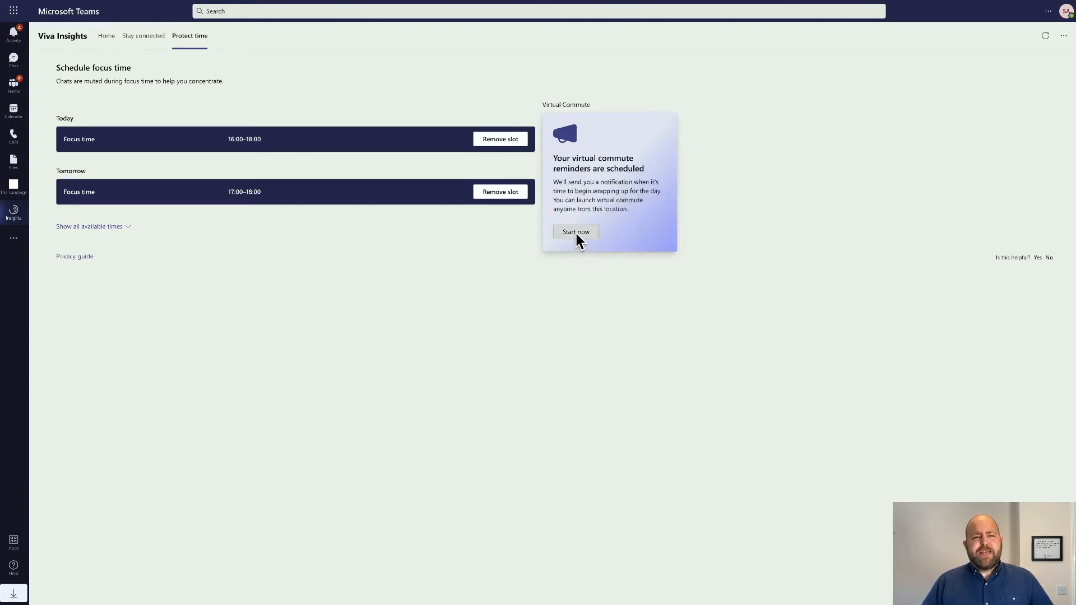
# Step: Start the commute, mark time-sheet approval done and defer December vacation booking to tomorrow
pyautogui.click(574, 232)
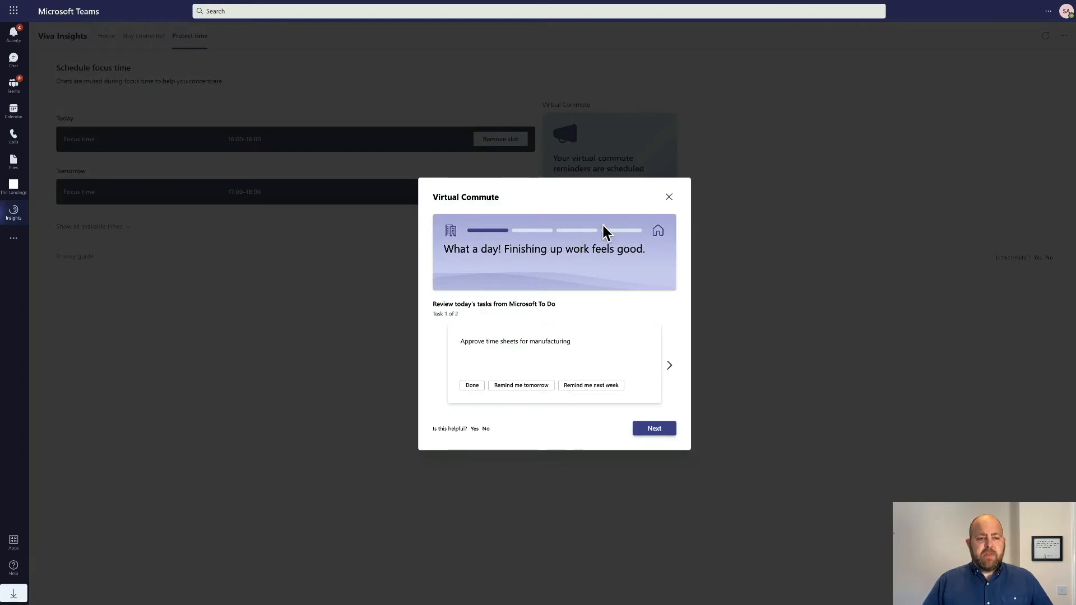
pyautogui.moveTo(589, 263)
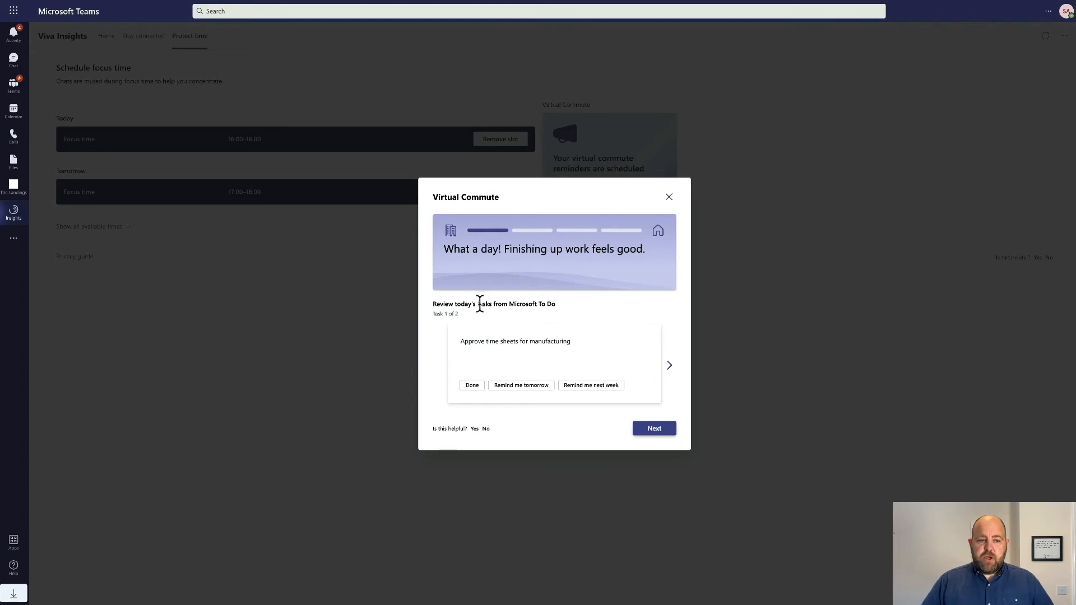
pyautogui.moveTo(567, 337)
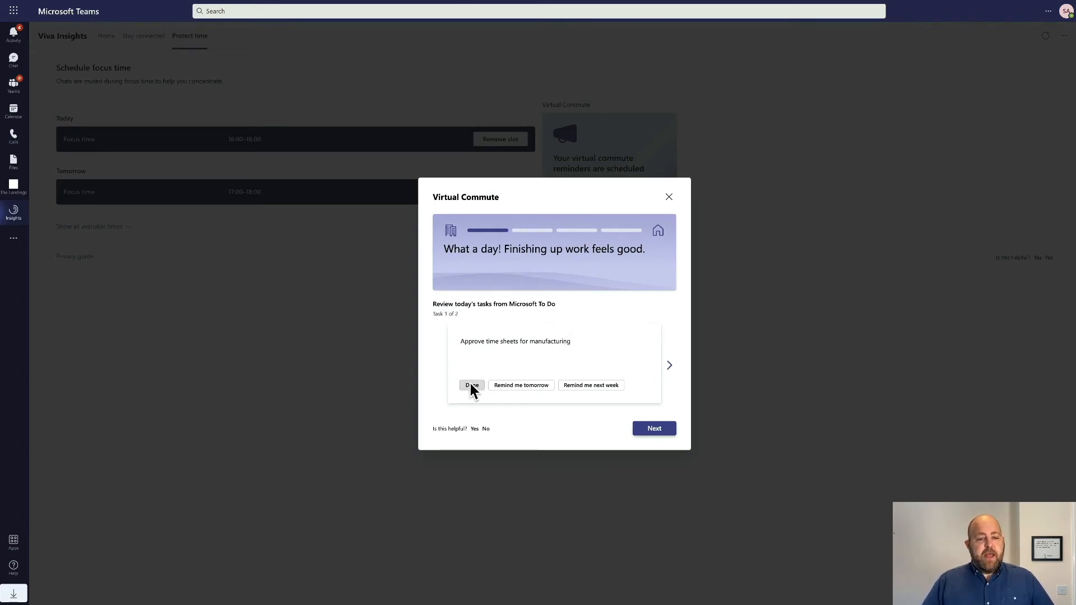
pyautogui.click(471, 385)
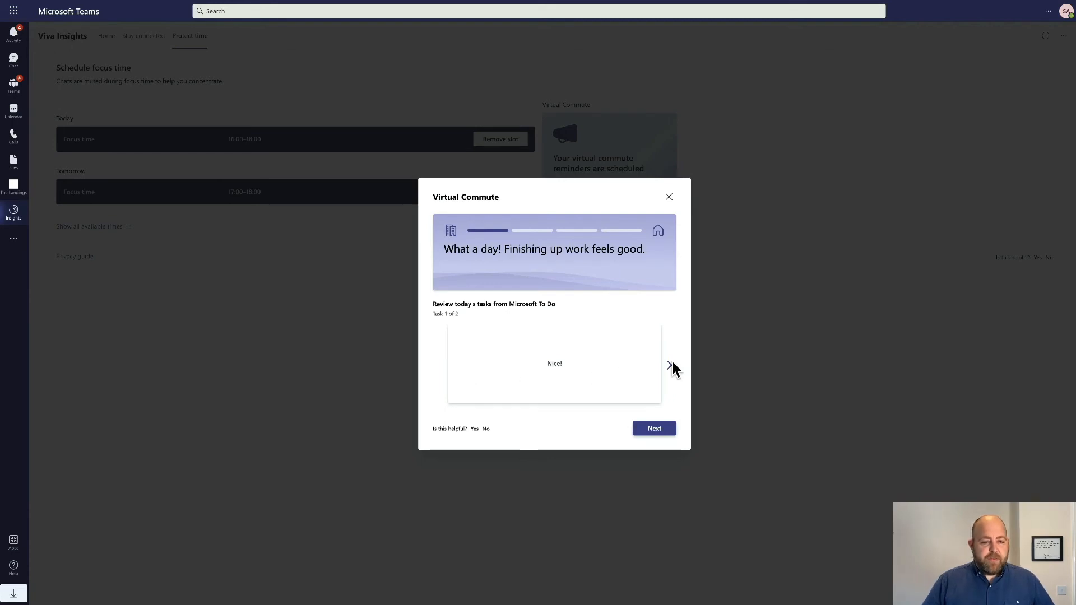
pyautogui.click(670, 364)
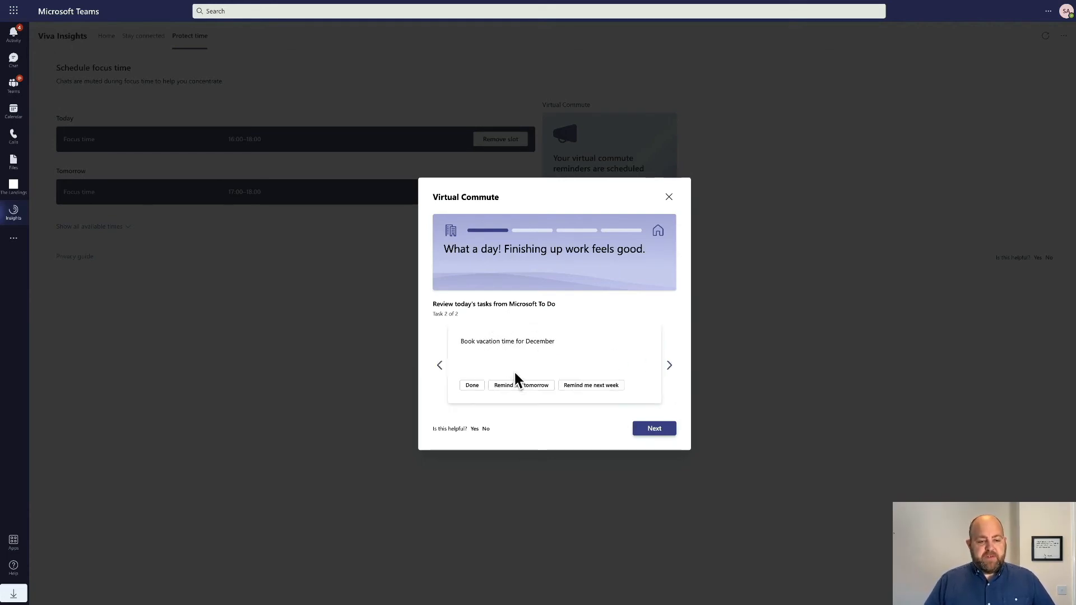
pyautogui.click(520, 385)
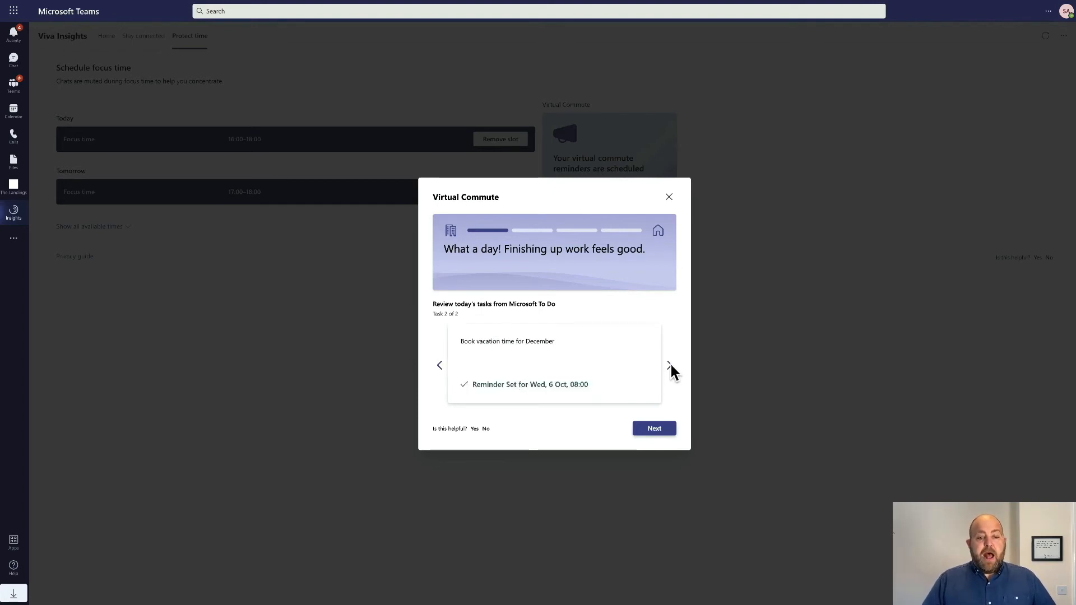
pyautogui.click(440, 365)
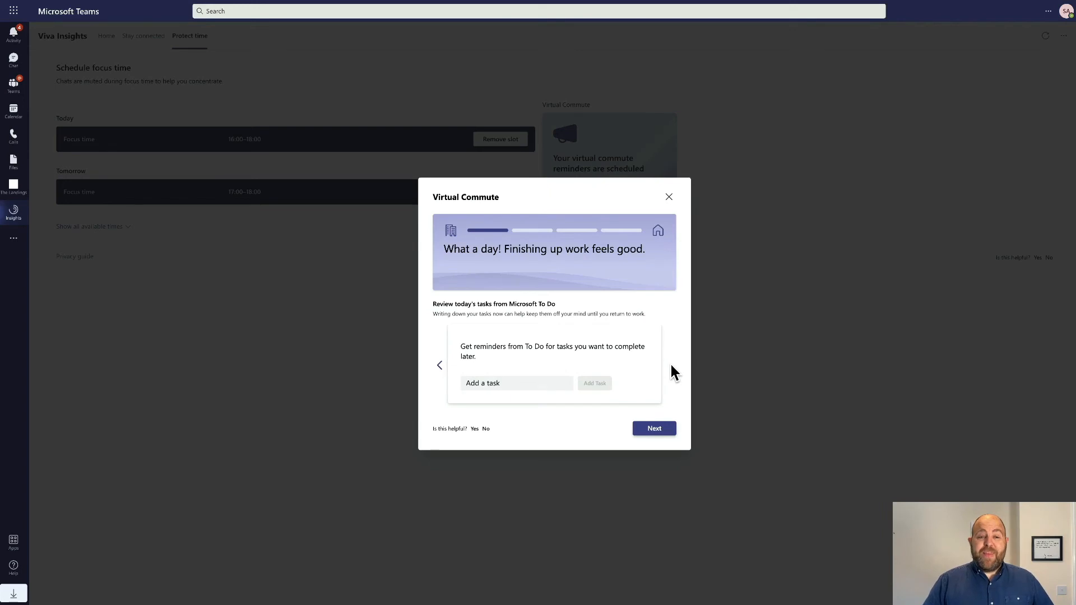
pyautogui.moveTo(563, 339)
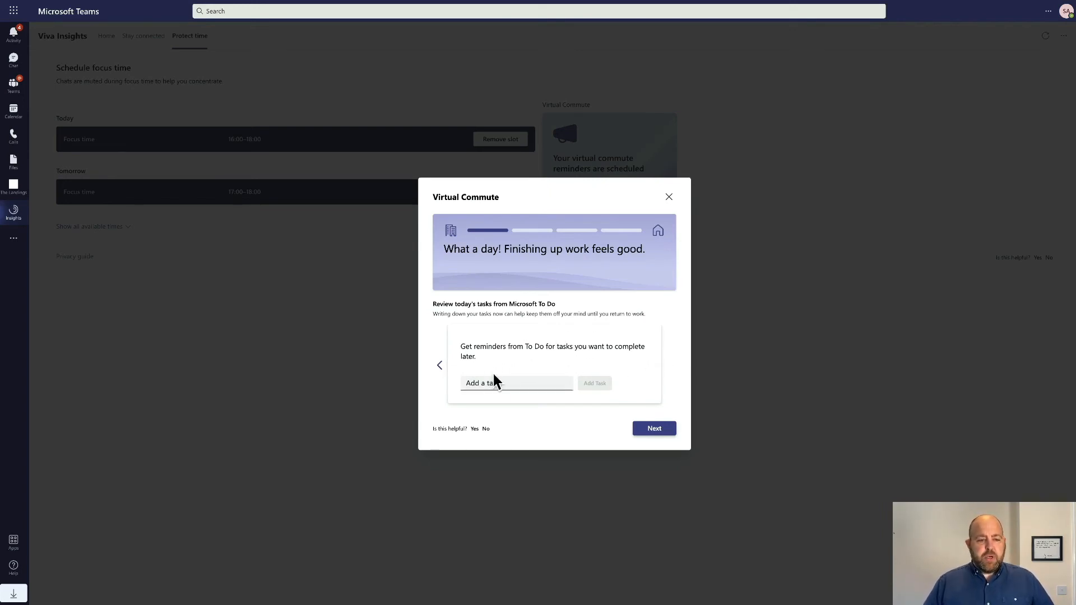
# Step: Add a To Do task to send an email about Viva
pyautogui.write('Send e')
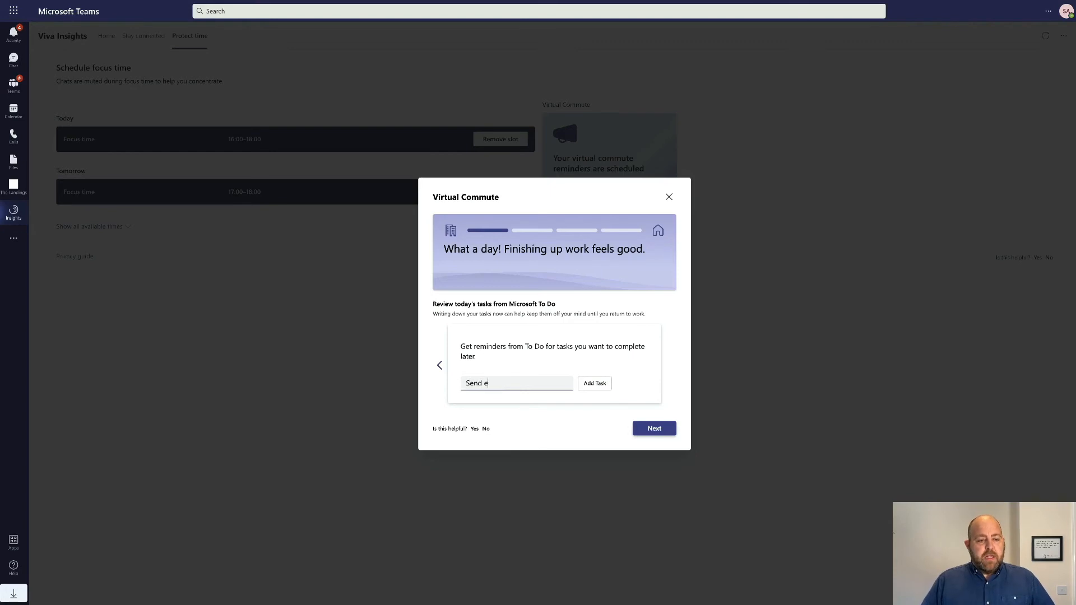
pyautogui.write('mail to Miriam about')
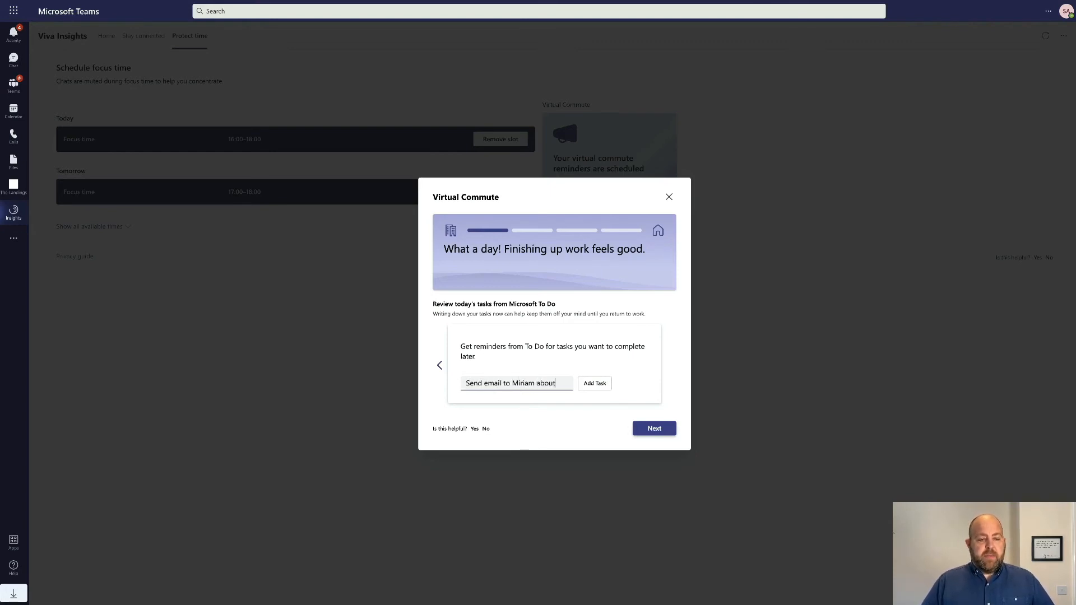
pyautogui.write('Viva Personal Insights')
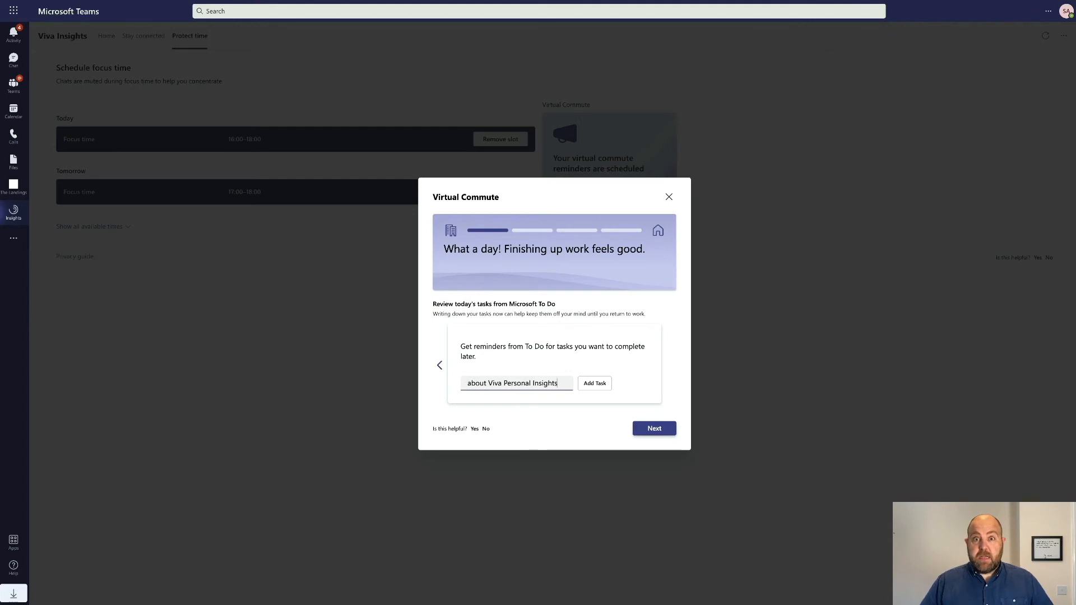
pyautogui.click(593, 382)
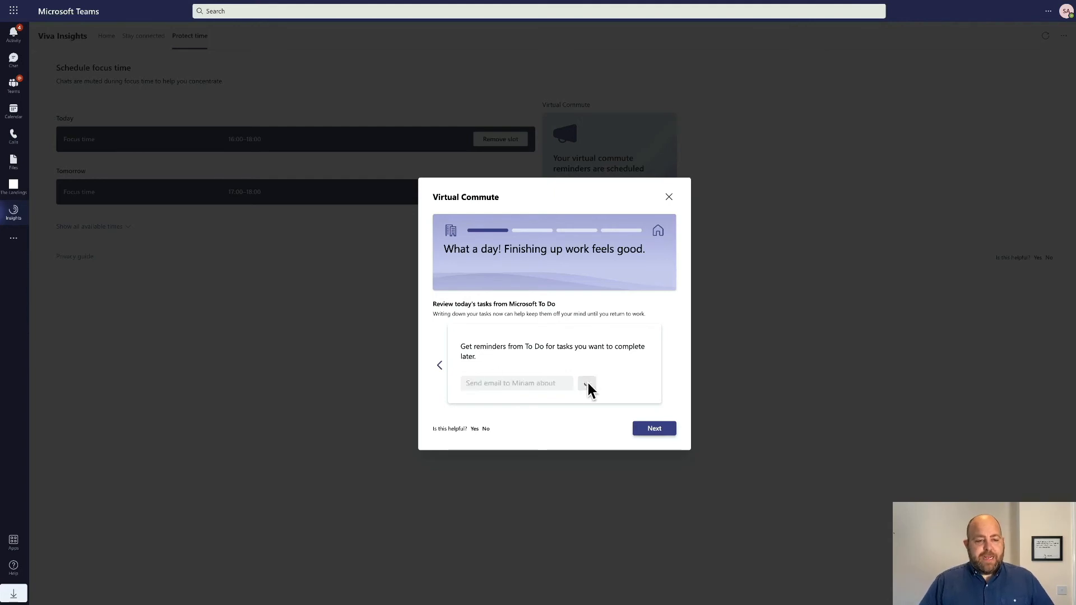
# Step: Add a second task to book a 1:1 with manager and continue to tomorrow's meetings
pyautogui.click(593, 383)
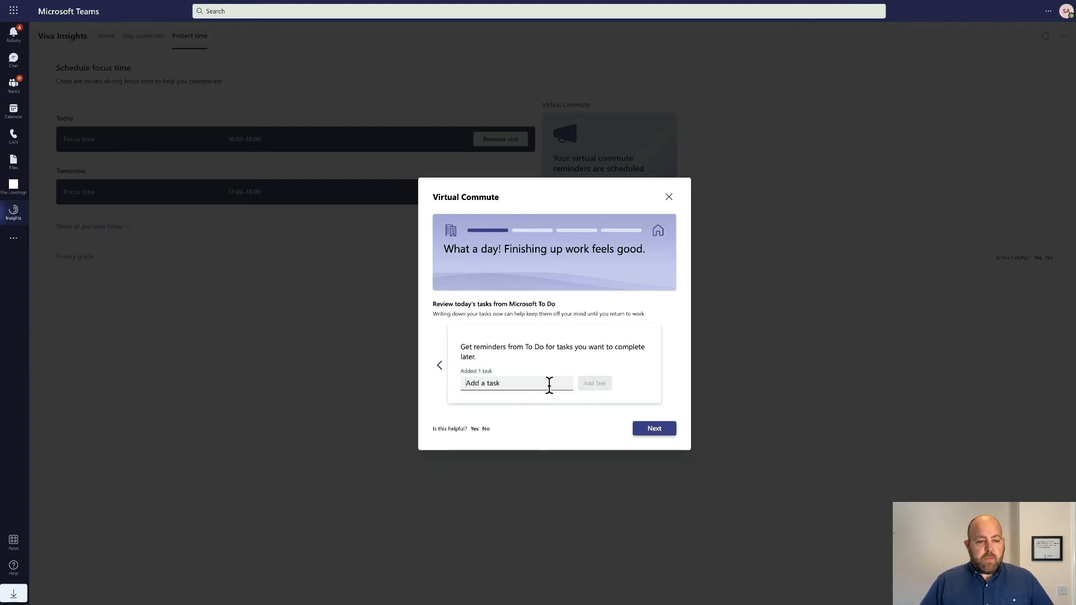
pyautogui.write('Book 1:1 with manager')
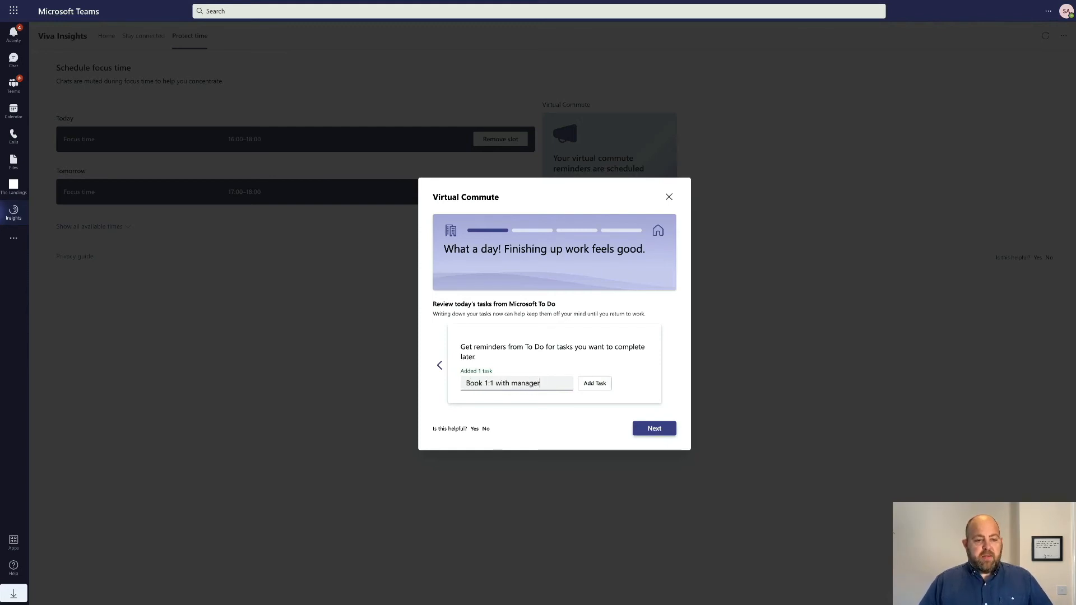
pyautogui.click(593, 382)
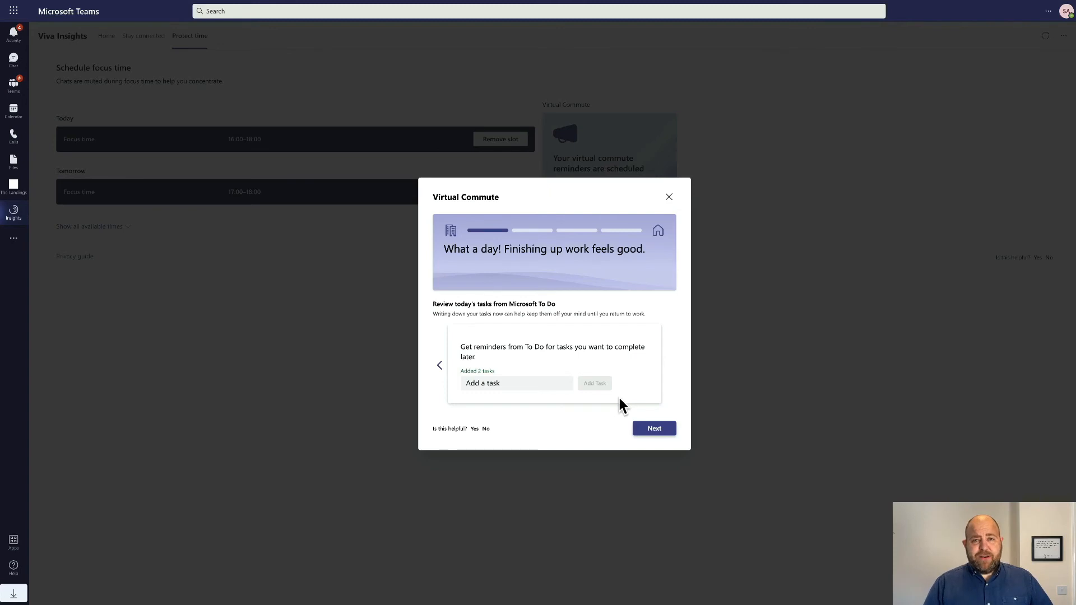
pyautogui.click(652, 428)
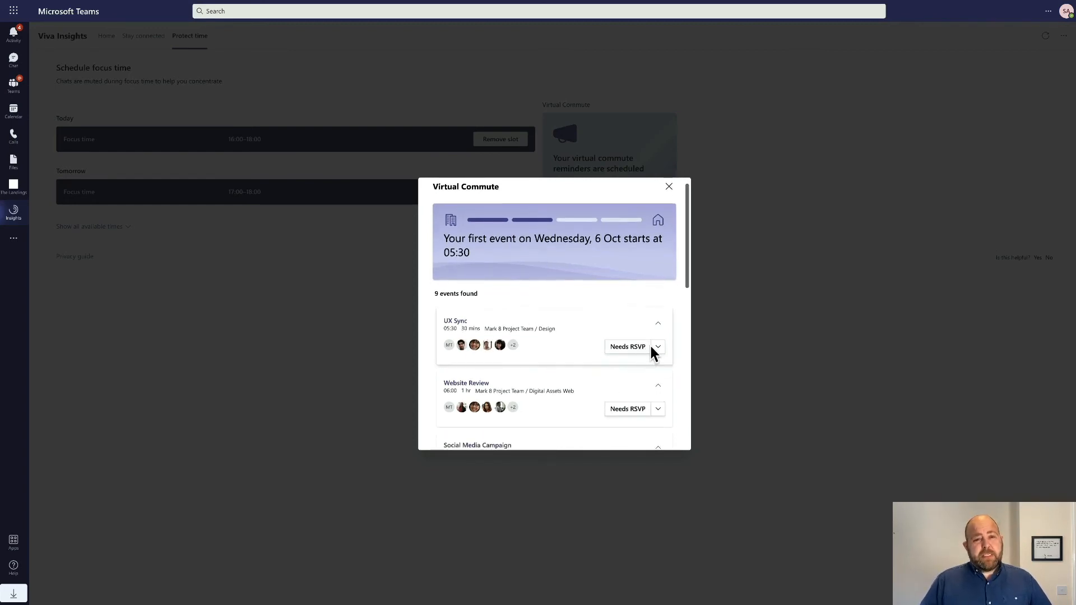
# Step: Accept the UX Sync, Website Review, Social Media Campaign and next pending invites
pyautogui.click(627, 347)
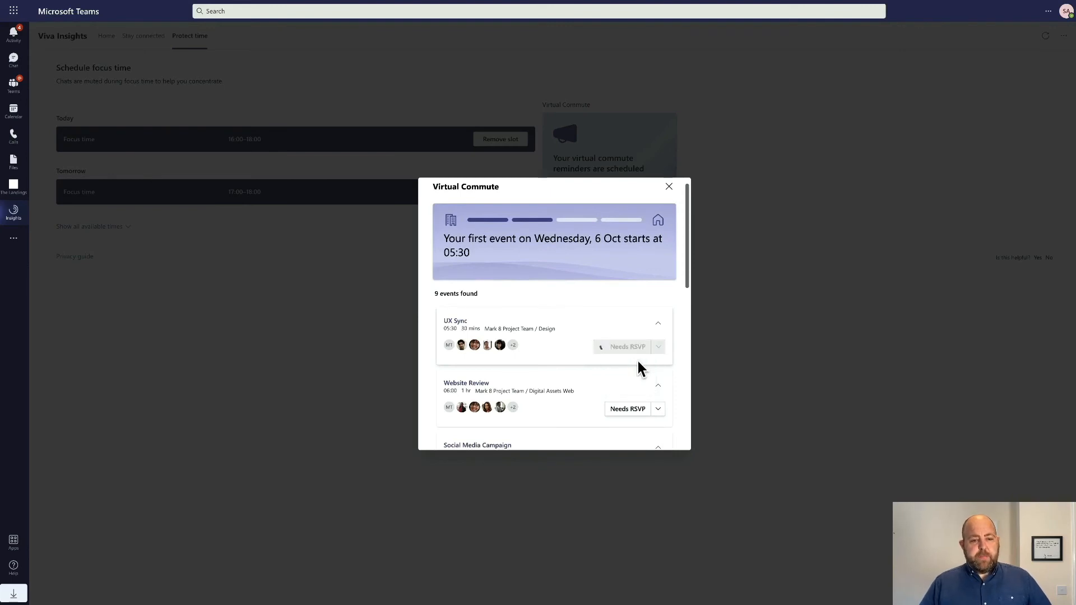
pyautogui.click(626, 346)
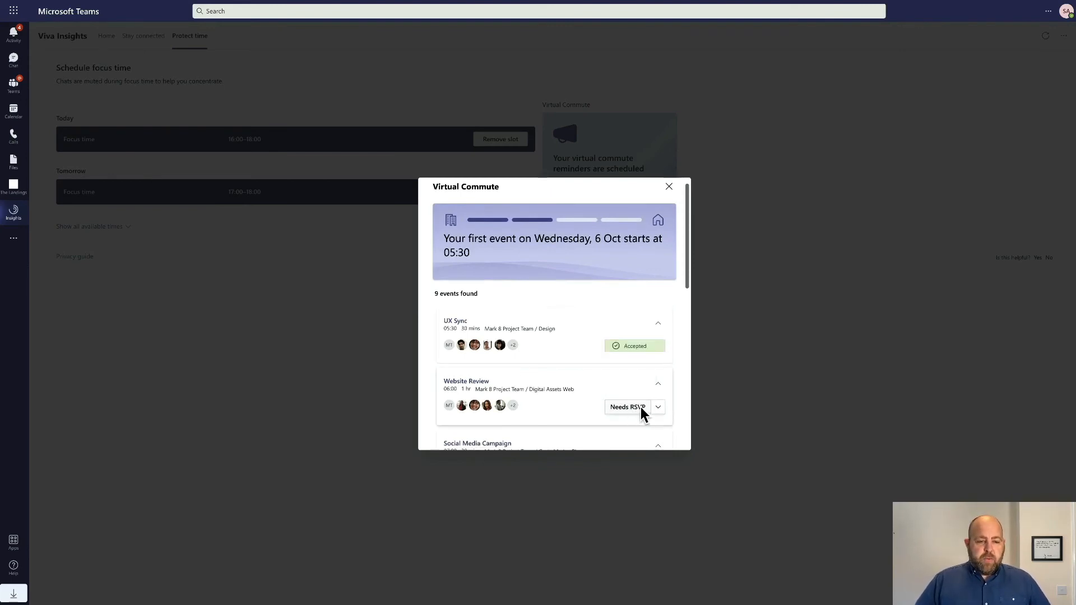
pyautogui.click(627, 406)
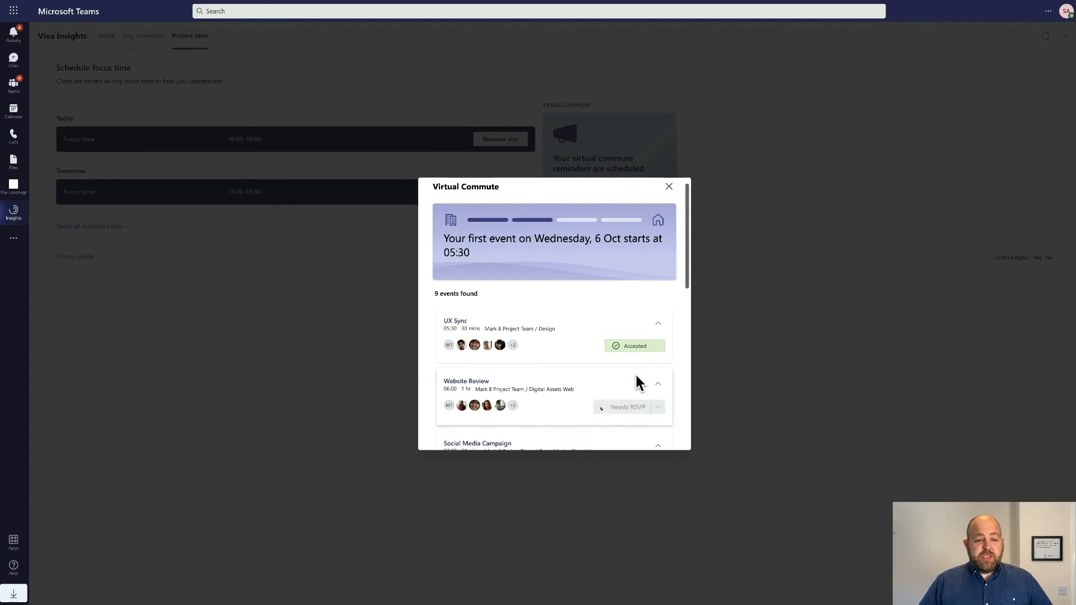
pyautogui.click(657, 244)
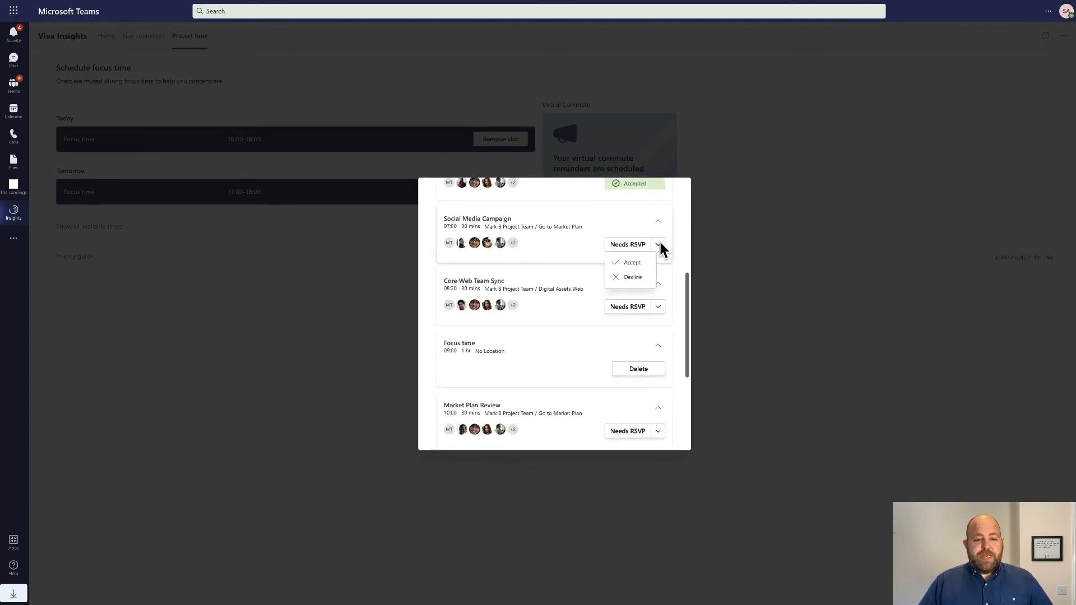
pyautogui.click(632, 262)
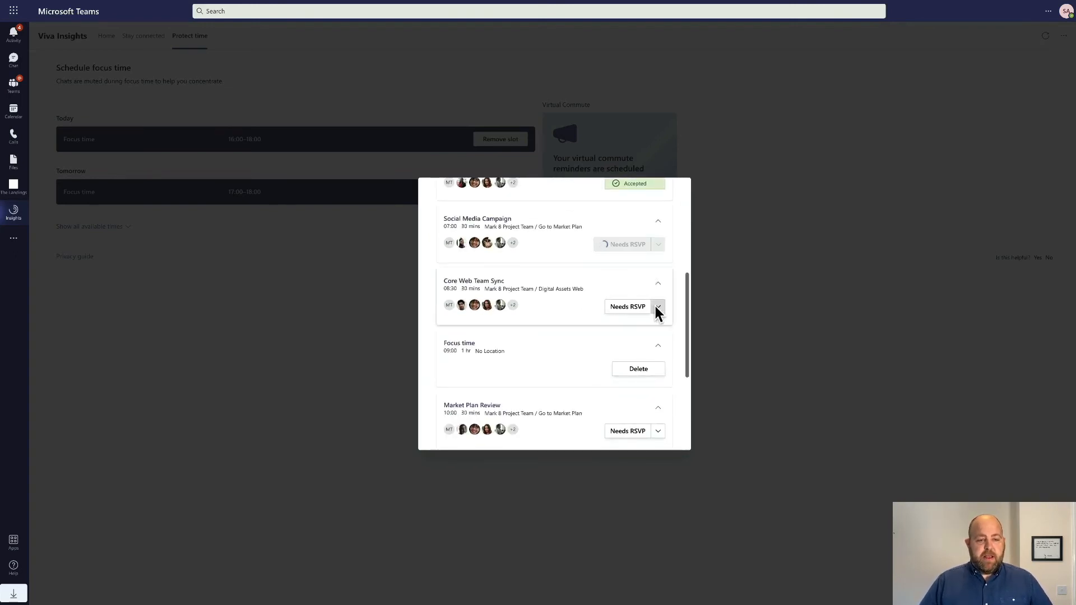
pyautogui.click(627, 306)
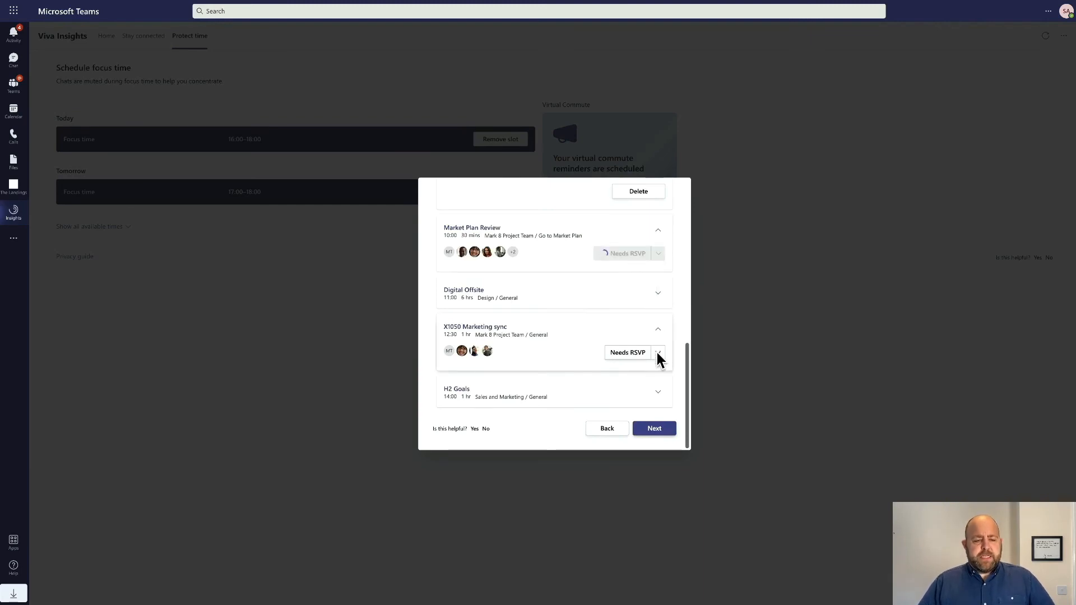
# Step: Accept the X1050 Marketing sync invite, review H2 Goals details and continue to the mood check-in
pyautogui.click(656, 352)
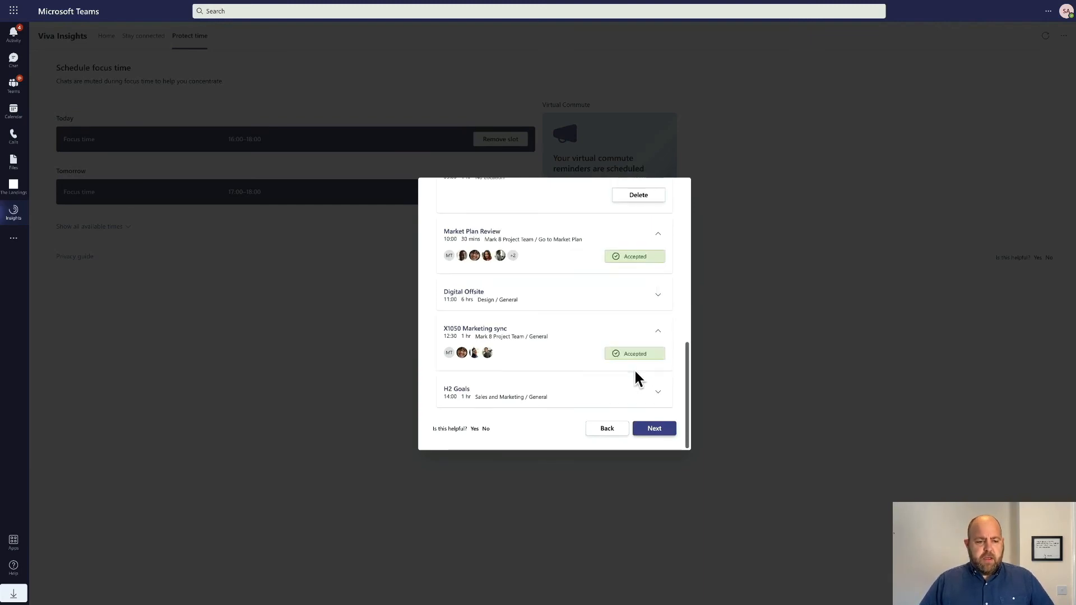
pyautogui.click(657, 391)
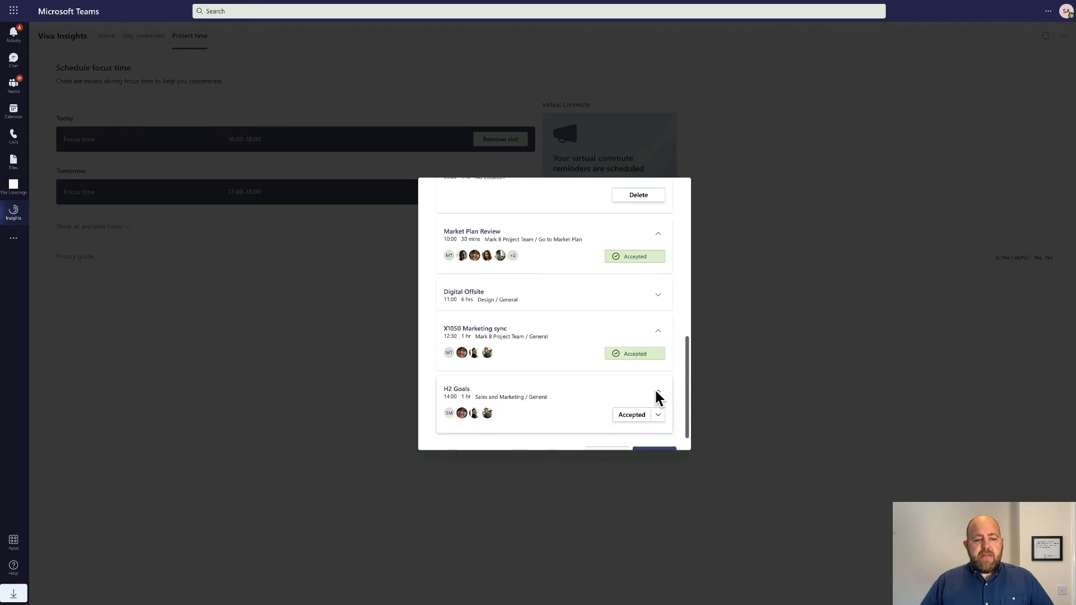
pyautogui.scroll(-3)
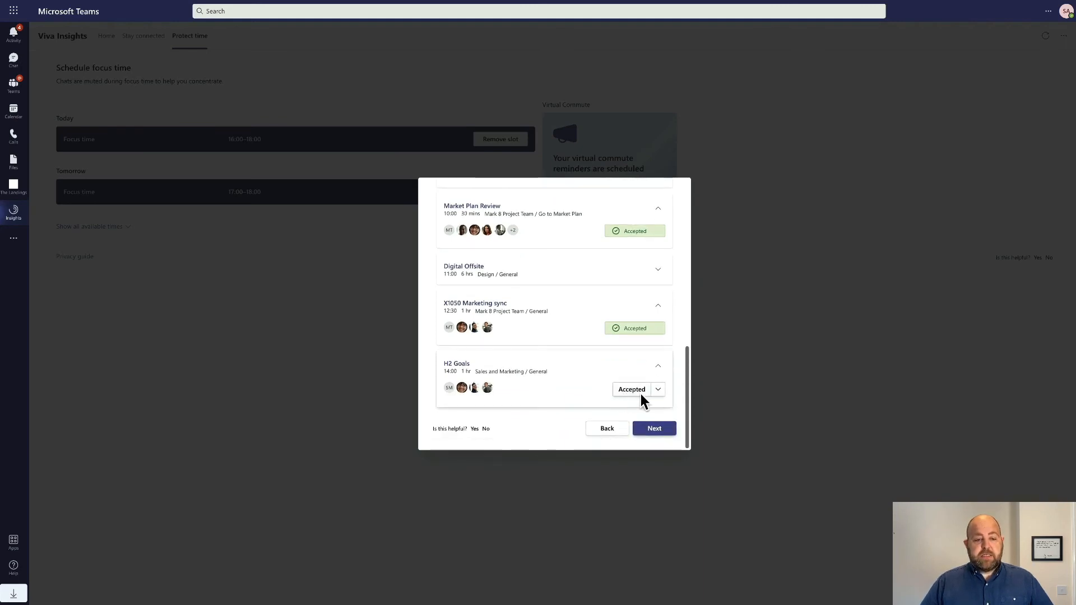
pyautogui.click(653, 428)
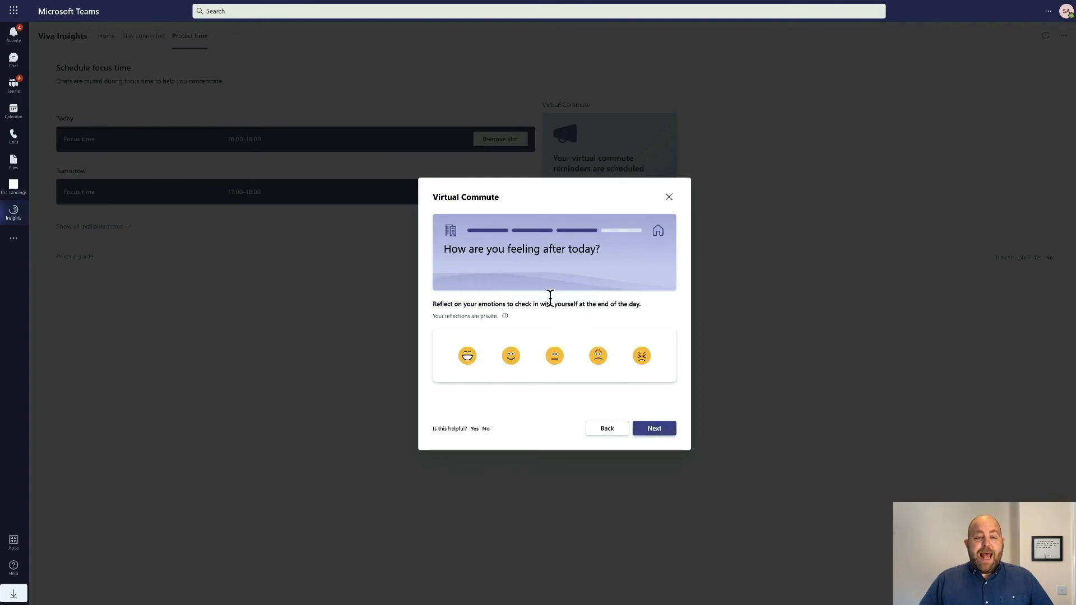
pyautogui.moveTo(488, 361)
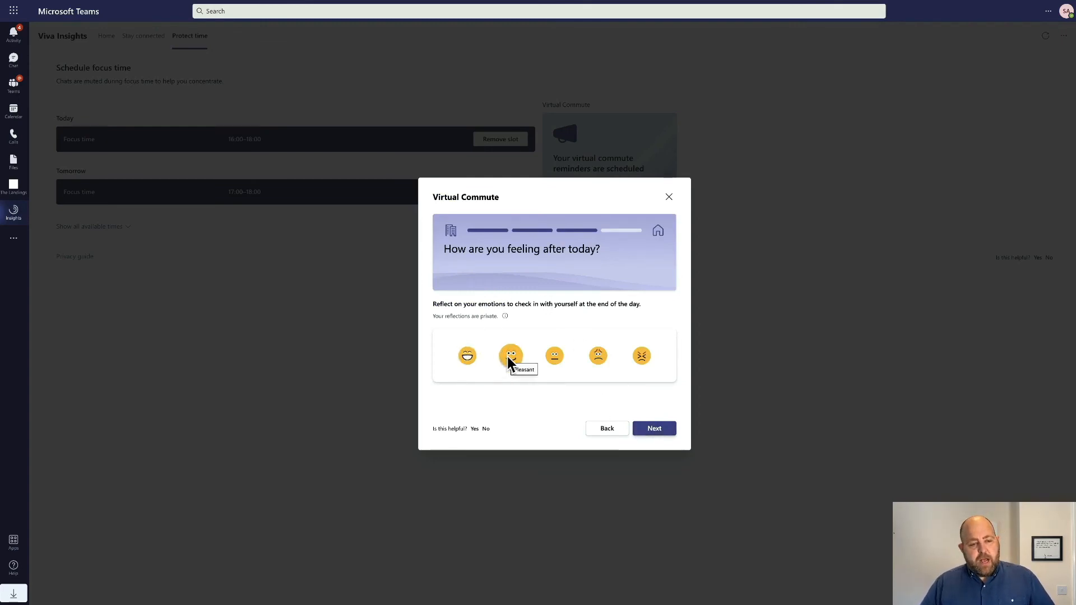
# Step: Log a Pleasant end-of-day mood, skip the Headspace meditation and finish the virtual commute
pyautogui.click(510, 356)
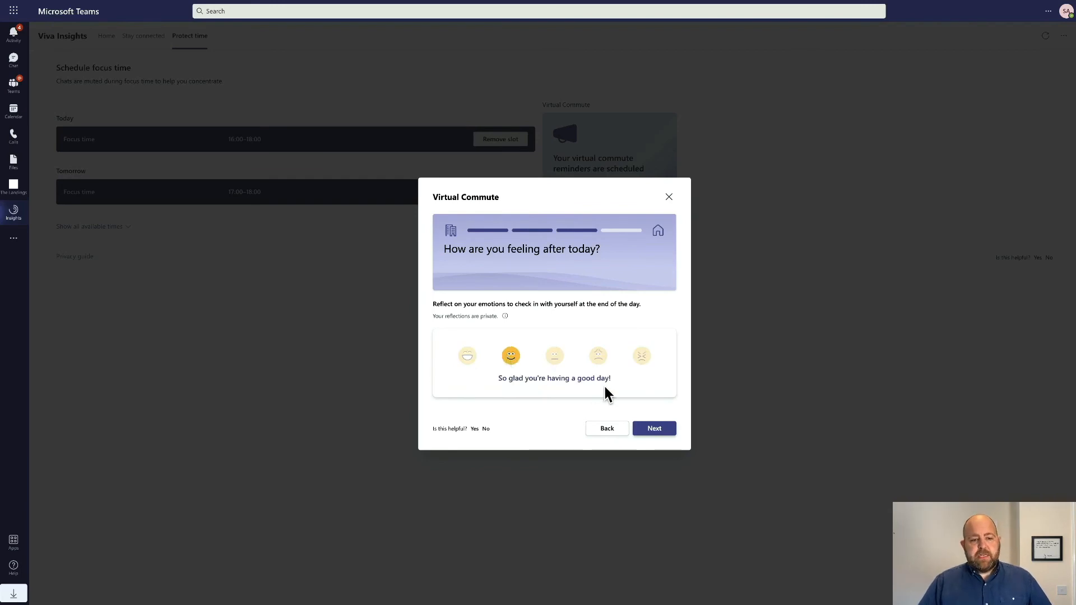
pyautogui.click(652, 428)
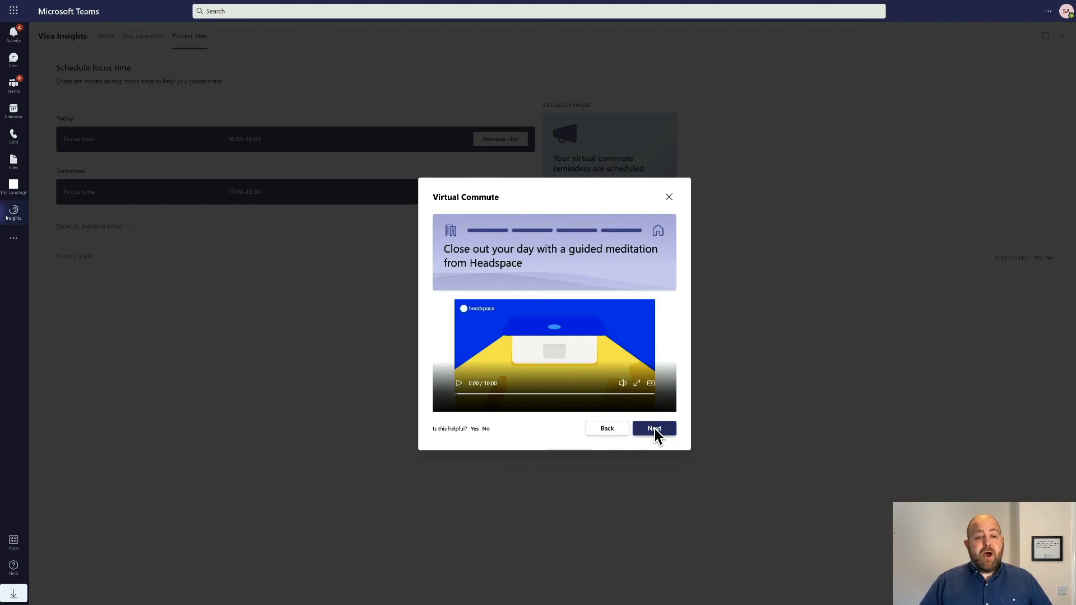
pyautogui.click(652, 428)
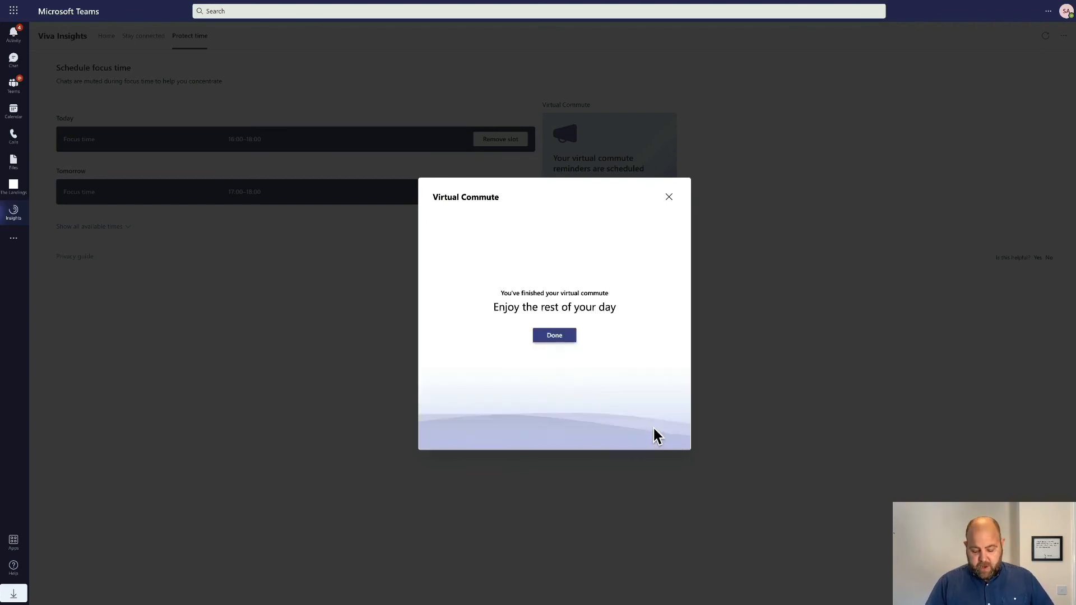